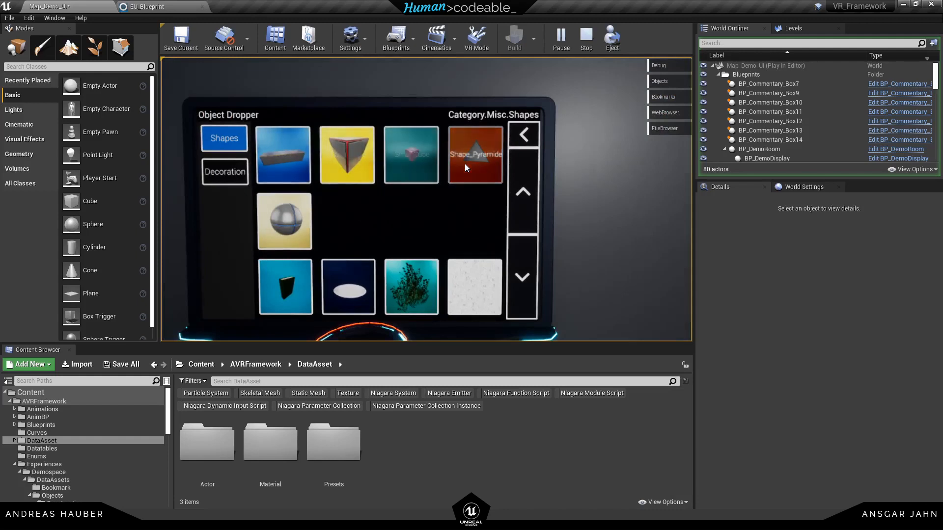
Browse the Object Dropper categories during play, then stop the play session.
{"action": "left_click", "coordinate": [474, 154]}
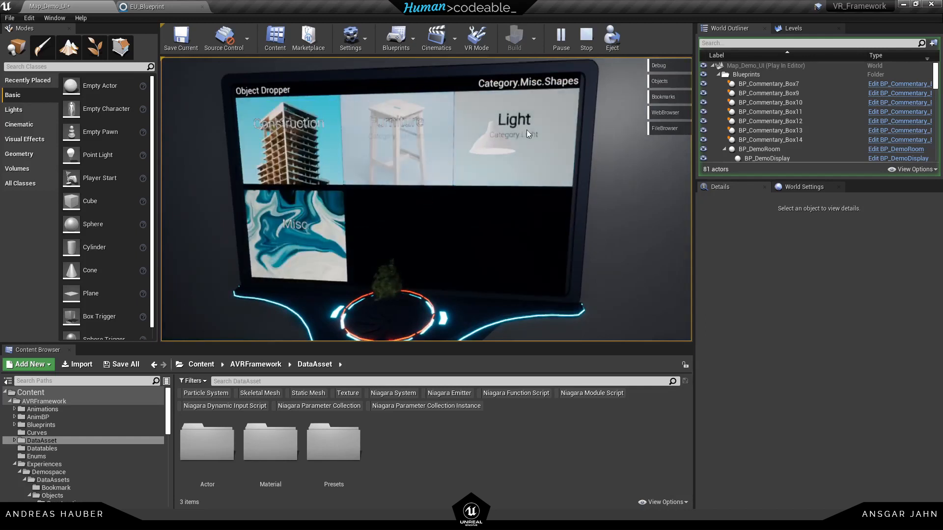
{"action": "left_click", "coordinate": [513, 118]}
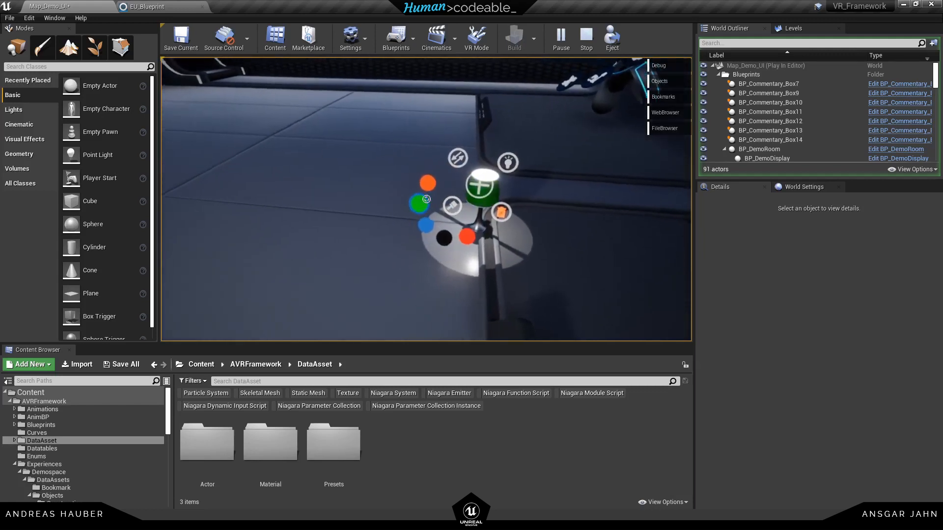
{"action": "left_click", "coordinate": [585, 38]}
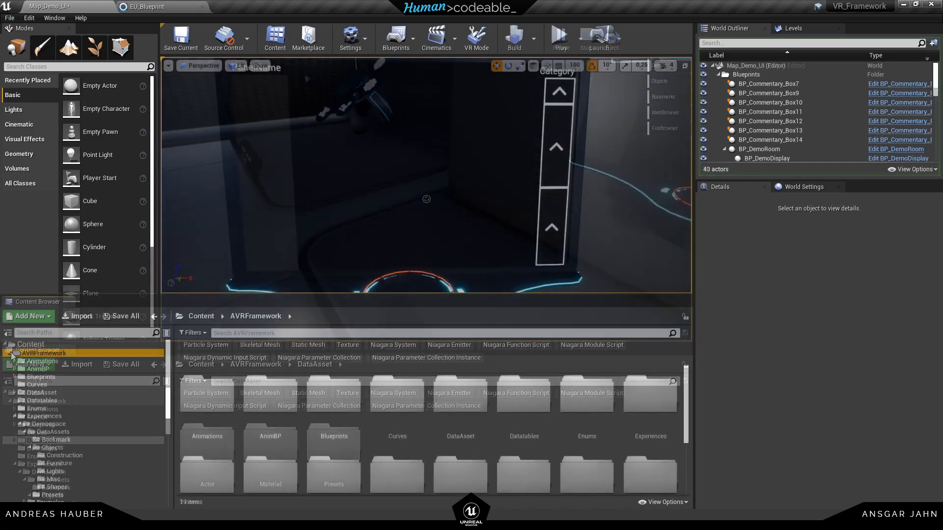
Duplicate DA_Actor_Objects_Template in DataAsset > Actor > Template as DA_Actor_Objects_Tutorial.
{"action": "left_click", "coordinate": [40, 392]}
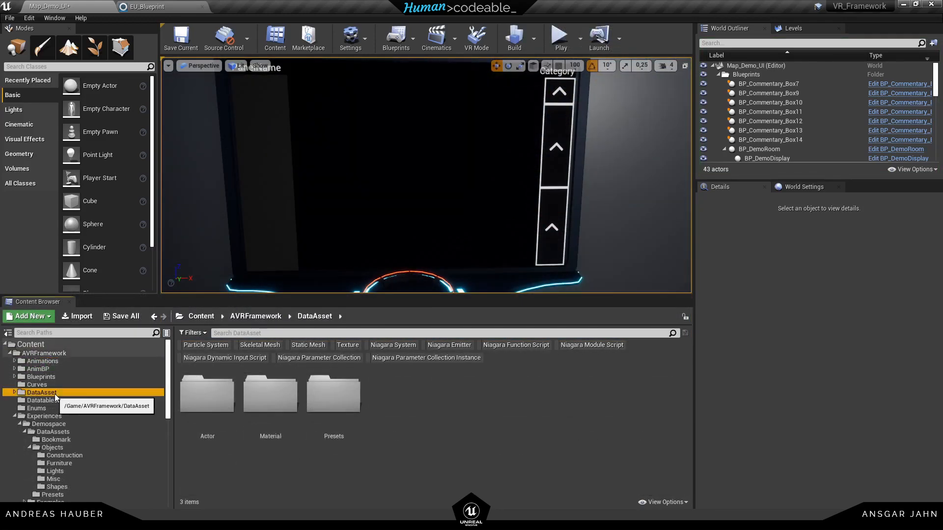
{"action": "left_click", "coordinate": [12, 392]}
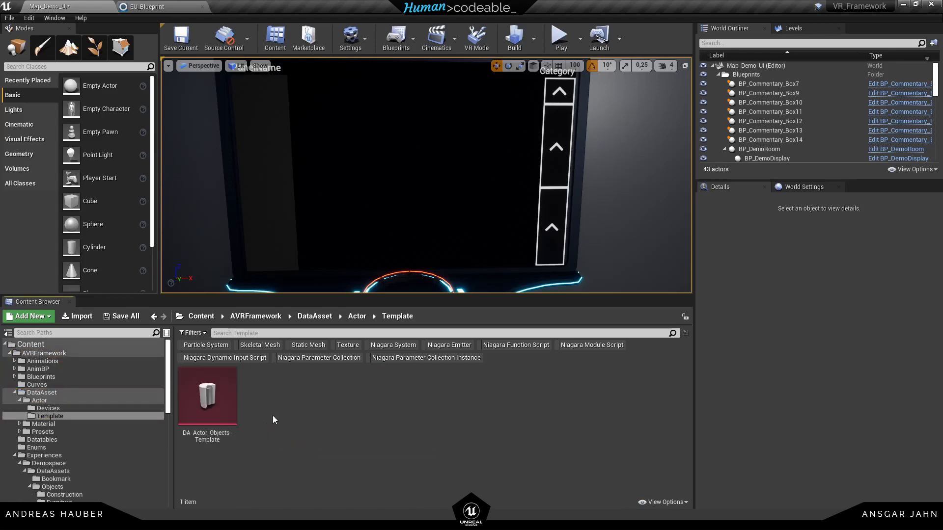
{"action": "left_click", "coordinate": [206, 395]}
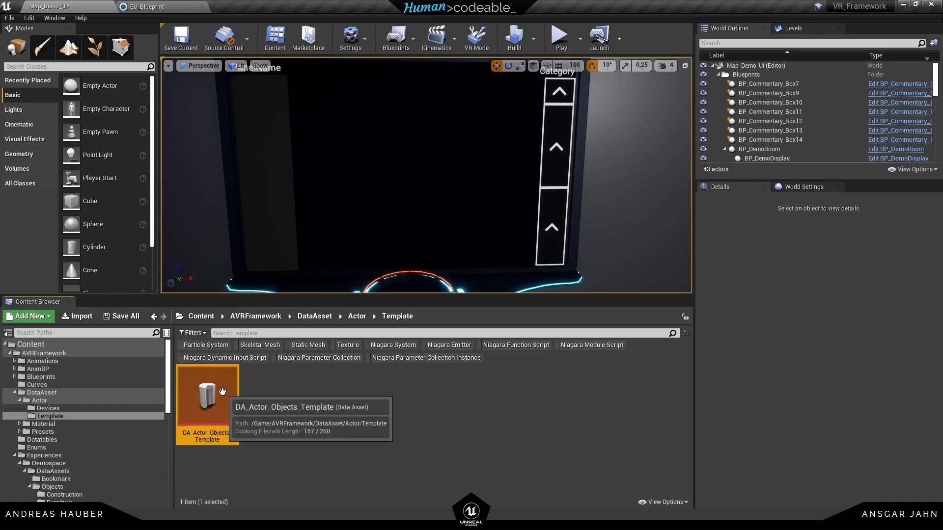
{"action": "right_click", "coordinate": [207, 397]}
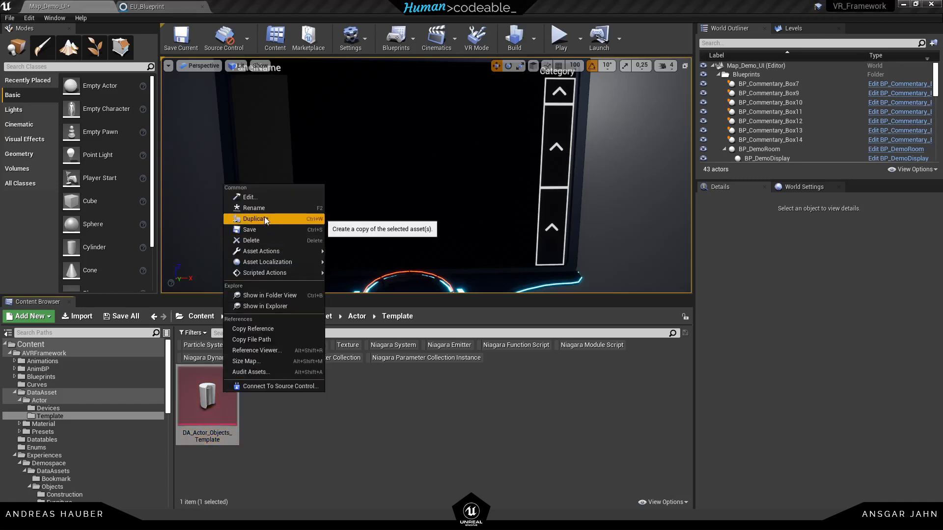
{"action": "left_click", "coordinate": [256, 218]}
{"action": "type", "text": "DA_Actor_Objects_Tutorial"}
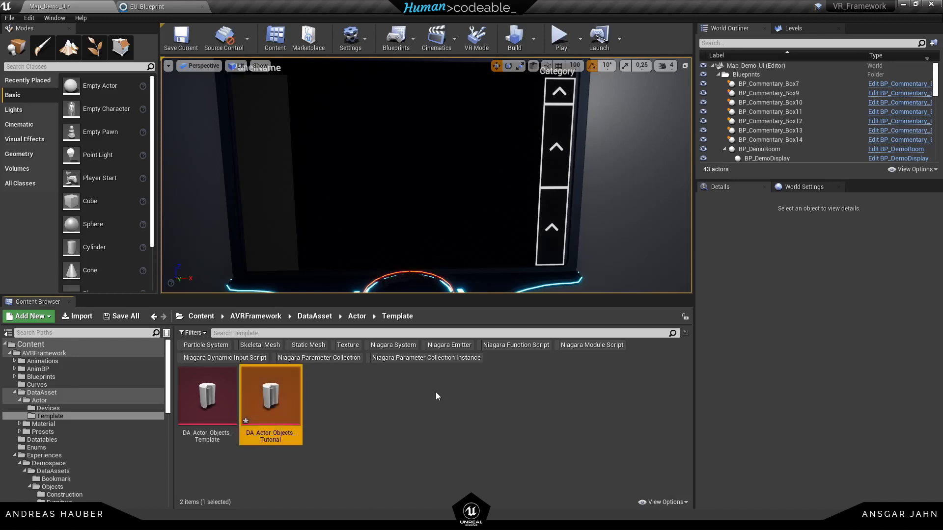
Set the duplicated asset's Key to Cap_Andy42 and tag it Category.Misc.Decoration.
{"action": "double_click", "coordinate": [270, 394]}
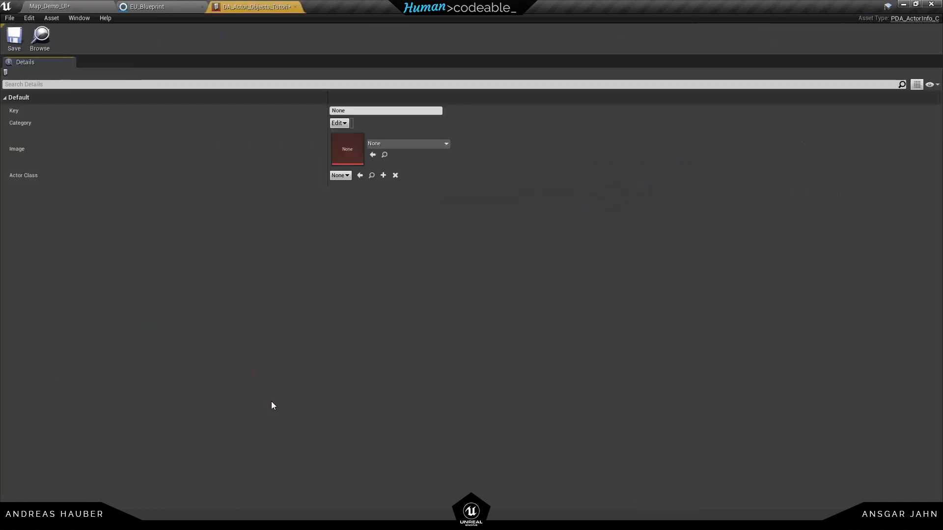
{"action": "mouse_move", "coordinate": [69, 123]}
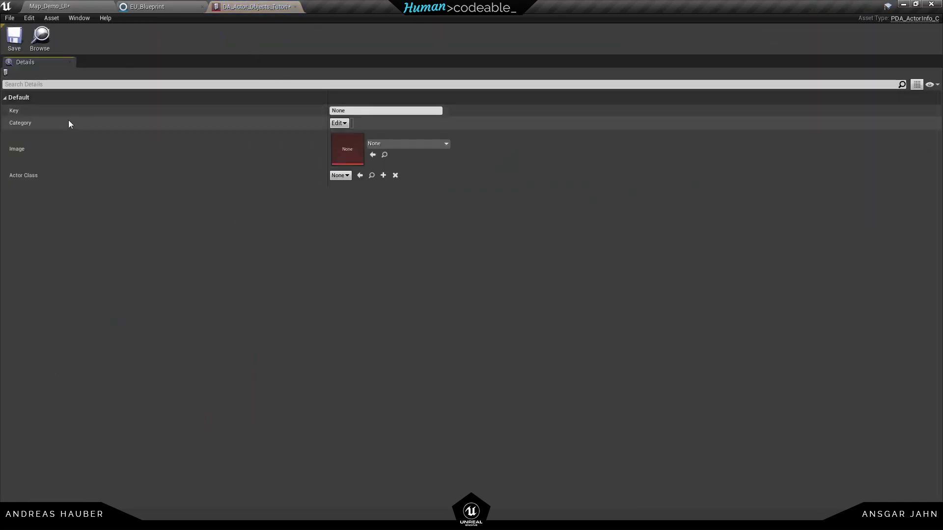
{"action": "left_click", "coordinate": [385, 110]}
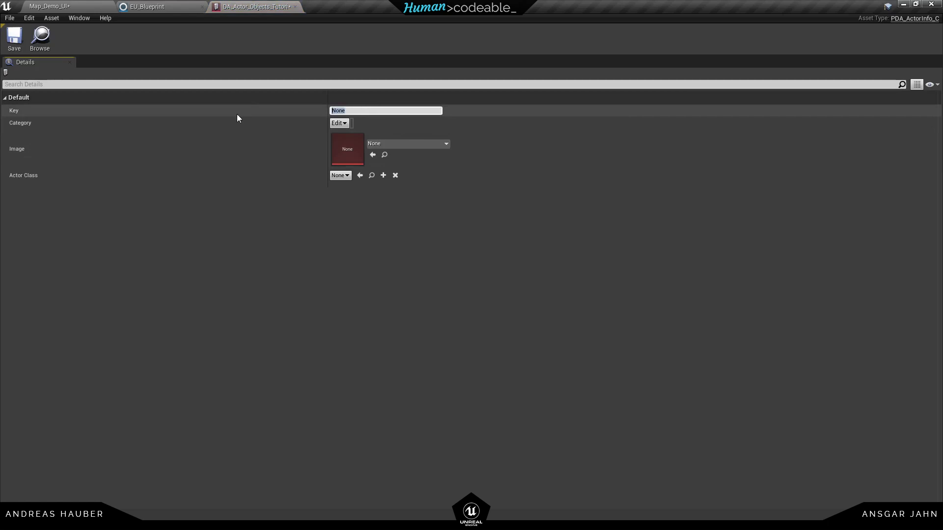
{"action": "type", "text": "Cap_Andy"}
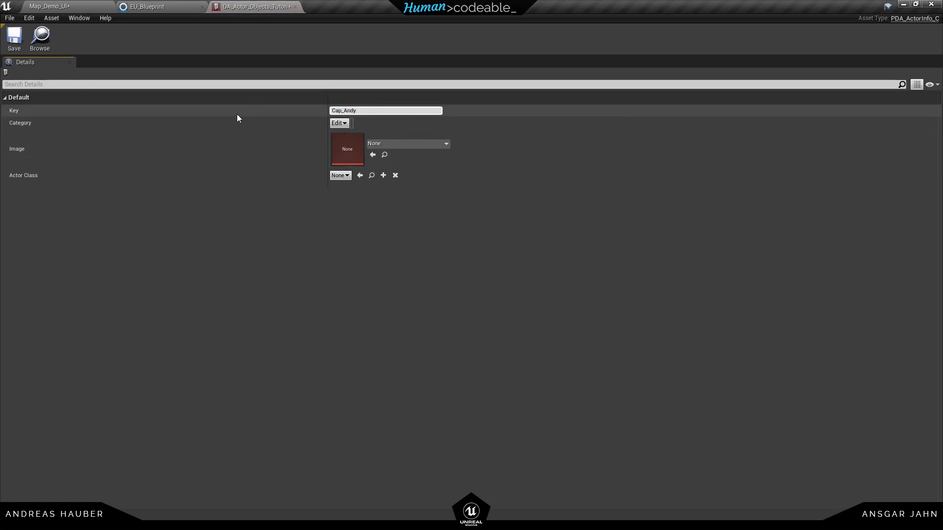
{"action": "type", "text": "42"}
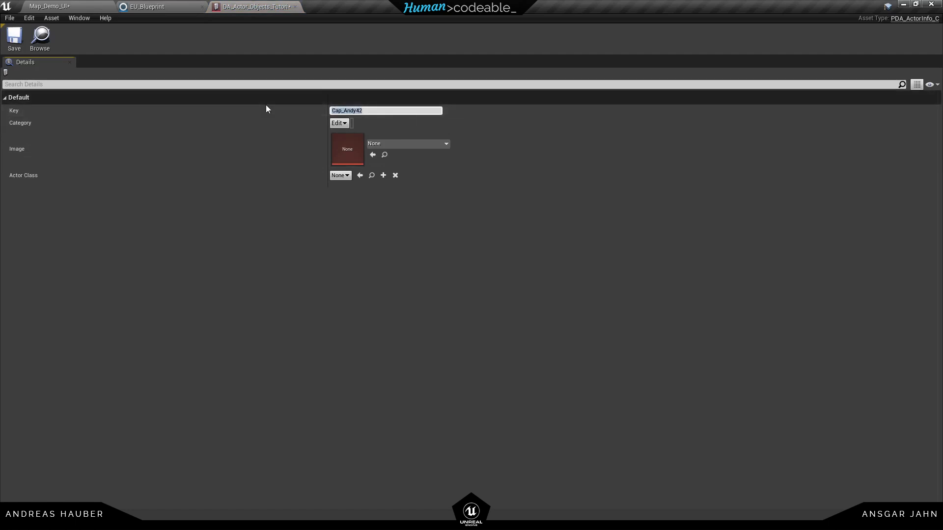
{"action": "left_click", "coordinate": [338, 124]}
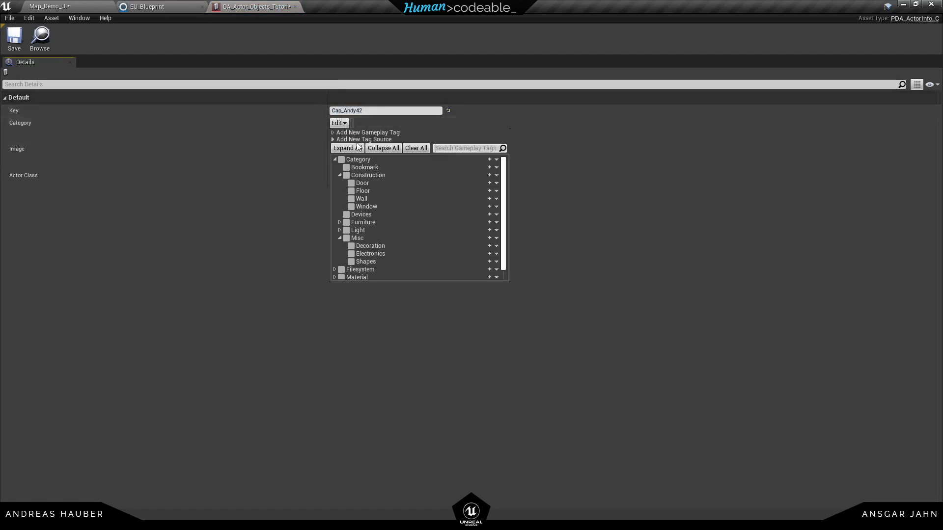
{"action": "scroll", "scroll_direction": "down", "scroll_amount": 3}
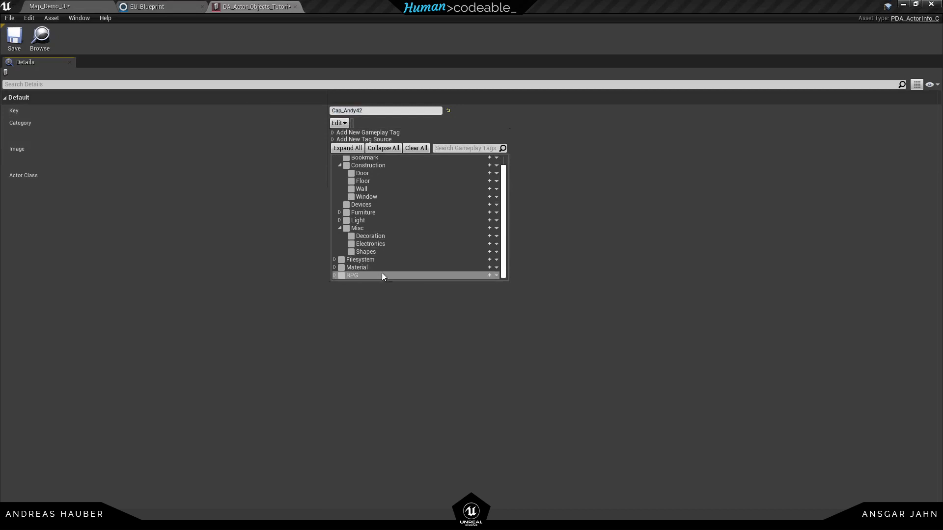
{"action": "mouse_move", "coordinate": [370, 236]}
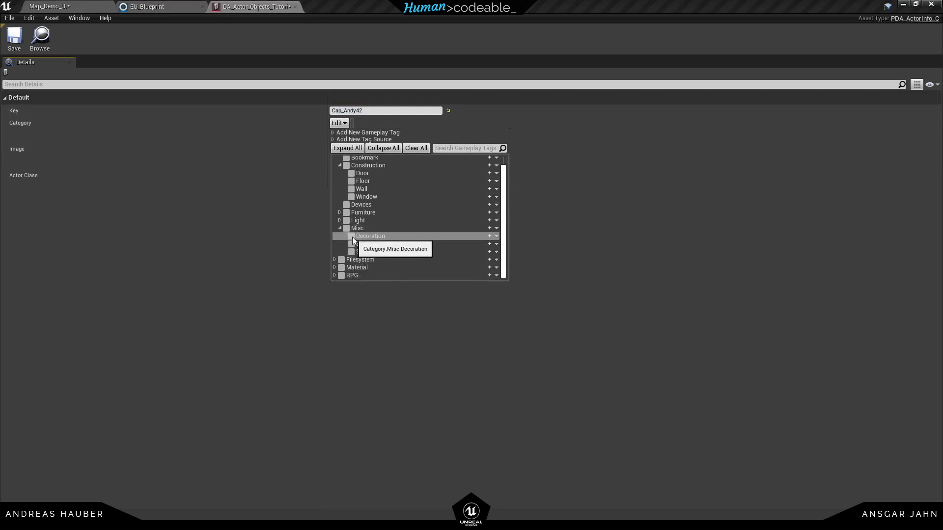
{"action": "left_click", "coordinate": [351, 236]}
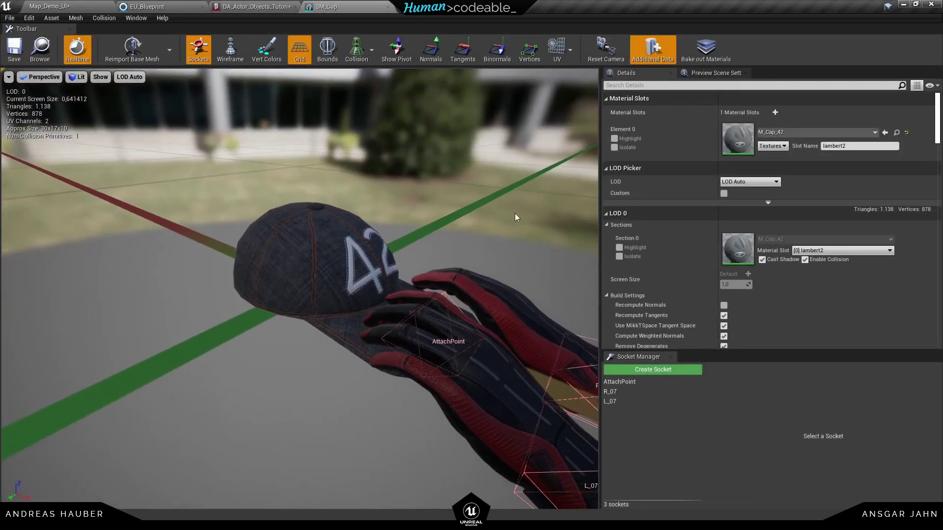
Hide grid and environment in the SM_Cap preview, use a green background and clear the glove socket mesh.
{"action": "left_click", "coordinate": [100, 77]}
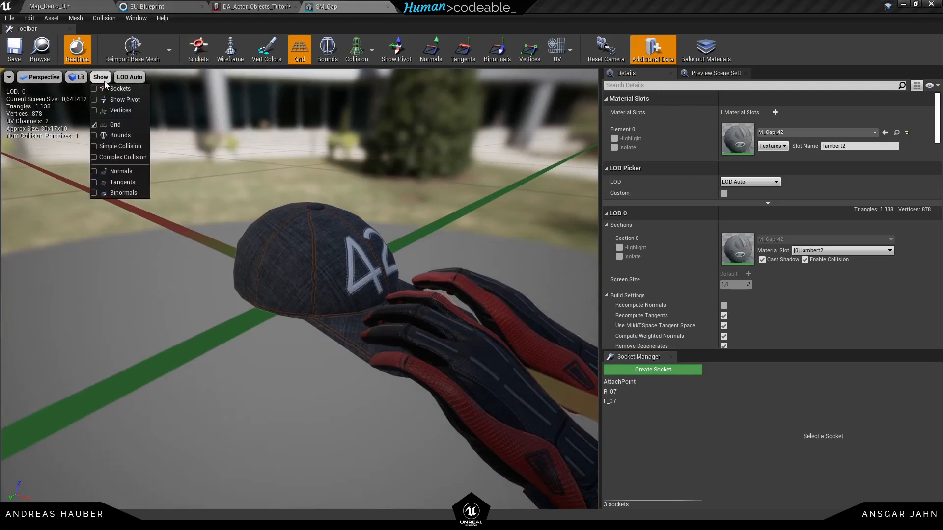
{"action": "left_click", "coordinate": [95, 125]}
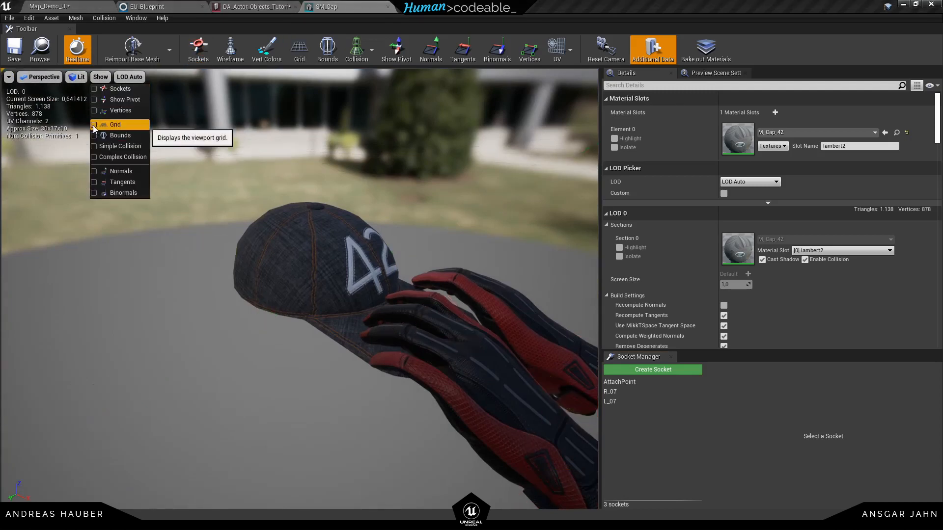
{"action": "left_click", "coordinate": [714, 73]}
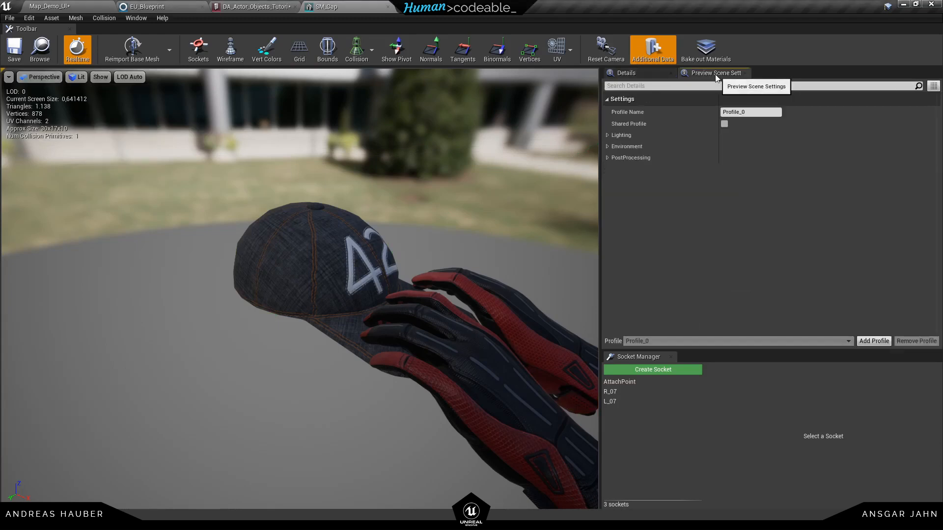
{"action": "left_click", "coordinate": [608, 146]}
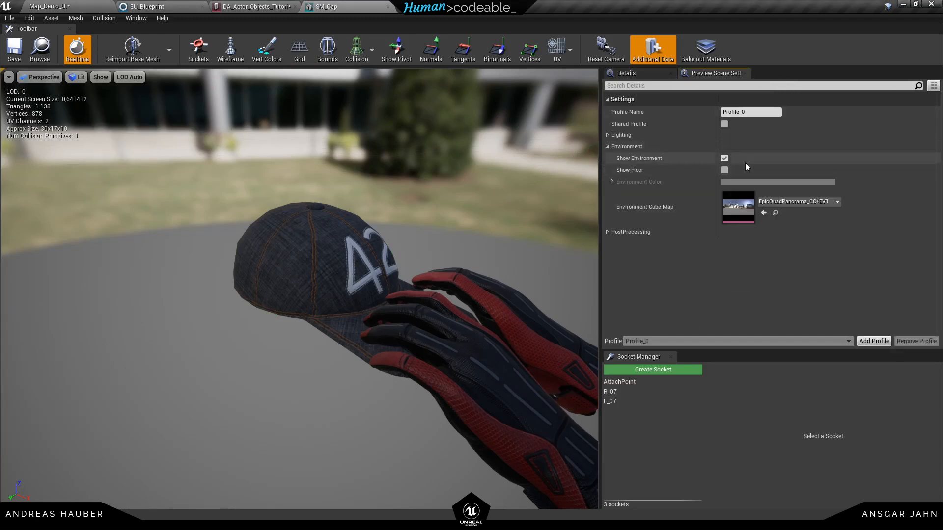
{"action": "left_click", "coordinate": [724, 158]}
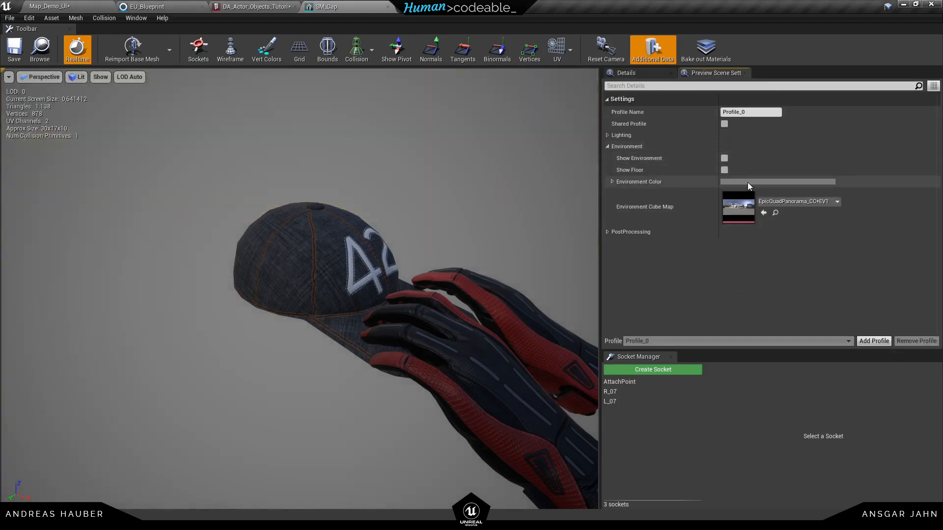
{"action": "left_click", "coordinate": [776, 180]}
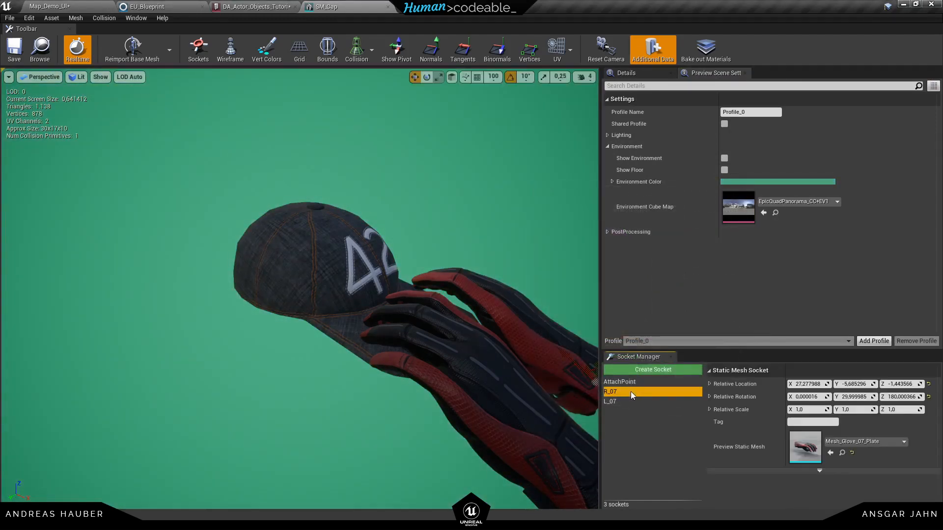
{"action": "left_click", "coordinate": [831, 453]}
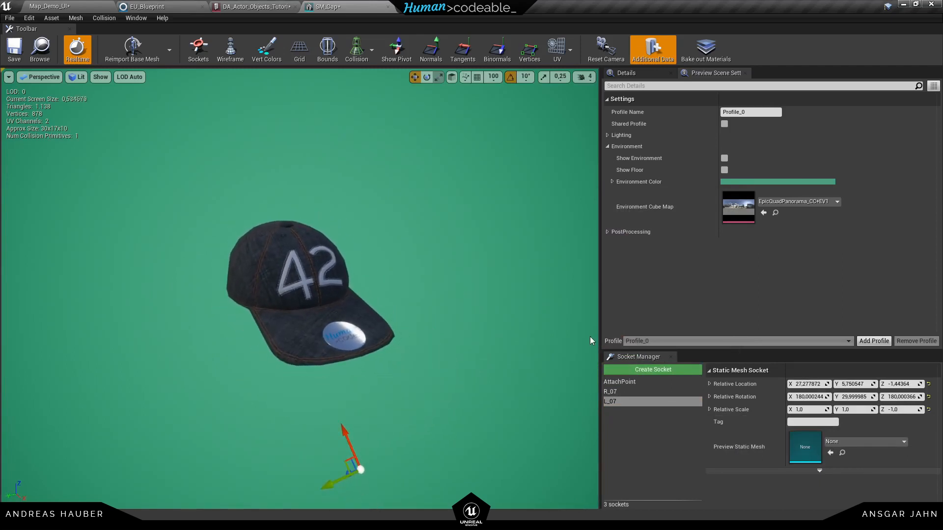
{"action": "mouse_move", "coordinate": [529, 293]}
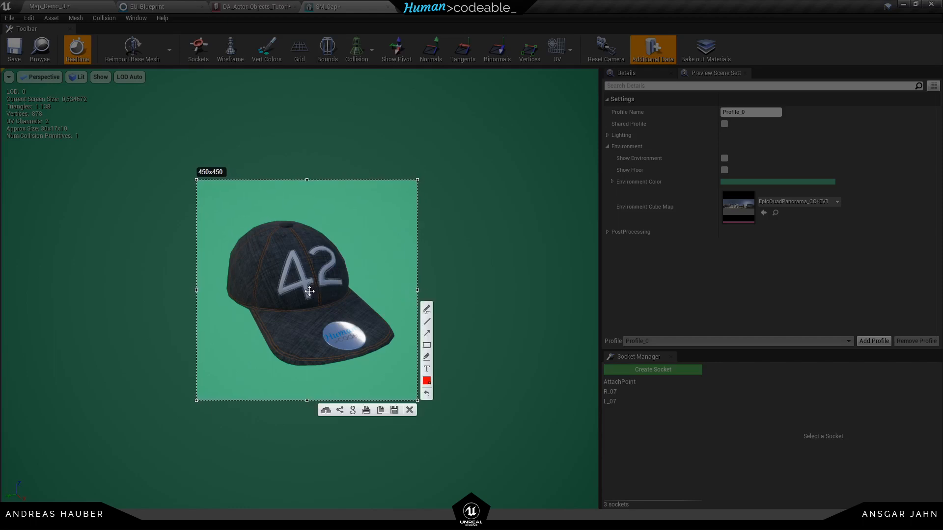
Save the Lightshot capture of the cap to the Desktop as Cap_42.
{"action": "left_click", "coordinate": [394, 411]}
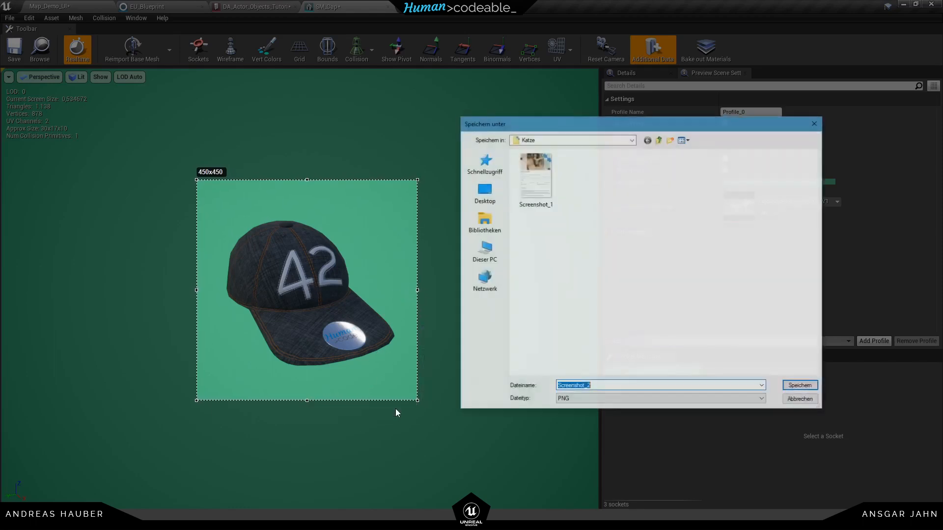
{"action": "left_click", "coordinate": [484, 193]}
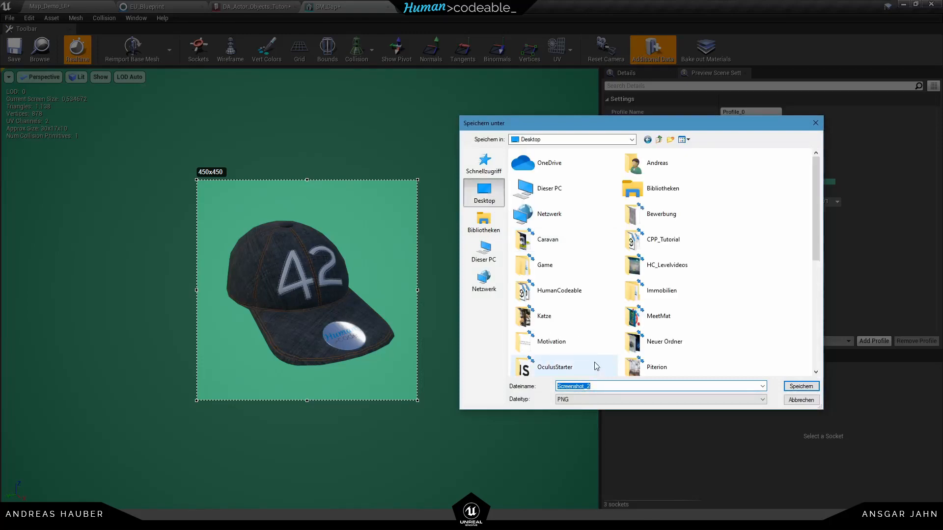
{"action": "type", "text": "Cap_42"}
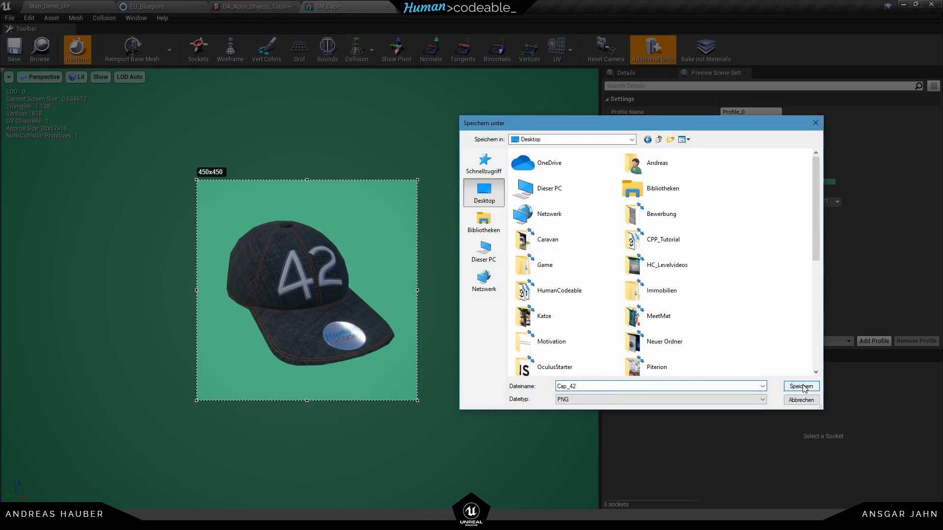
{"action": "left_click", "coordinate": [801, 386]}
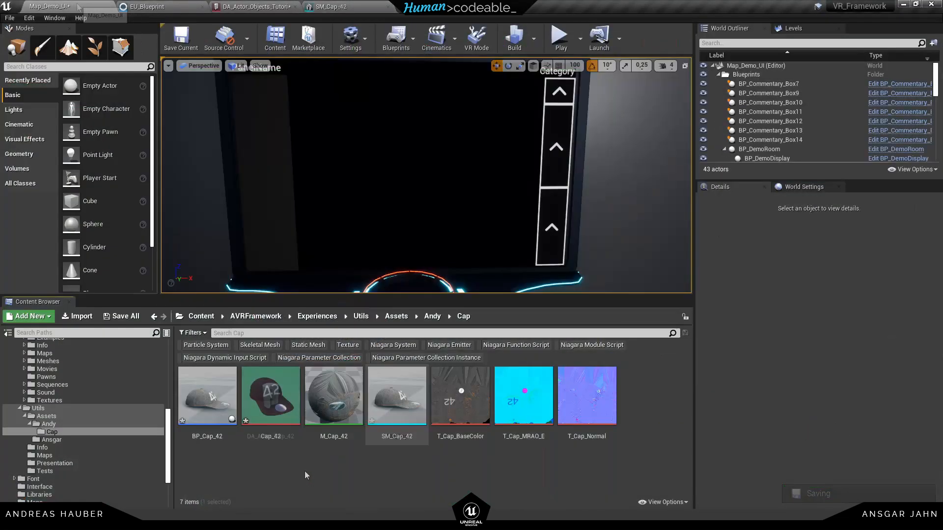
Assign the Cap_42 image and BP_Cap_42 actor class to the Cap_Andy42 data asset.
{"action": "left_click", "coordinate": [270, 395]}
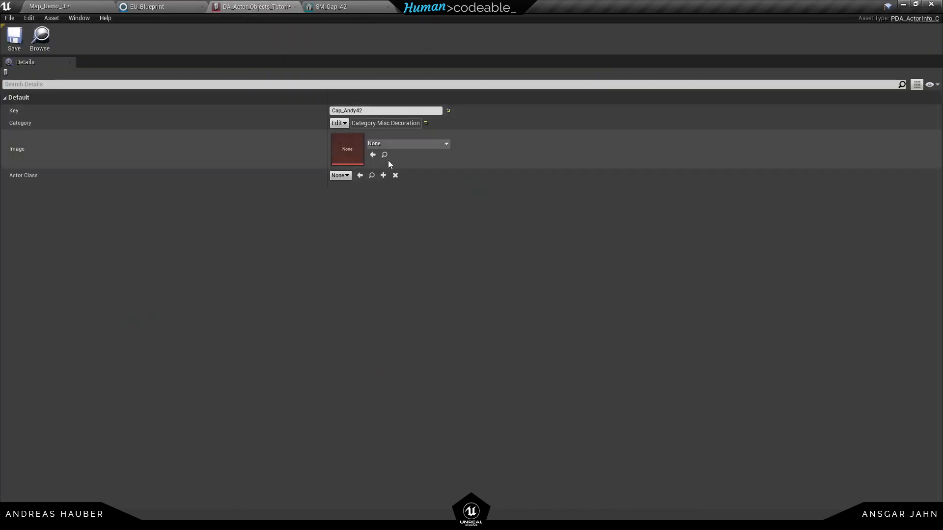
{"action": "left_click", "coordinate": [406, 143]}
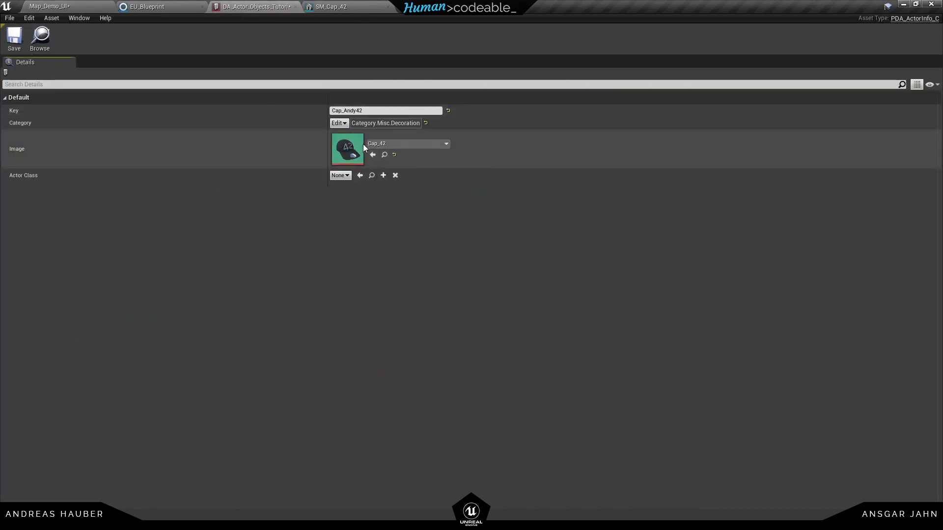
{"action": "left_click", "coordinate": [340, 175]}
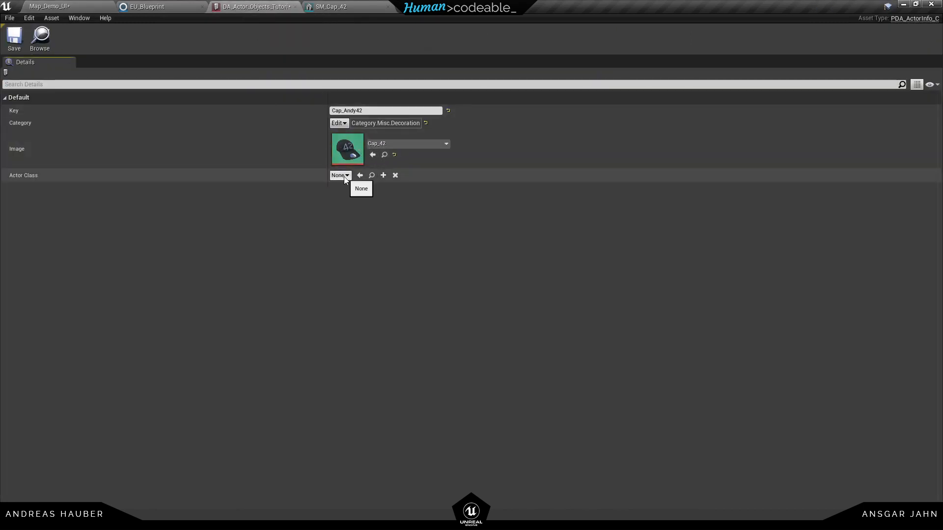
{"action": "type", "text": "cap"}
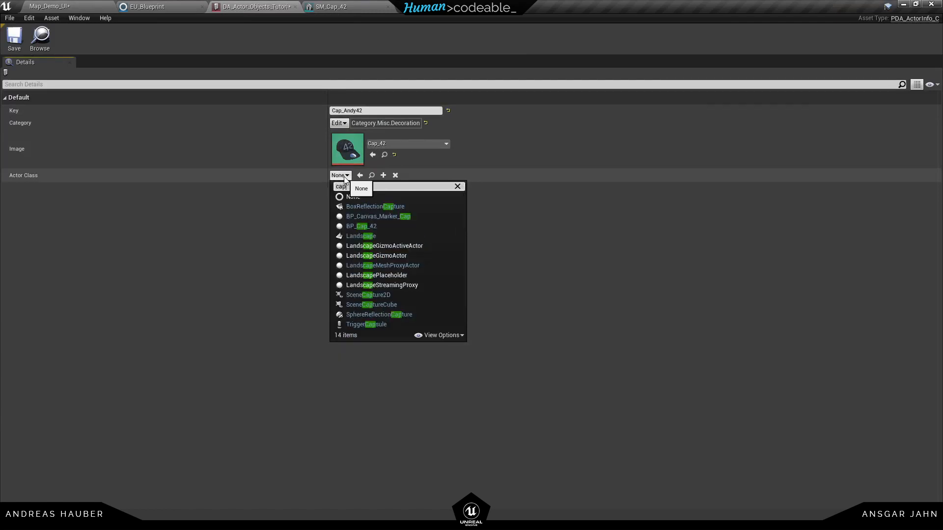
{"action": "left_click", "coordinate": [362, 226]}
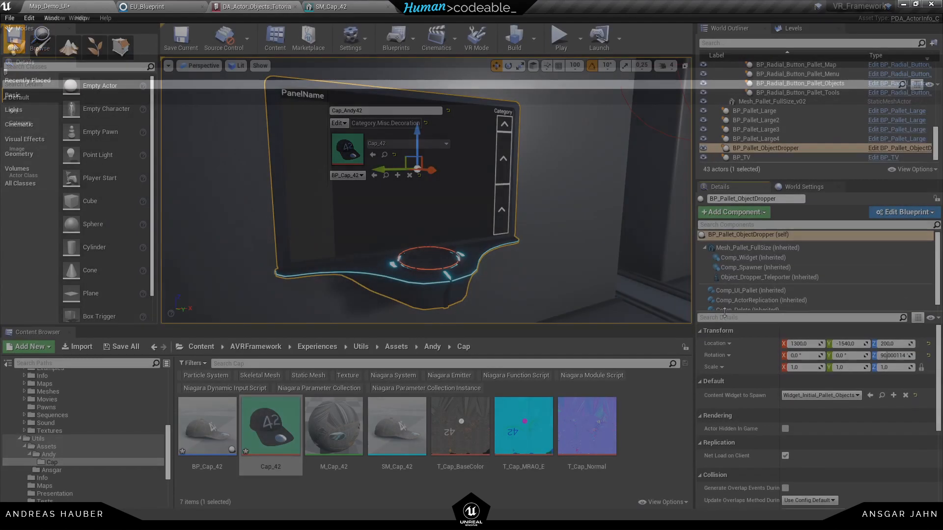
Add DA_Actor_Objects_Tutorial as a new entry in Comp_UI_Pallet's DAList_Demo and launch play.
{"action": "left_click", "coordinate": [749, 290]}
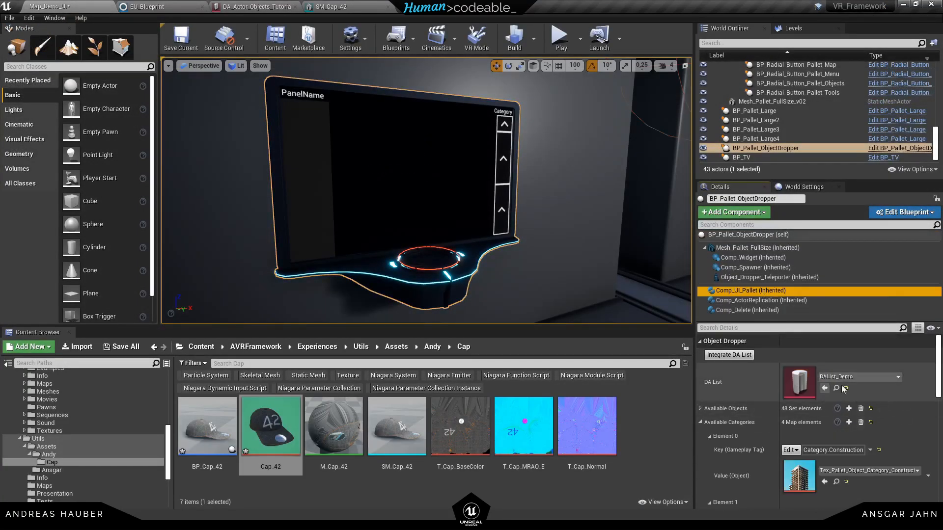
{"action": "mouse_move", "coordinate": [834, 388]}
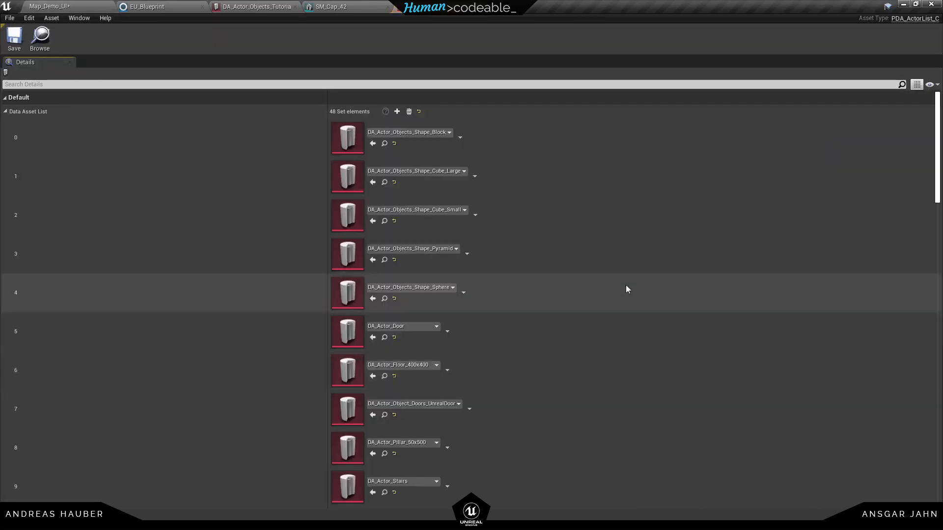
{"action": "left_click", "coordinate": [396, 111]}
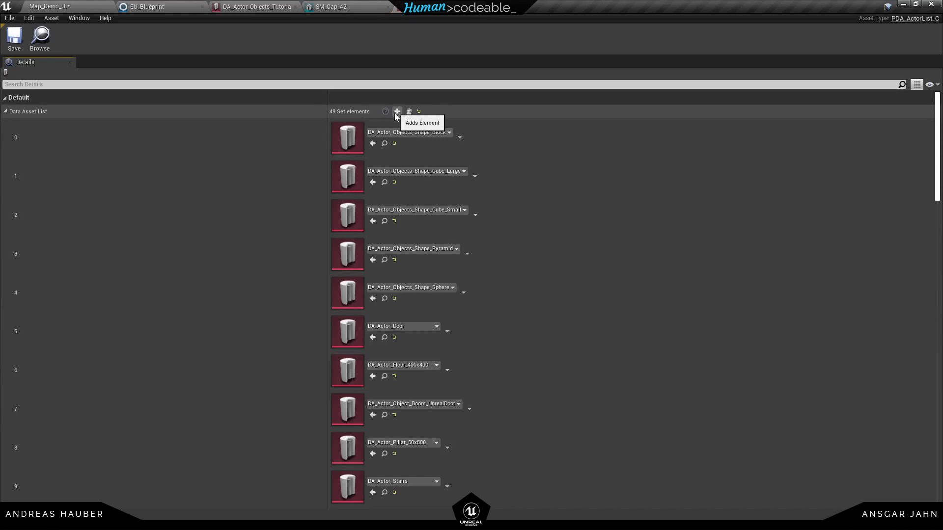
{"action": "left_click", "coordinate": [396, 111]}
{"action": "type", "text": "tuto"}
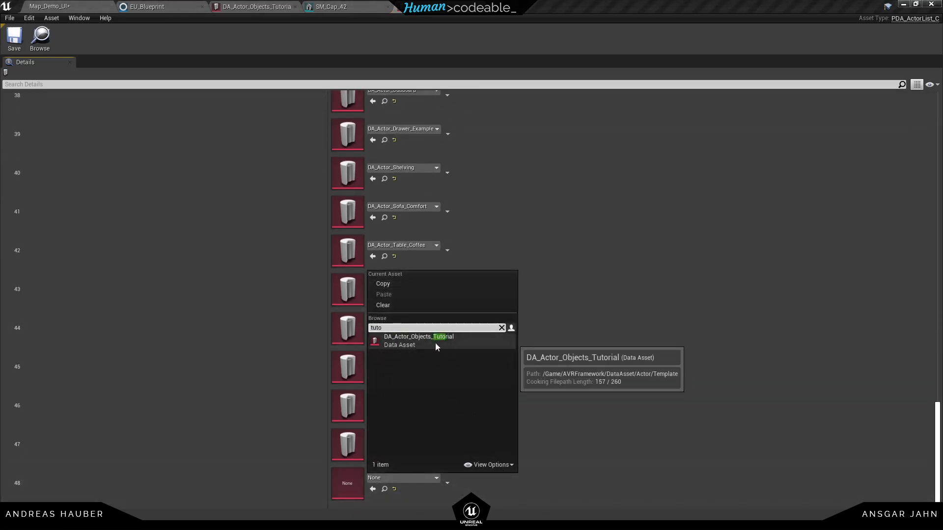
{"action": "left_click", "coordinate": [418, 336]}
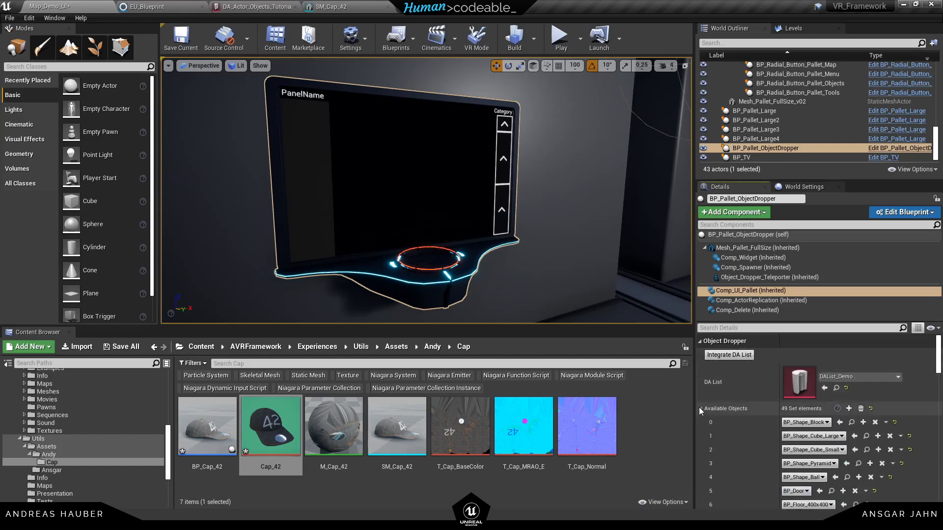
{"action": "scroll", "scroll_direction": "down", "scroll_amount": 3}
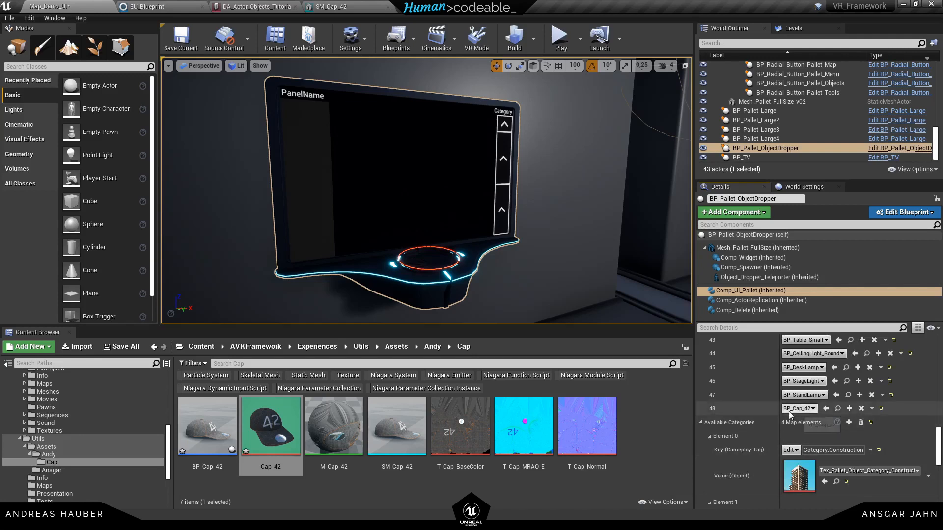
{"action": "mouse_move", "coordinate": [797, 408]}
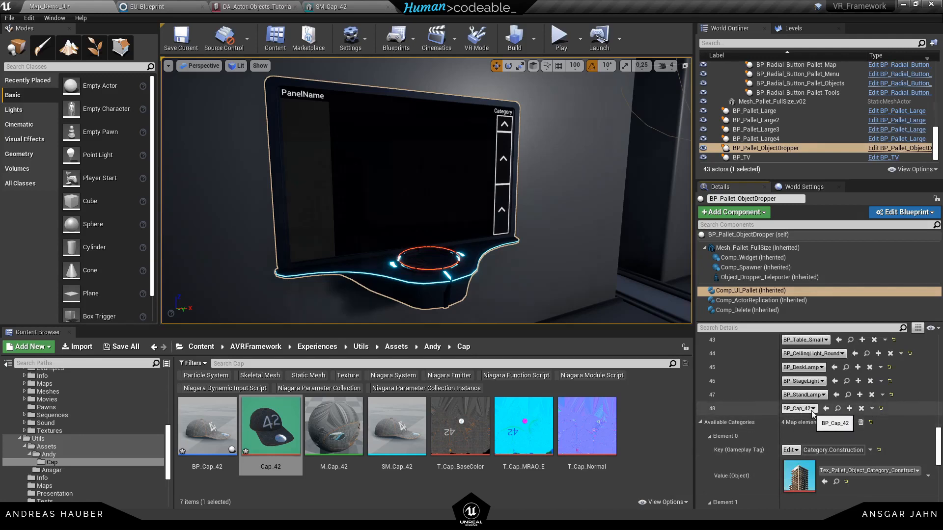
{"action": "left_click", "coordinate": [559, 35]}
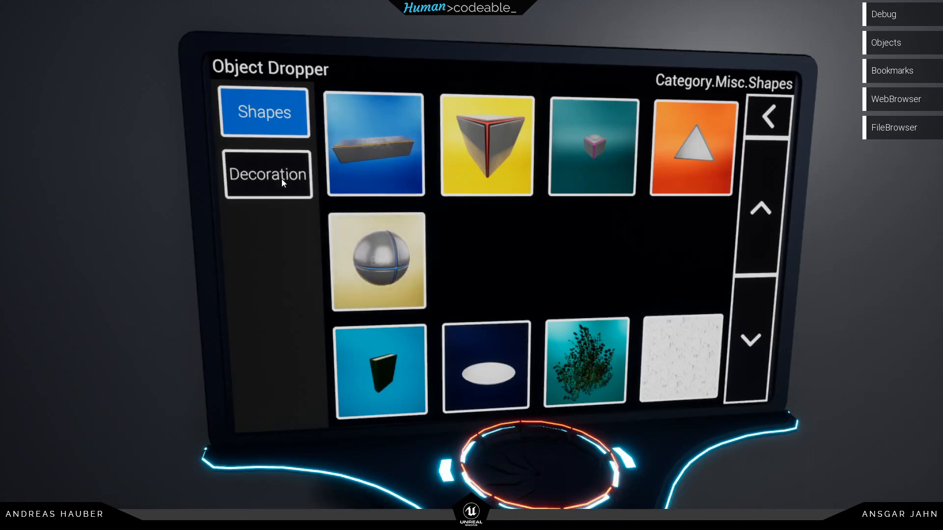
Spawn the Cap_Andy42 tile from the Decoration category onto the pad.
{"action": "left_click", "coordinate": [267, 175]}
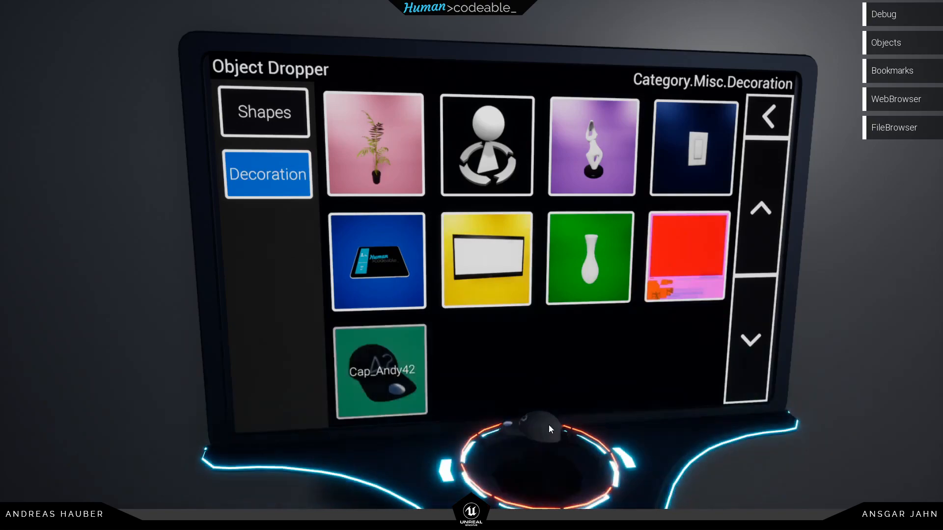
{"action": "left_click", "coordinate": [381, 371]}
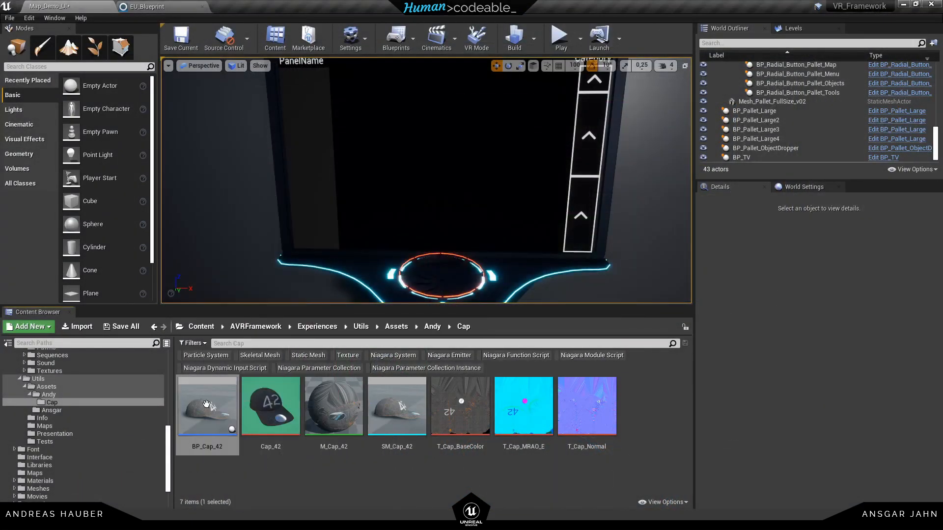
Create a datatable entry from BP_Cap_42 tagged Misc.Decoration and targeting DAList_Demo.
{"action": "right_click", "coordinate": [207, 405]}
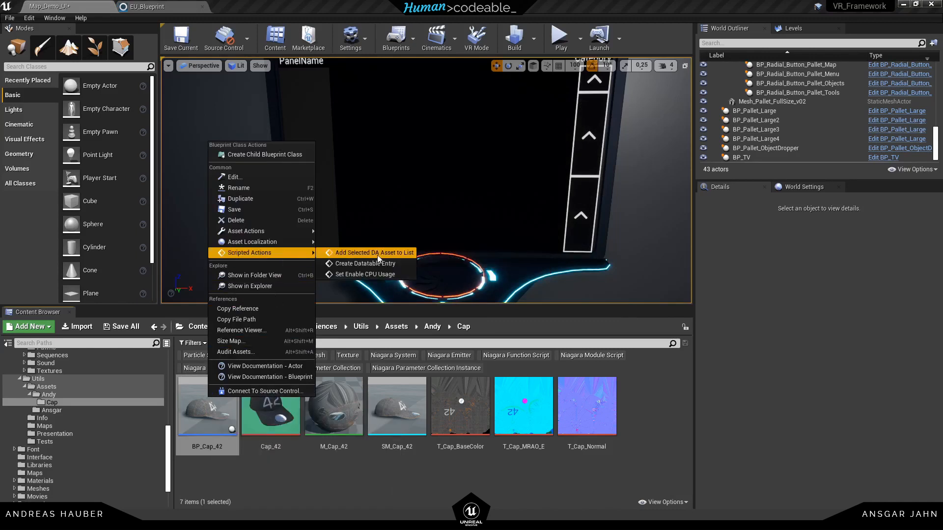
{"action": "left_click", "coordinate": [364, 263]}
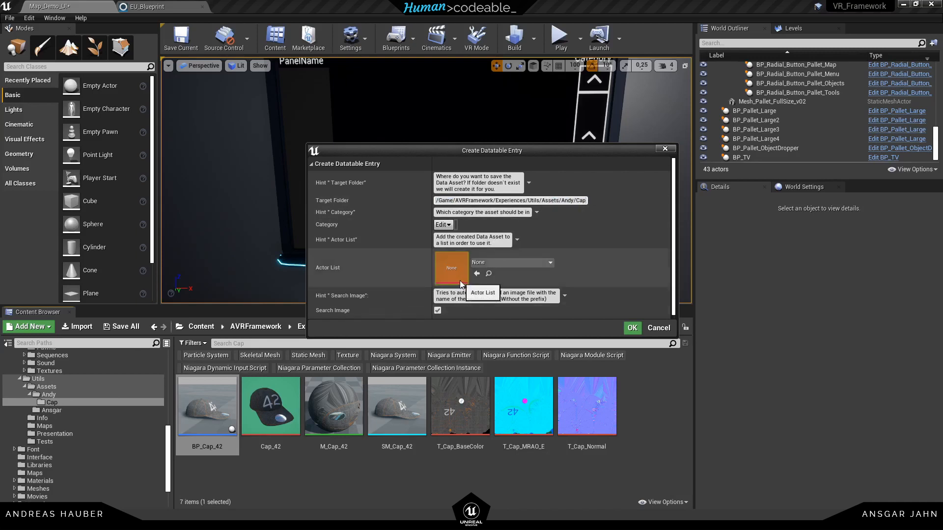
{"action": "left_click", "coordinate": [443, 224]}
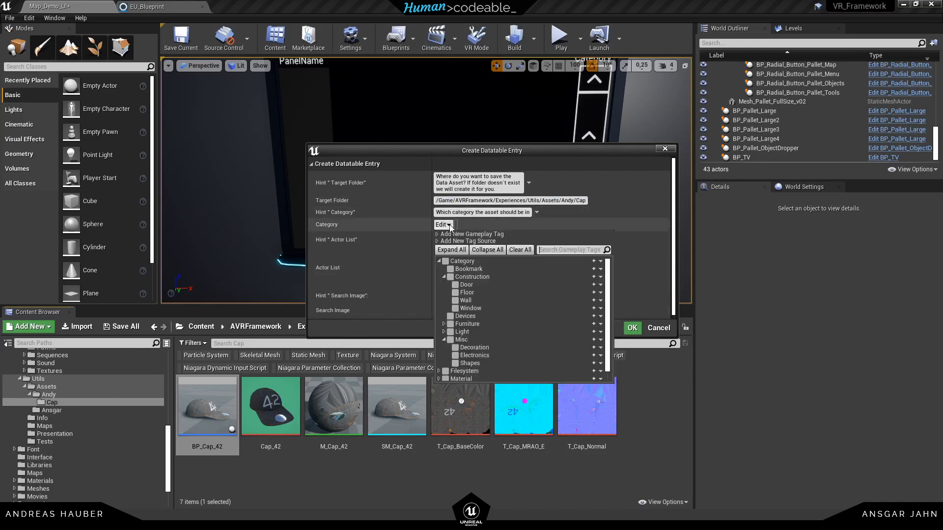
{"action": "mouse_move", "coordinate": [462, 340]}
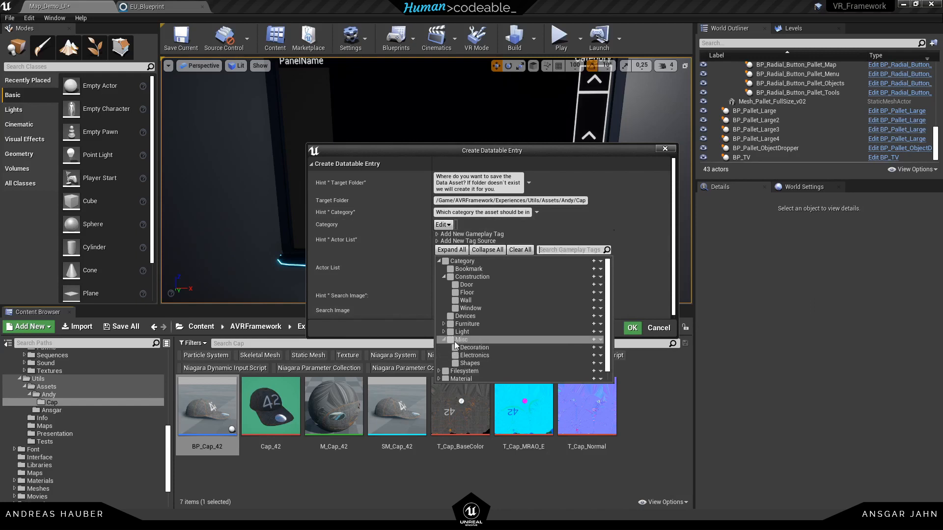
{"action": "left_click", "coordinate": [451, 347]}
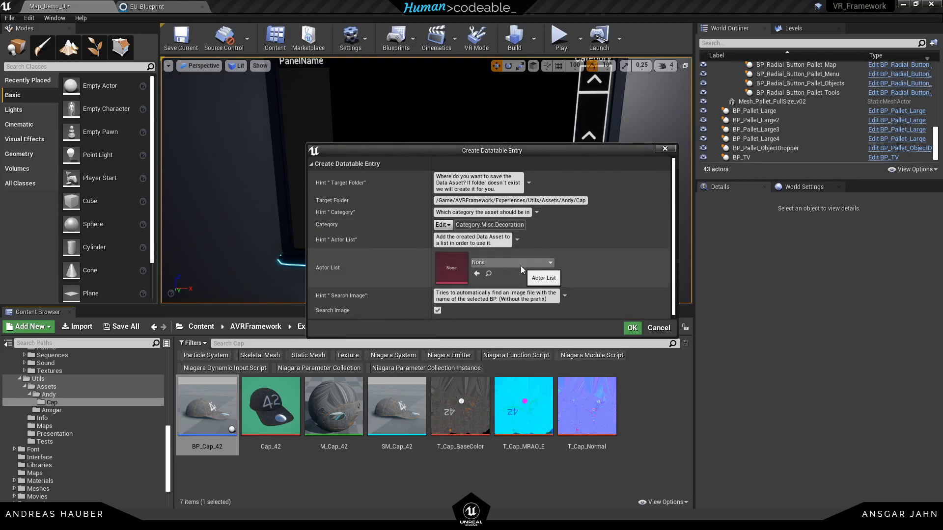
{"action": "left_click", "coordinate": [548, 263]}
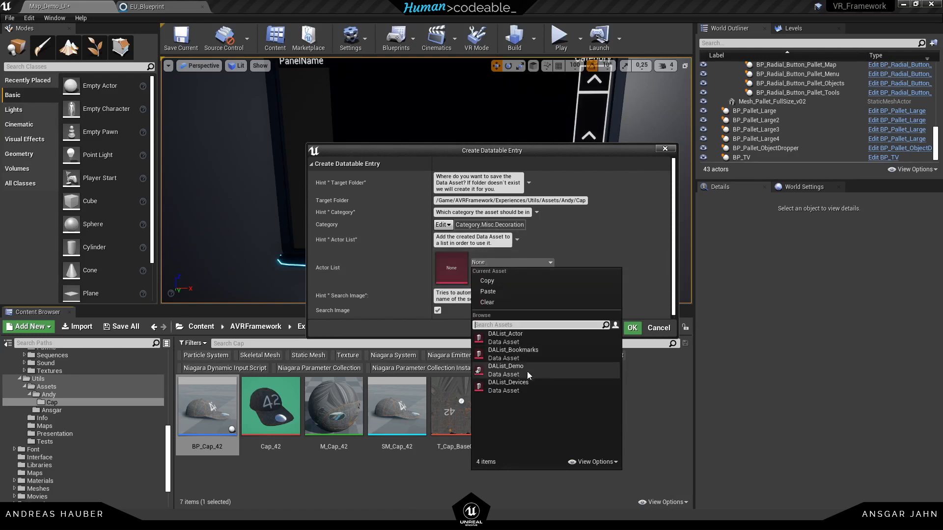
{"action": "left_click", "coordinate": [506, 370]}
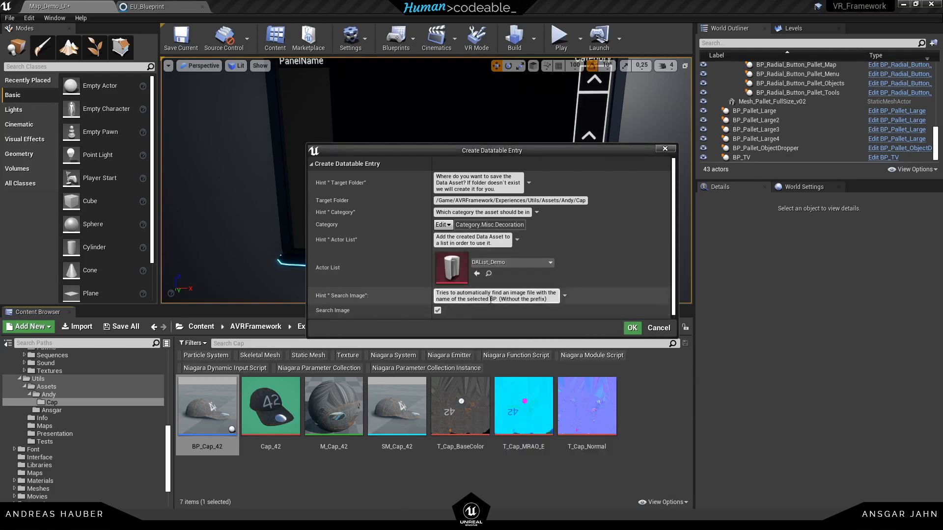
{"action": "left_click", "coordinate": [631, 328]}
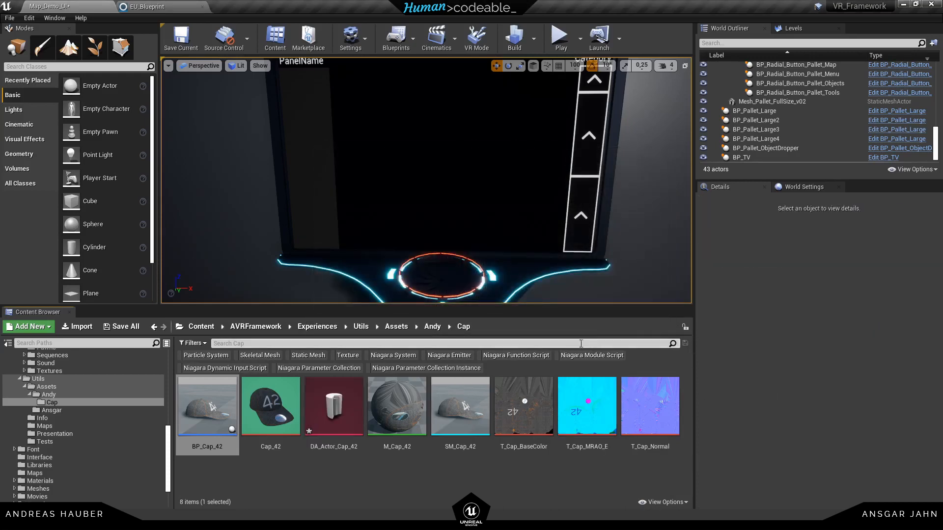
{"action": "double_click", "coordinate": [333, 405]}
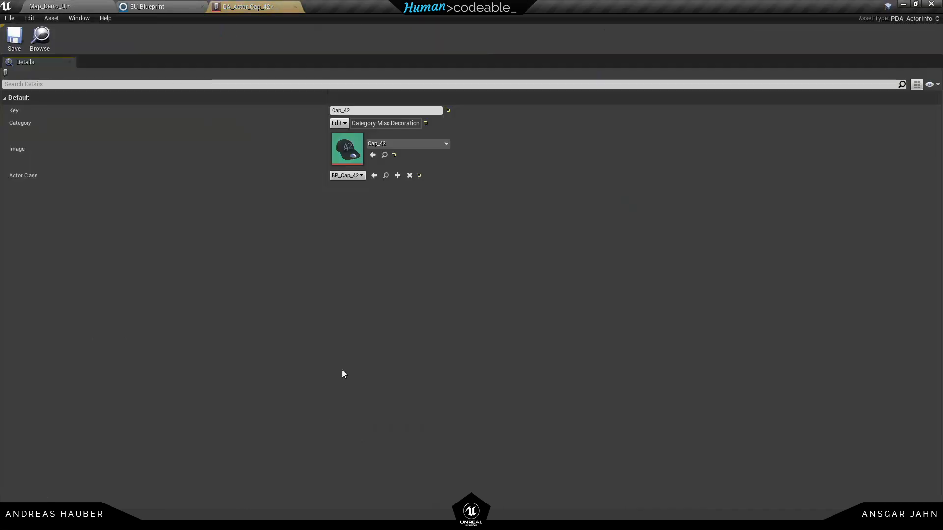
{"action": "left_click", "coordinate": [385, 111]}
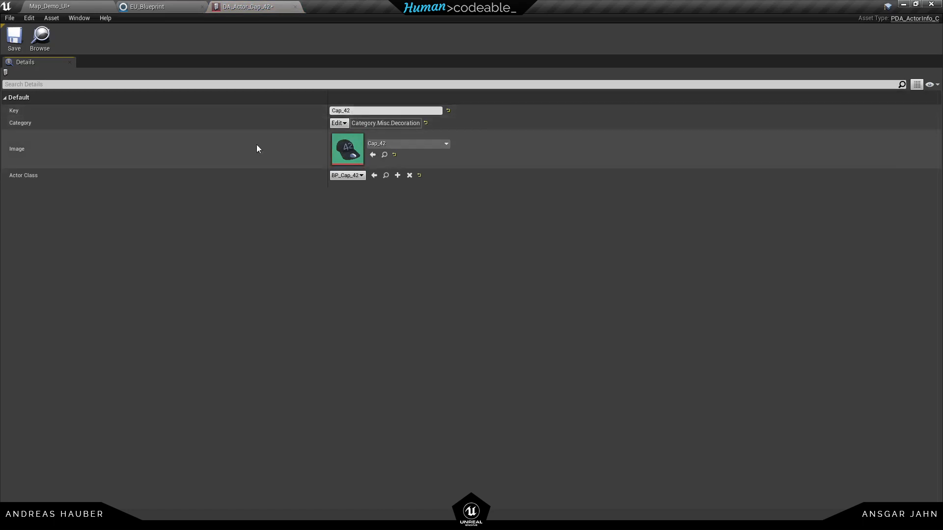
{"action": "mouse_move", "coordinate": [196, 178]}
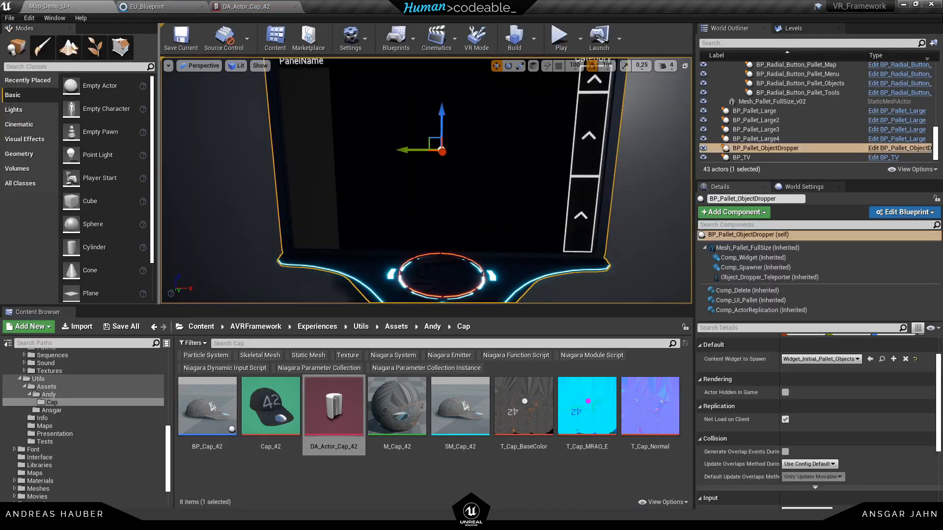
Assign DAList_Demo as the Comp_UI_Pallet object list and start a play session.
{"action": "left_click", "coordinate": [748, 301]}
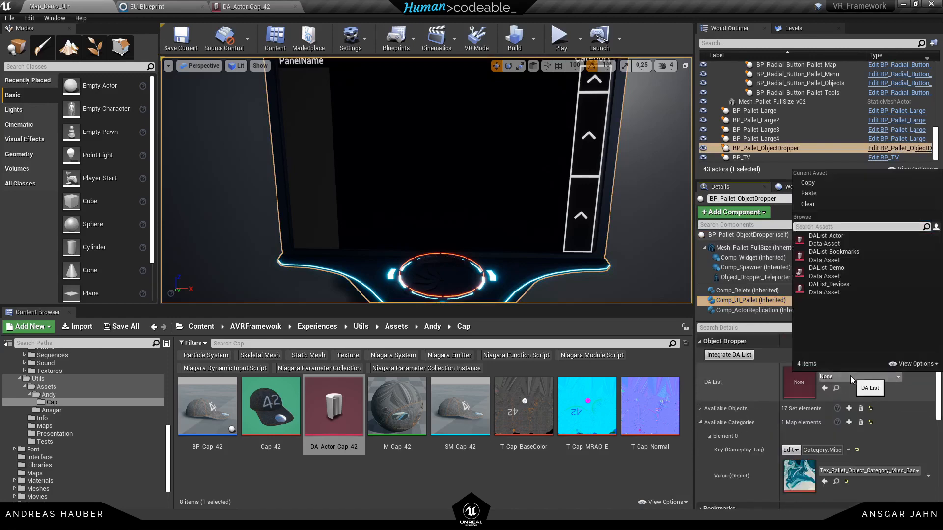
{"action": "left_click", "coordinate": [826, 267]}
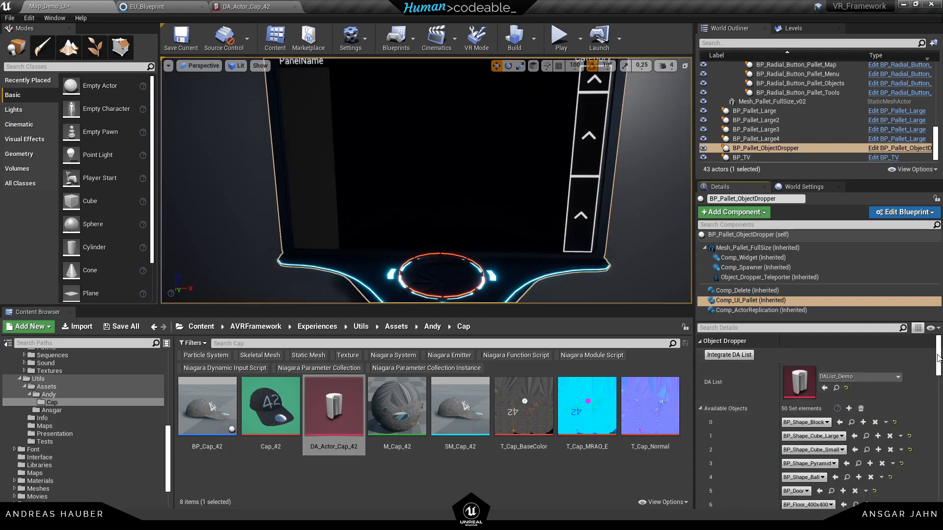
{"action": "scroll", "scroll_direction": "down", "scroll_amount": 3}
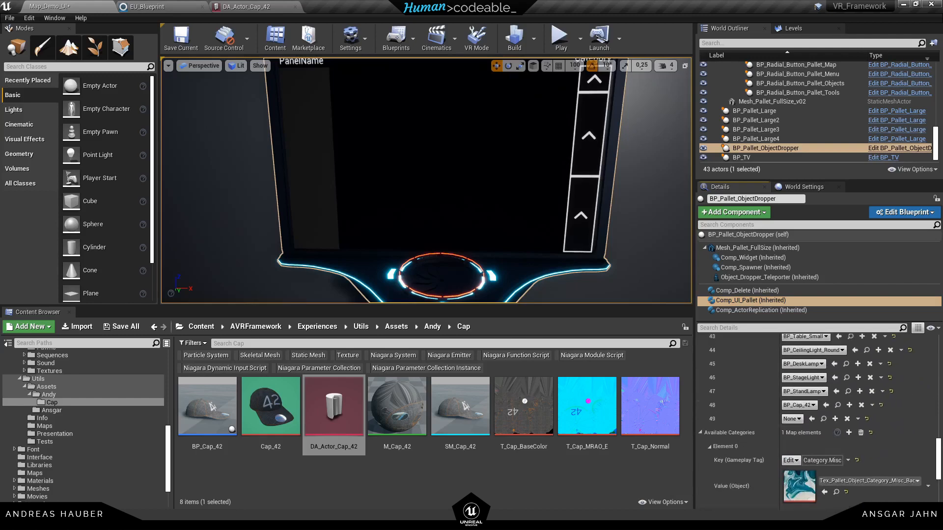
{"action": "left_click", "coordinate": [558, 38]}
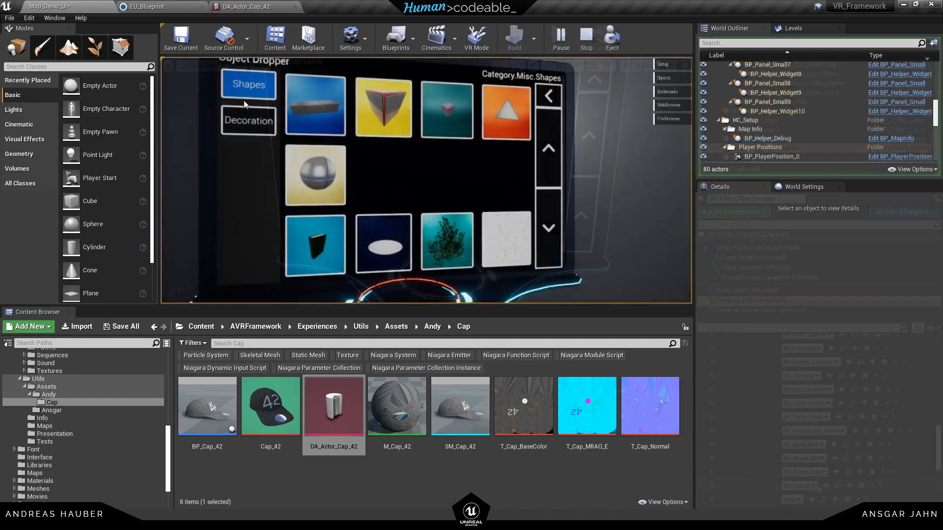
Stop the play session and create a DAList_Tutorial data asset beside DAList_Demo.
{"action": "left_click", "coordinate": [248, 120]}
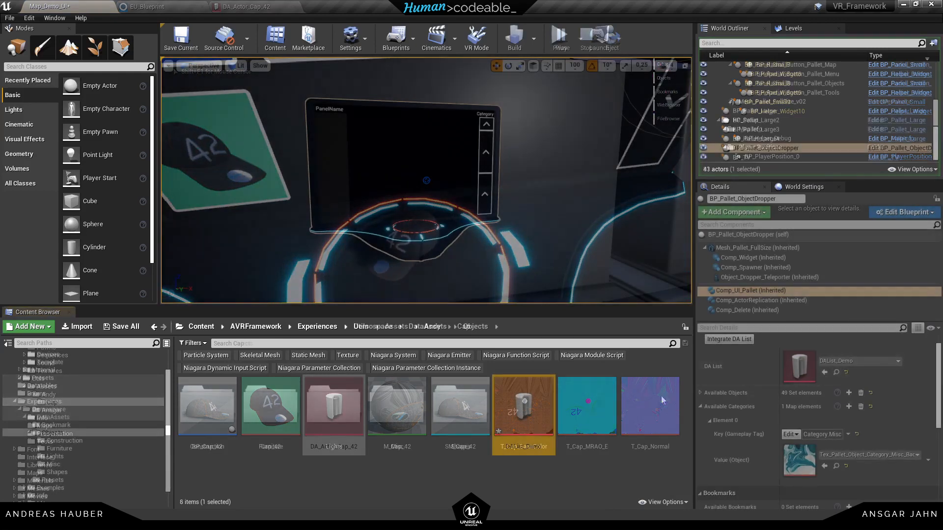
{"action": "right_click", "coordinate": [522, 406]}
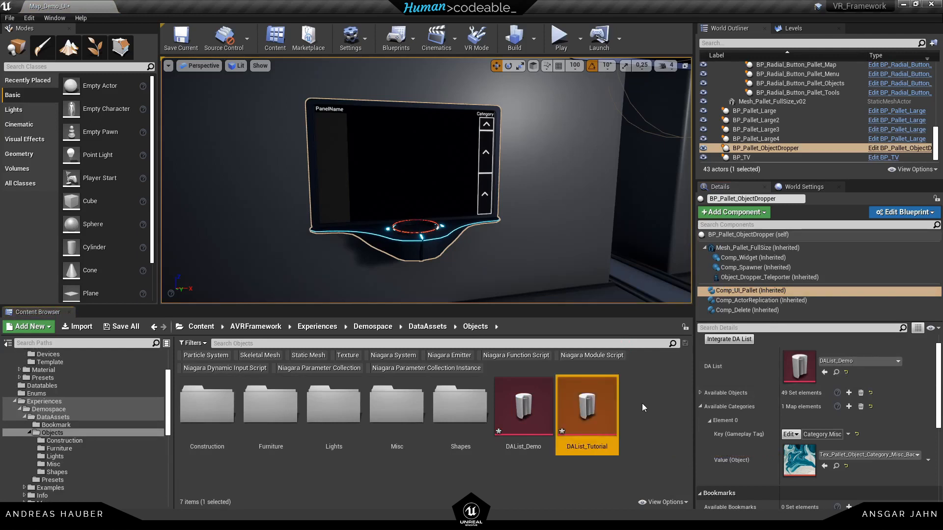
Clear DAList_Tutorial's copied entries and leave DA_Actor_Cap_42 as its only element.
{"action": "double_click", "coordinate": [586, 403]}
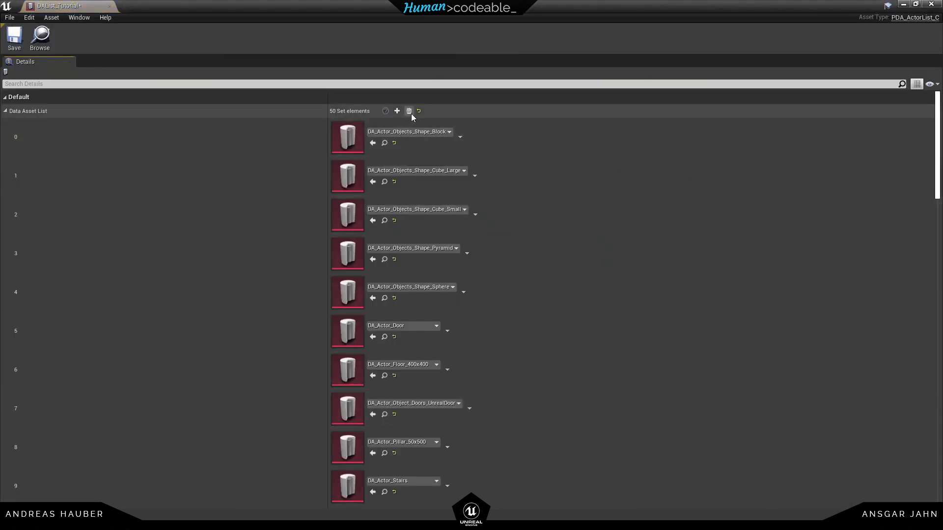
{"action": "left_click", "coordinate": [409, 111]}
{"action": "type", "text": "cap"}
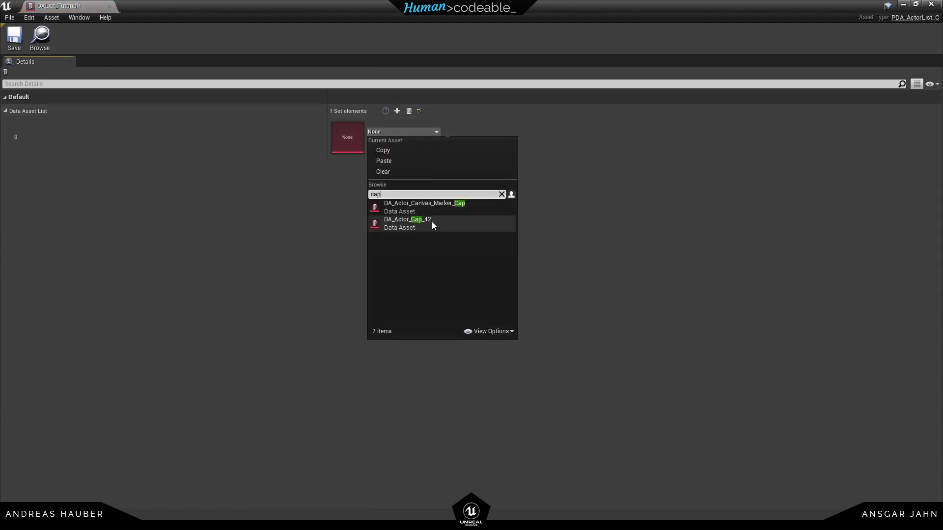
{"action": "left_click", "coordinate": [407, 219]}
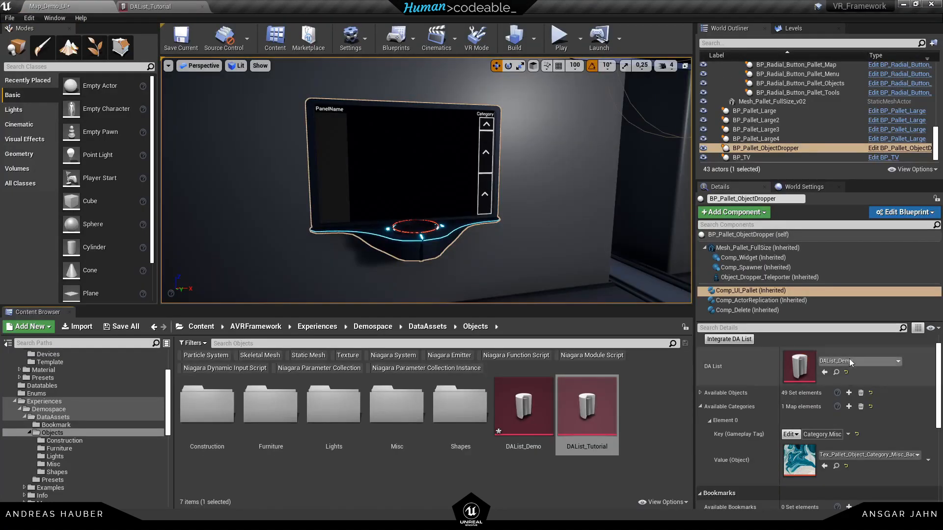
Point the object dropper's DA List at DAList_Tutorial and reset its category entries.
{"action": "left_click", "coordinate": [901, 361]}
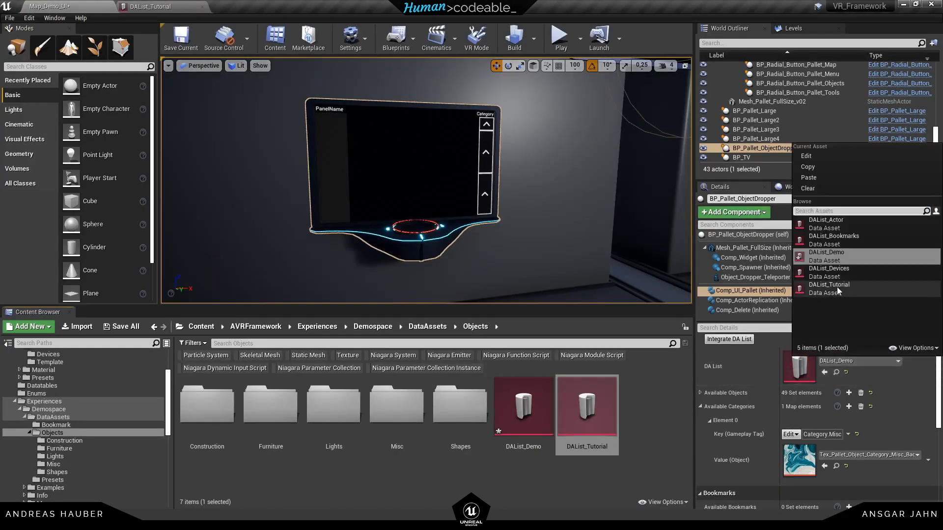
{"action": "left_click", "coordinate": [829, 285]}
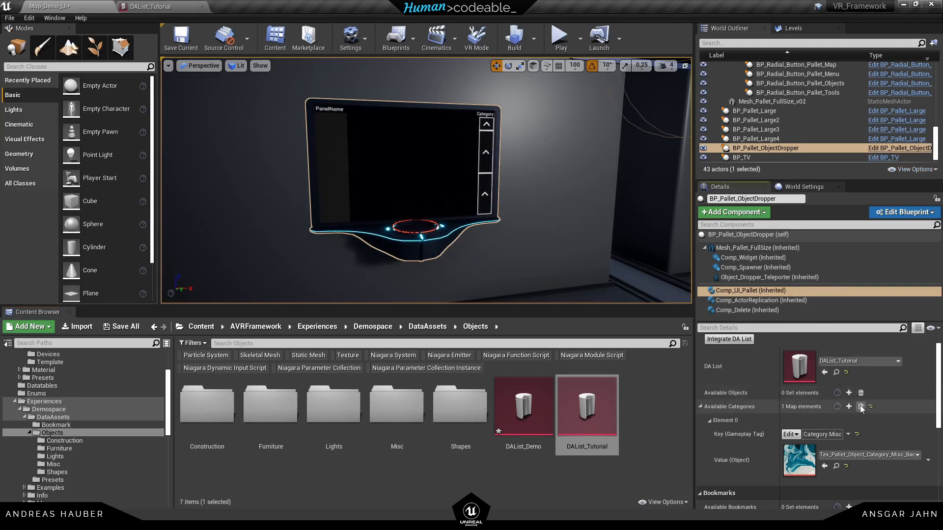
{"action": "left_click", "coordinate": [860, 406]}
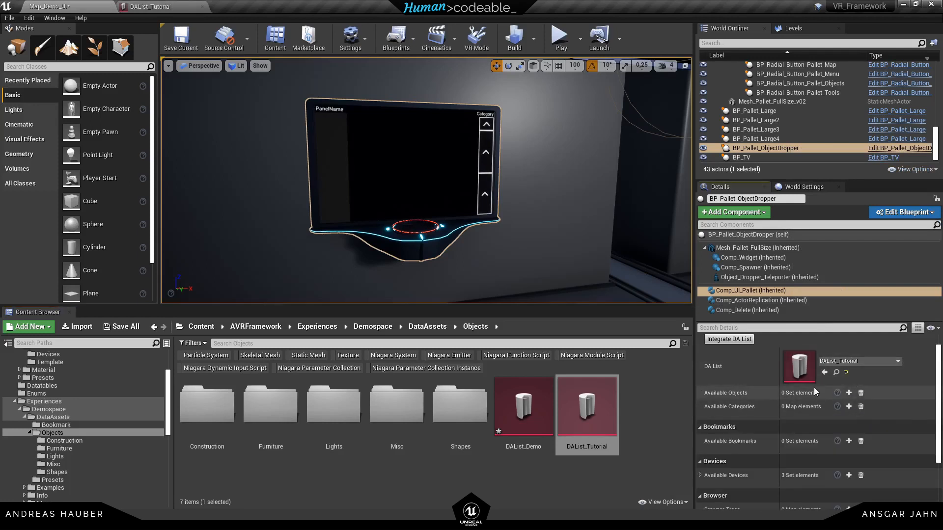
{"action": "mouse_move", "coordinate": [856, 382]}
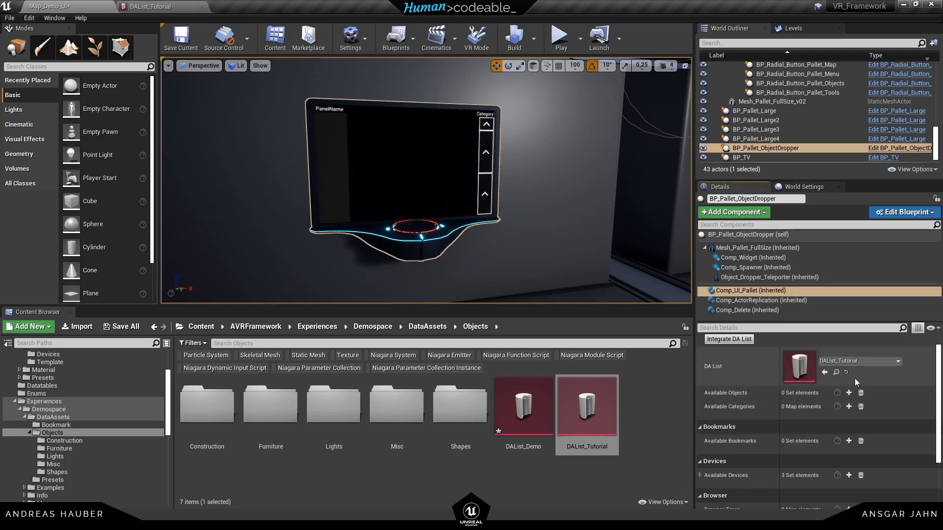
{"action": "left_click", "coordinate": [849, 393]}
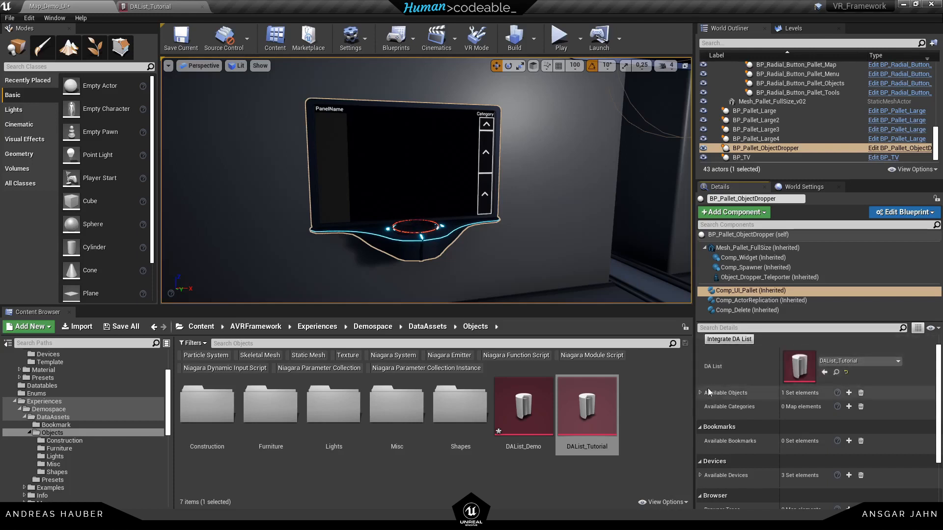
{"action": "left_click", "coordinate": [700, 393]}
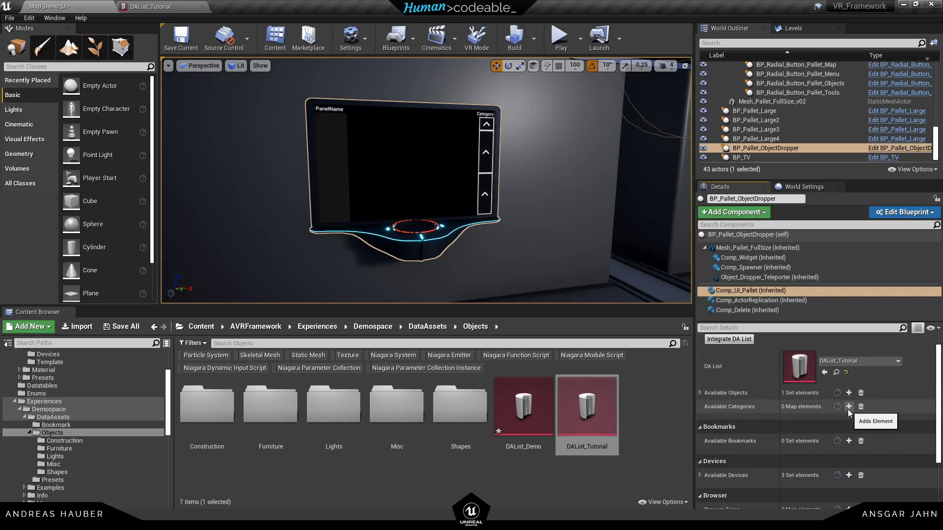
Add a category map entry tagged Category.Misc.Decoration with a Misc asset value.
{"action": "left_click", "coordinate": [848, 407]}
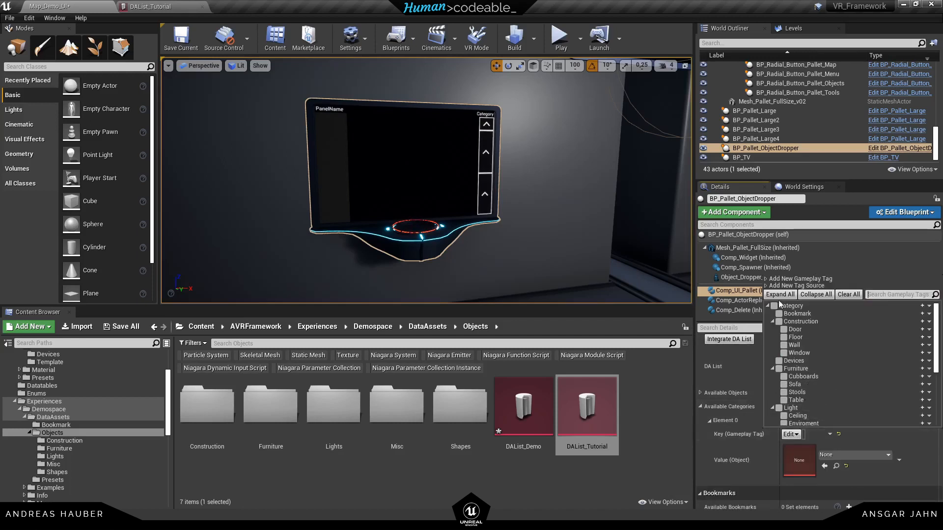
{"action": "scroll", "scroll_direction": "down", "scroll_amount": 3}
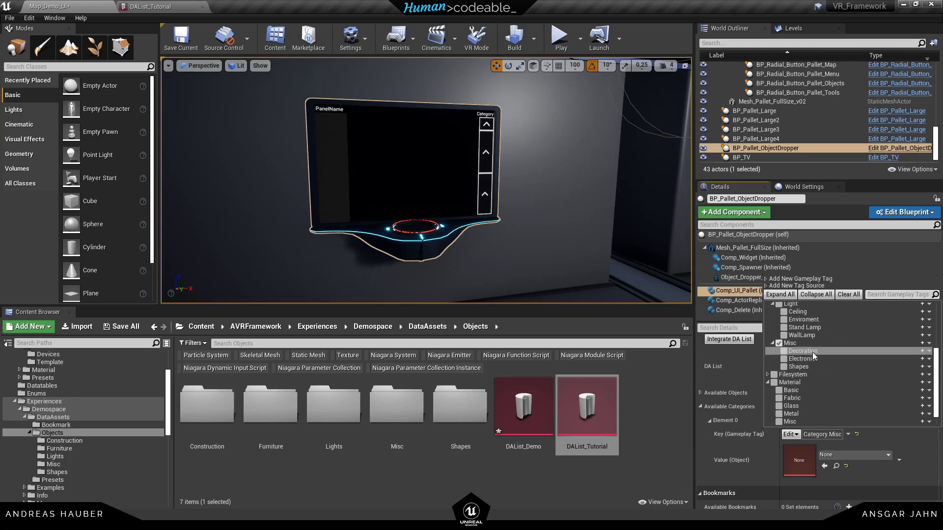
{"action": "mouse_move", "coordinate": [801, 351]}
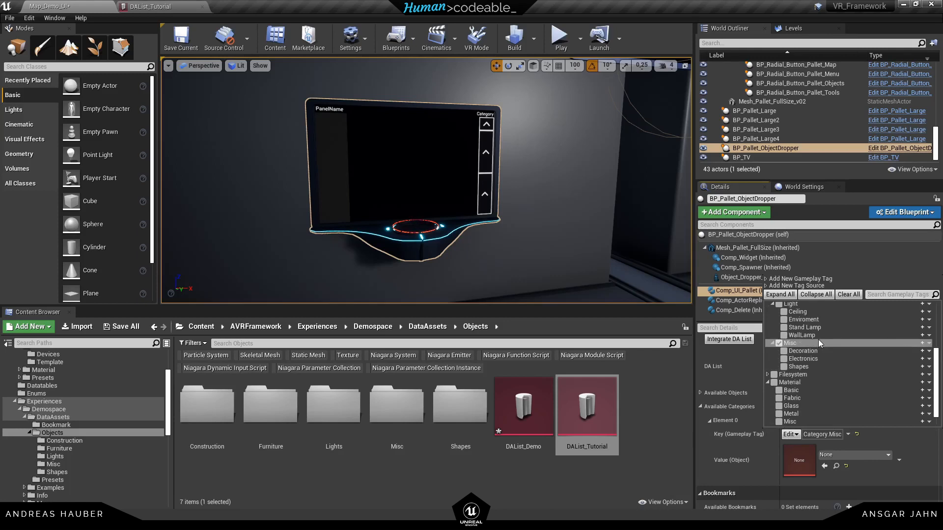
{"action": "left_click", "coordinate": [796, 351]}
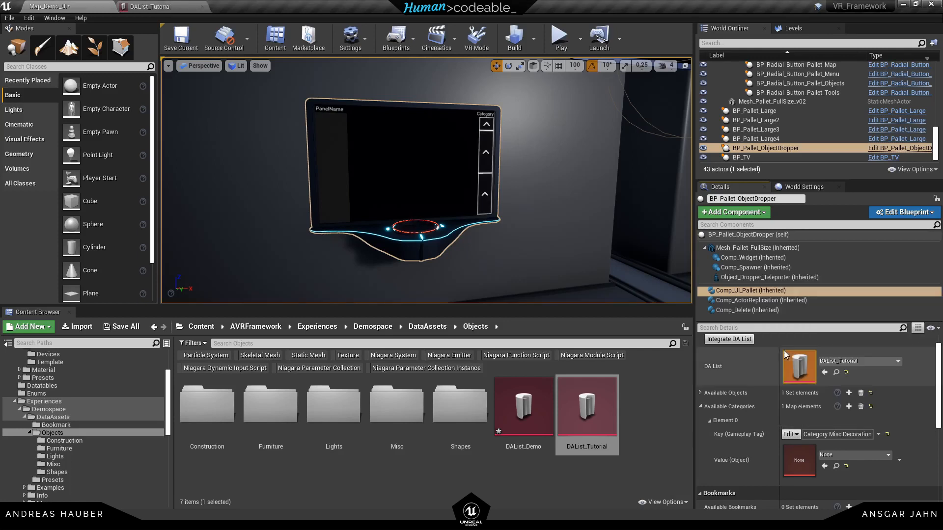
{"action": "left_click", "coordinate": [888, 455]}
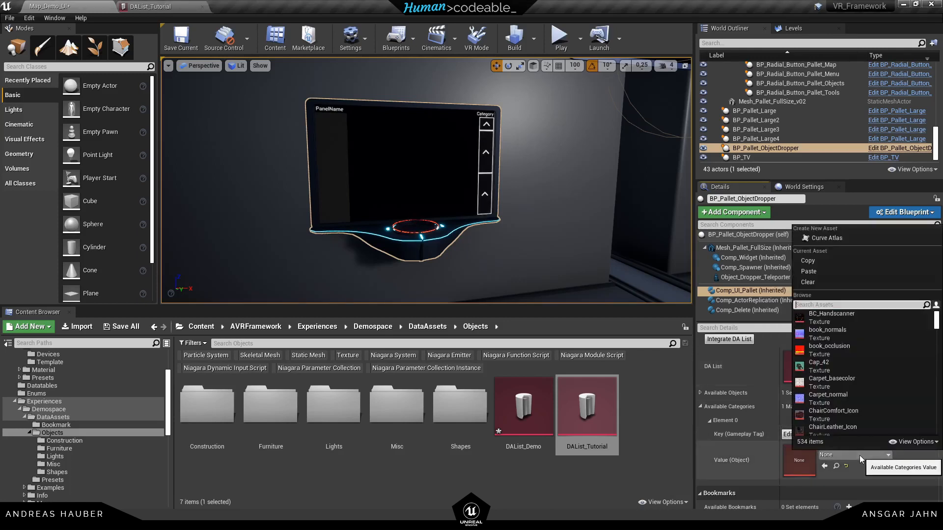
{"action": "type", "text": "mis"}
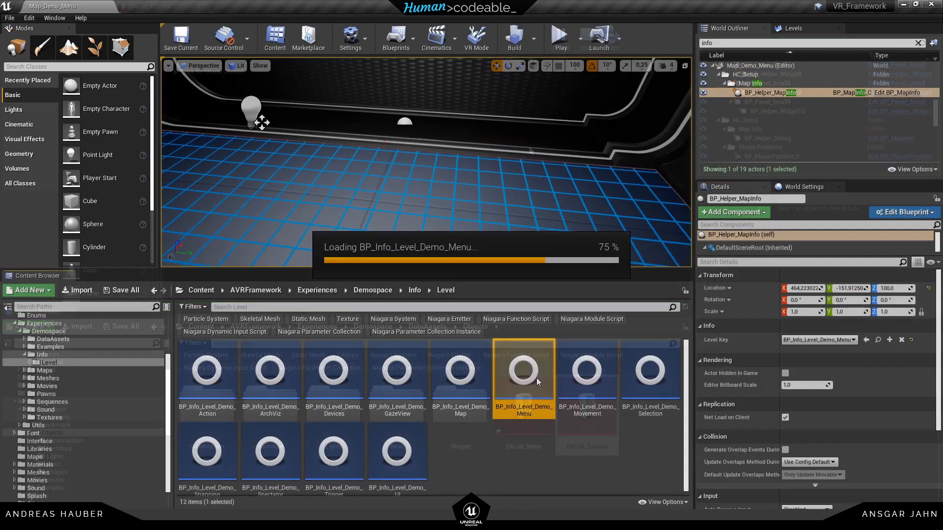
Inspect BP_Info_Level_Demo_Menu's Actor Infos, showing the choices for its DAList_Demo entry.
{"action": "double_click", "coordinate": [523, 371]}
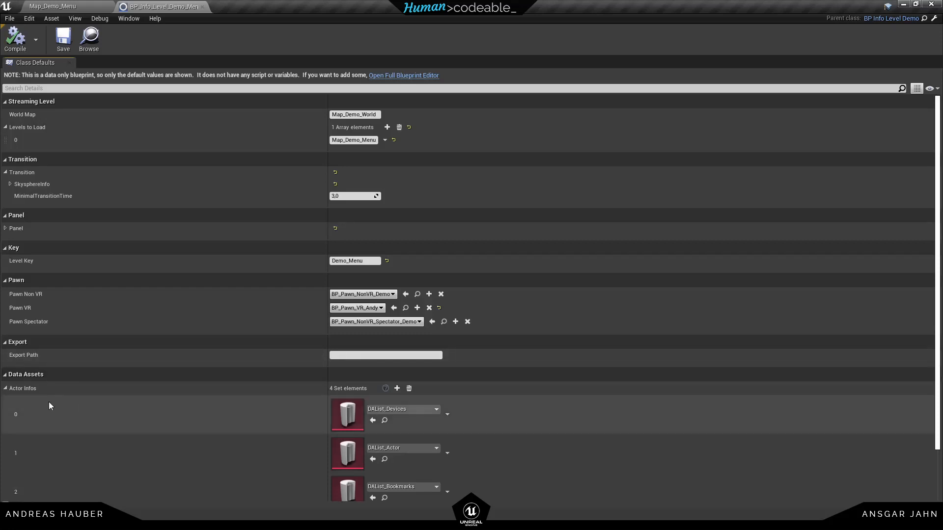
{"action": "left_click", "coordinate": [5, 388]}
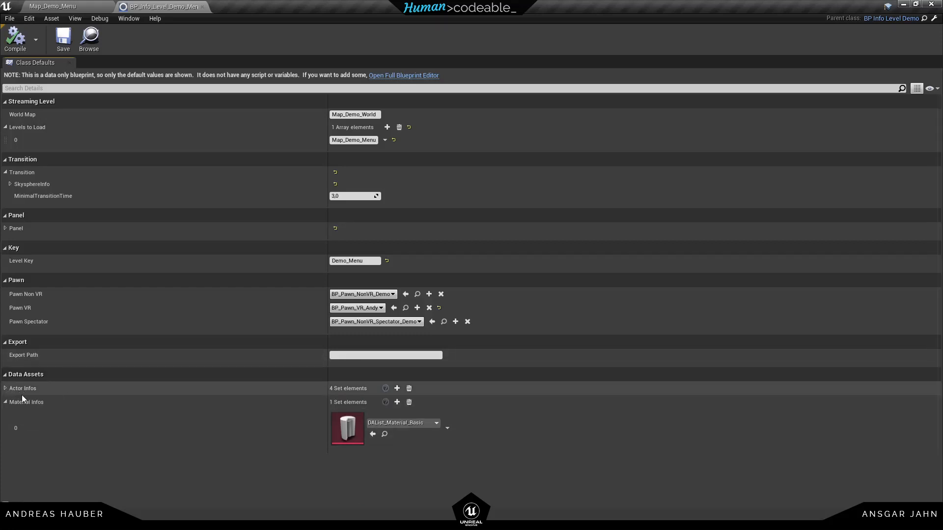
{"action": "left_click", "coordinate": [5, 402]}
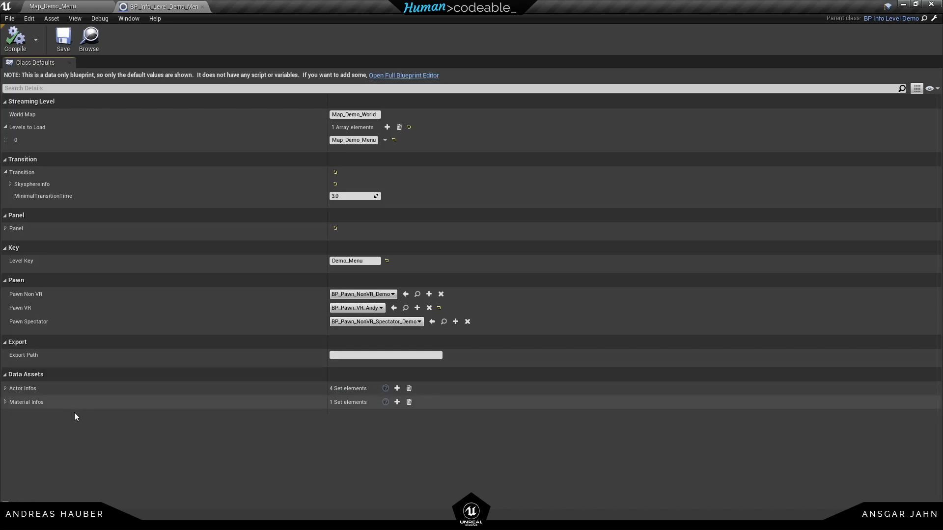
{"action": "left_click", "coordinate": [5, 388]}
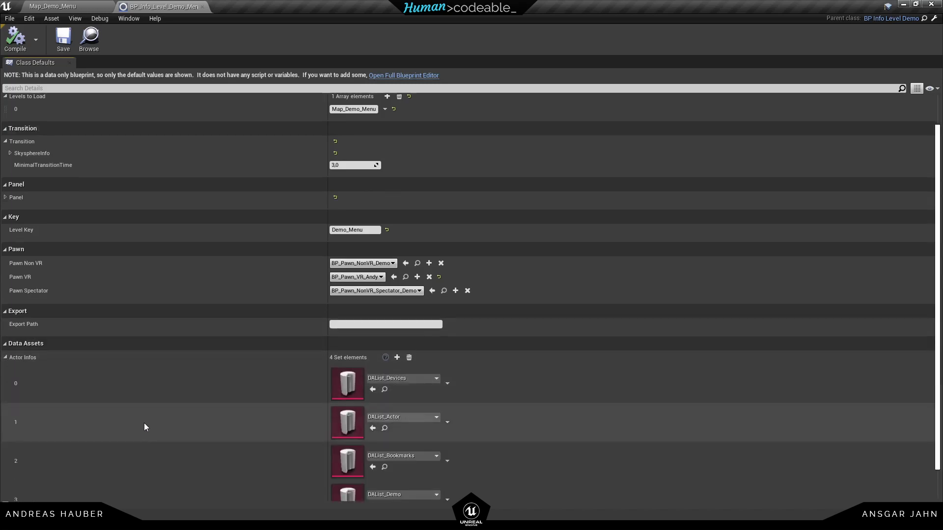
{"action": "scroll", "scroll_direction": "down", "scroll_amount": 3}
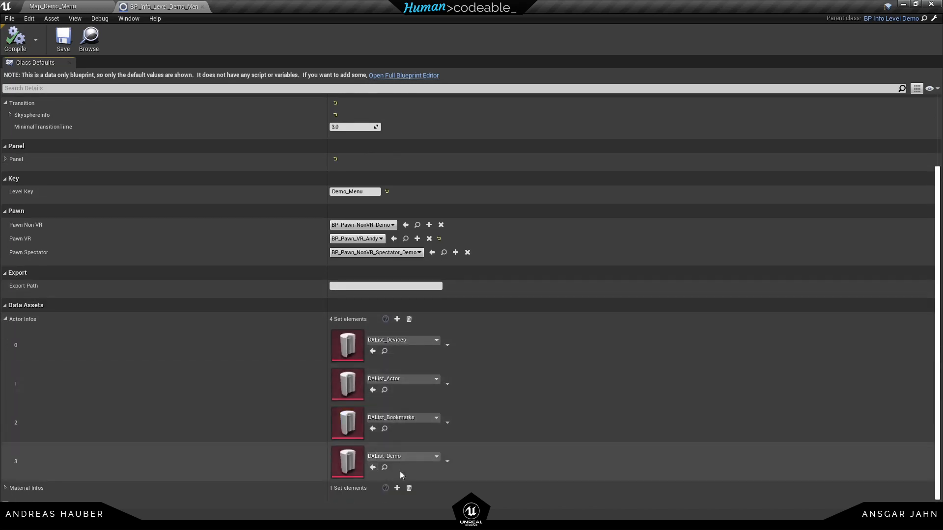
{"action": "left_click", "coordinate": [437, 456]}
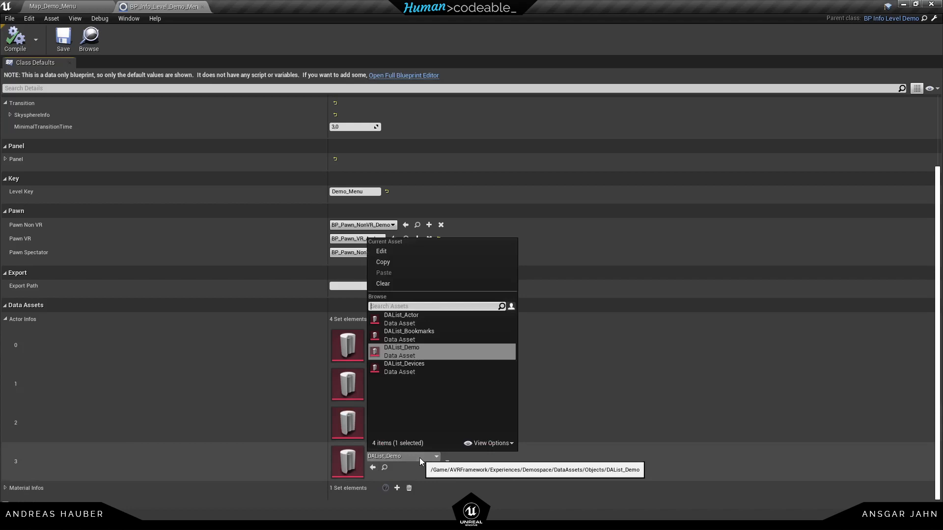
{"action": "mouse_move", "coordinate": [441, 356]}
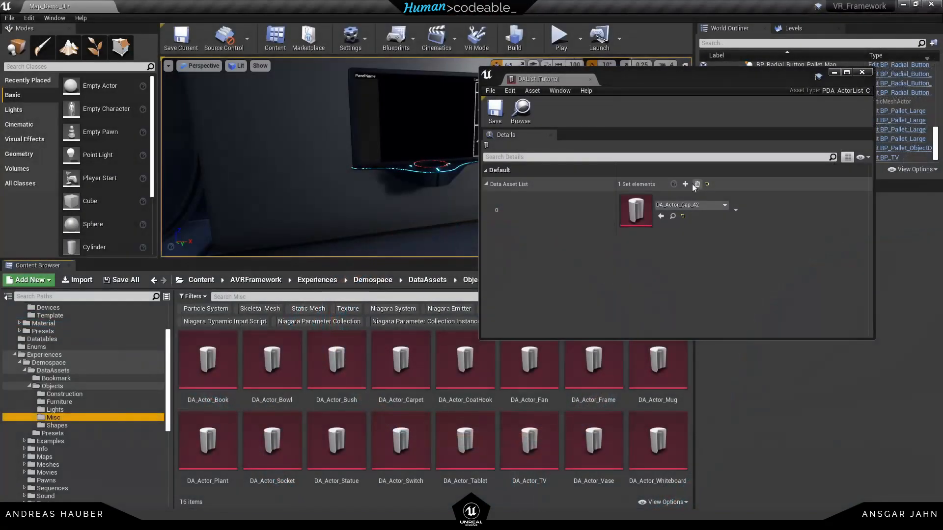
Try Book and Bowl entries in DAList_Tutorial, then select all sixteen Misc data assets.
{"action": "left_click", "coordinate": [685, 183]}
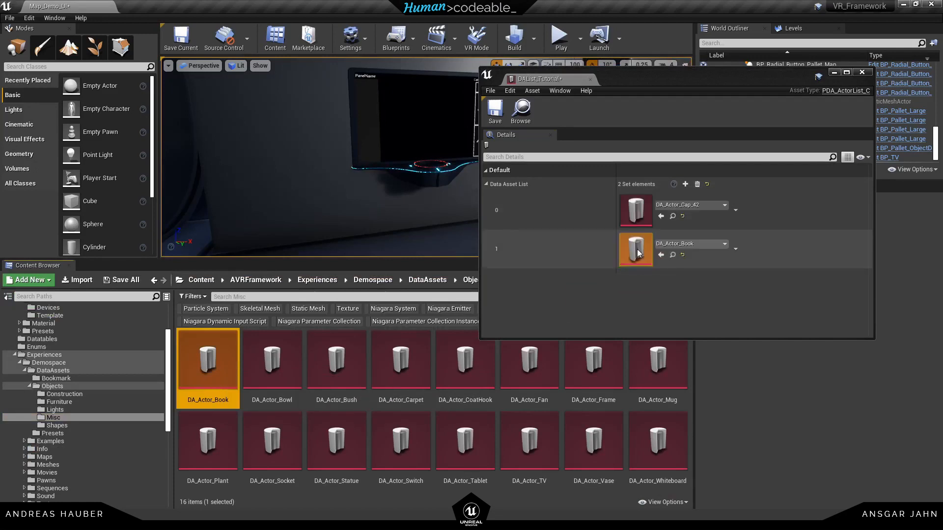
{"action": "left_click", "coordinate": [686, 184]}
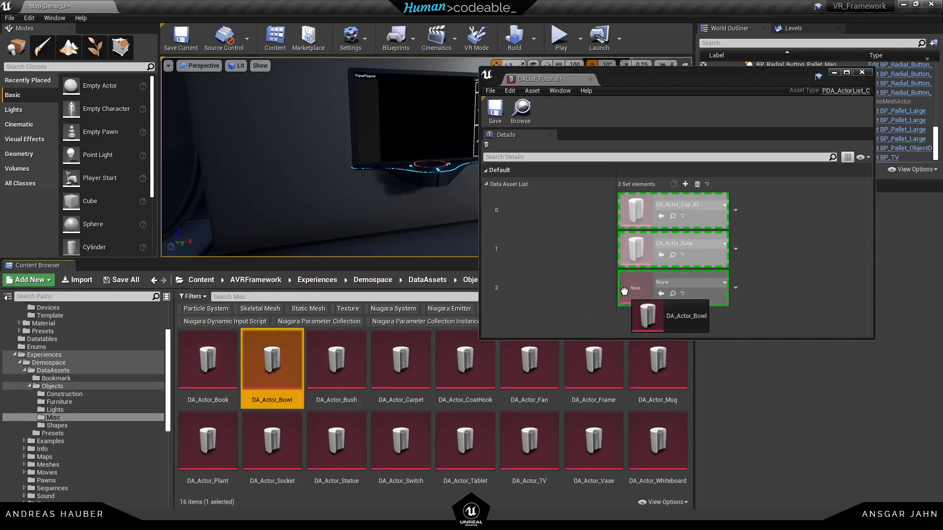
{"action": "left_click", "coordinate": [685, 315]}
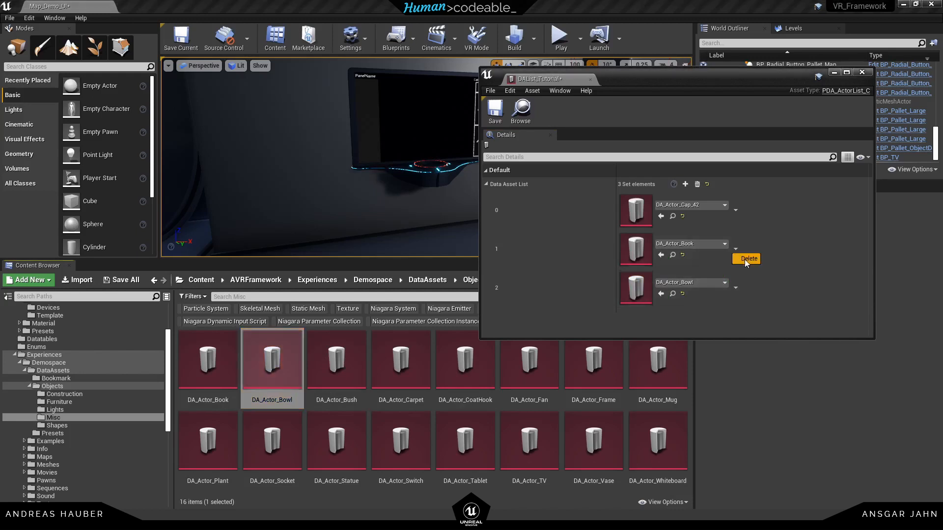
{"action": "left_click", "coordinate": [749, 258]}
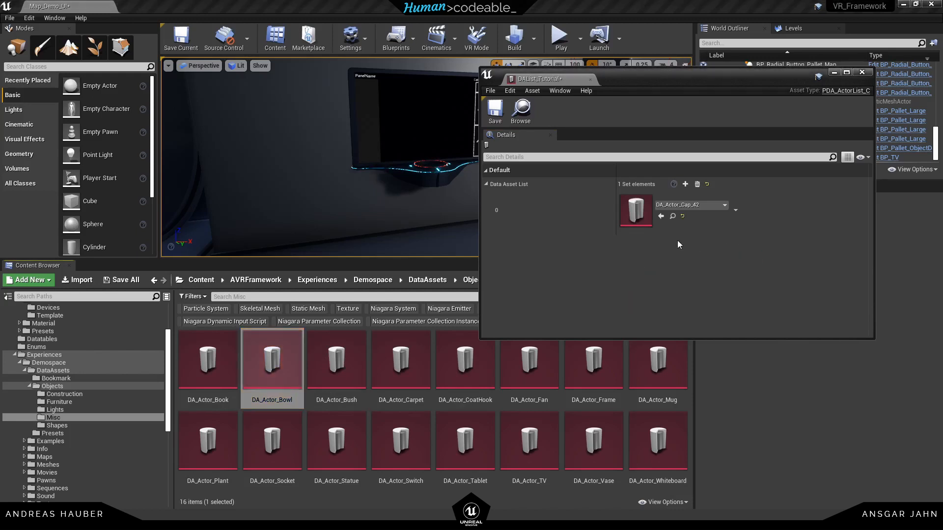
{"action": "left_click", "coordinate": [207, 360]}
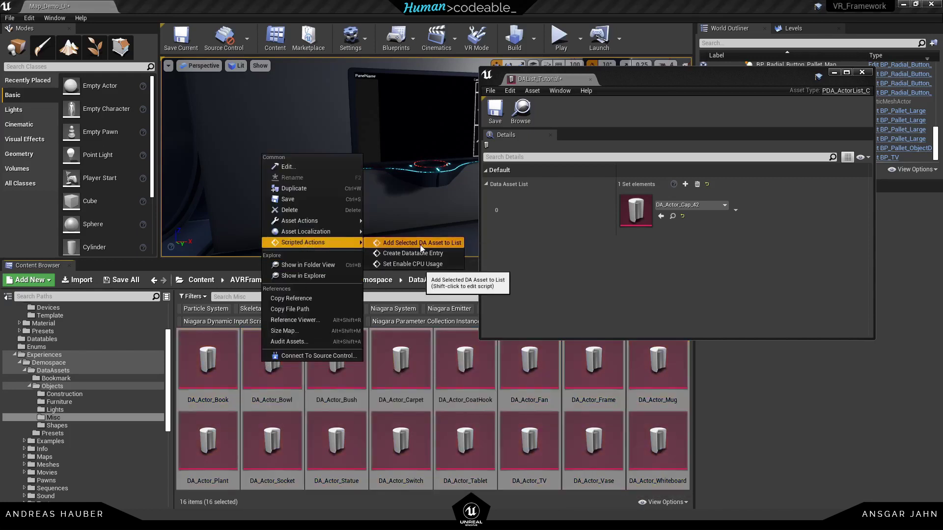
Run Add Selected DA Asset to List into DAList_Tutorial, giving it 17 entries.
{"action": "left_click", "coordinate": [419, 242]}
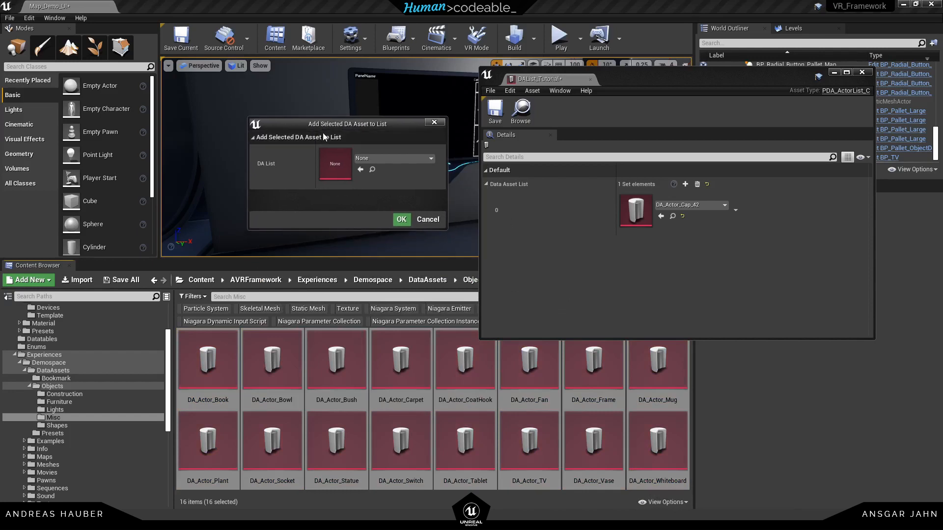
{"action": "left_click", "coordinate": [425, 158]}
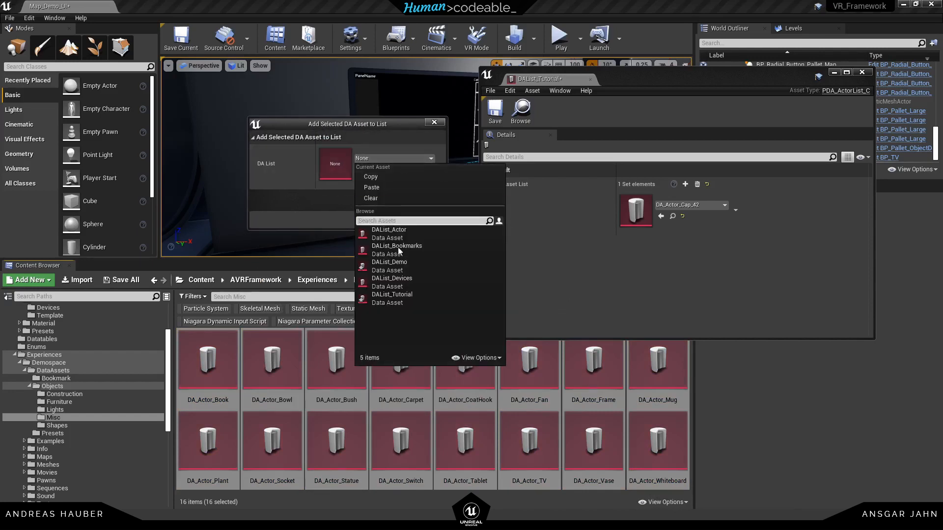
{"action": "left_click", "coordinate": [392, 294]}
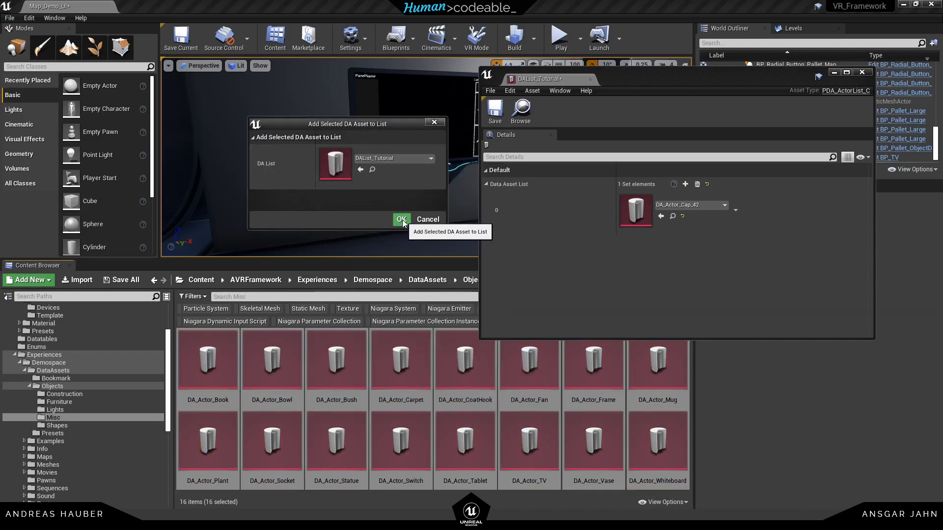
{"action": "left_click", "coordinate": [400, 219]}
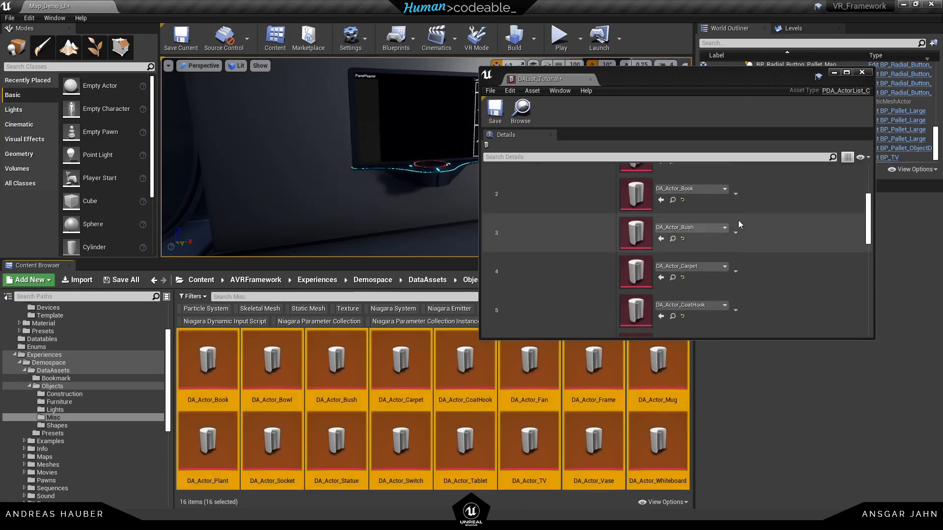
{"action": "scroll", "scroll_direction": "down", "scroll_amount": 3}
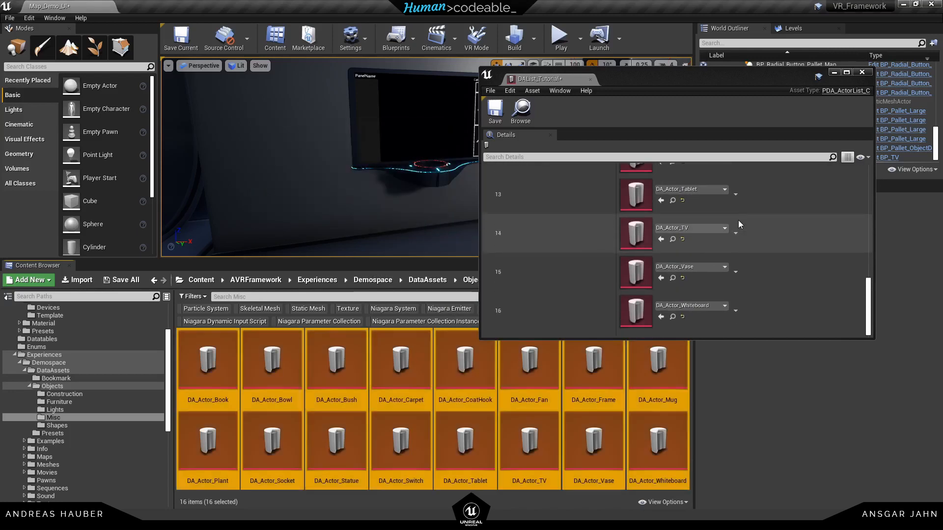
{"action": "scroll", "scroll_direction": "up", "scroll_amount": 3}
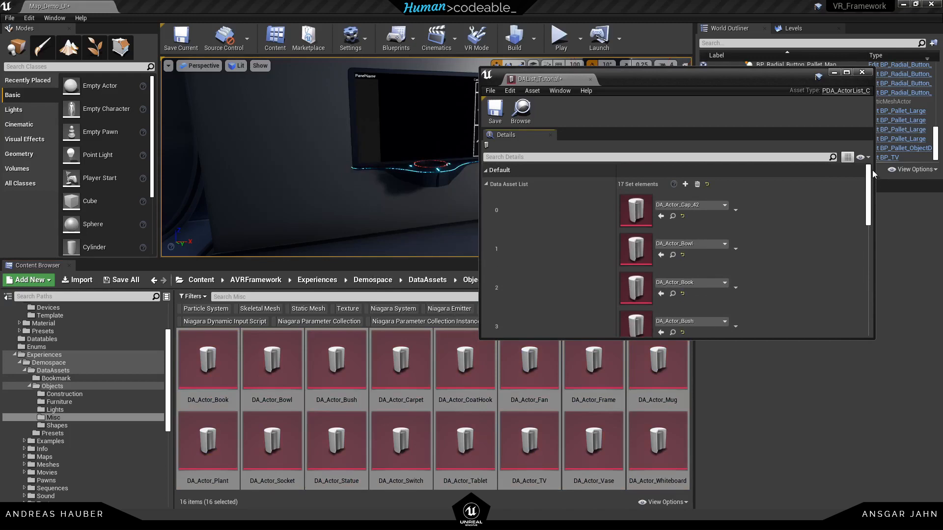
{"action": "mouse_move", "coordinate": [494, 111]}
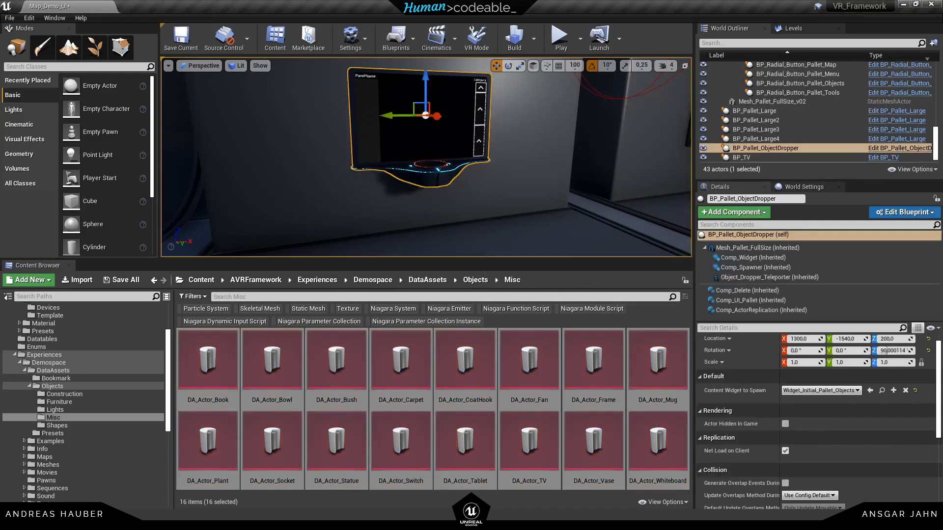
Integrate DAList_Tutorial into the pallet's Comp_UI_Pallet and launch the level to test.
{"action": "left_click", "coordinate": [744, 301]}
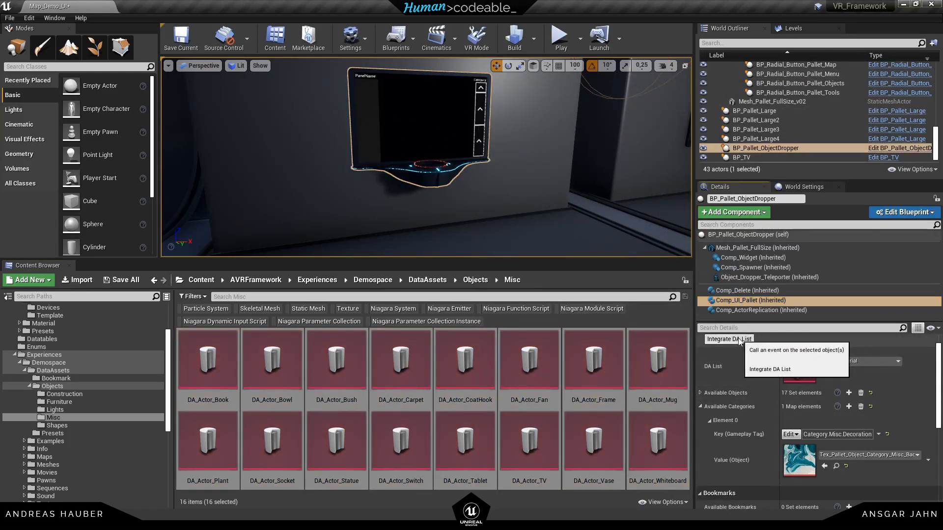
{"action": "left_click", "coordinate": [768, 369]}
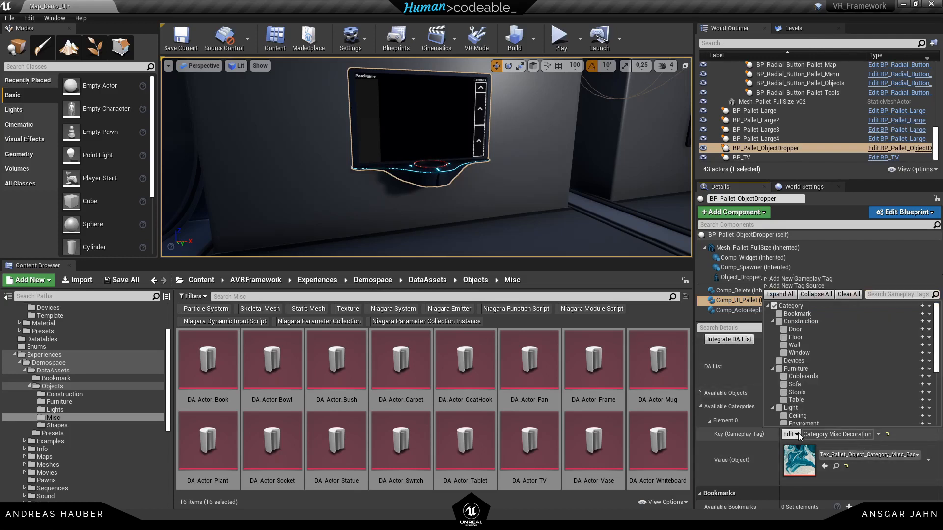
{"action": "scroll", "scroll_direction": "down", "scroll_amount": 3}
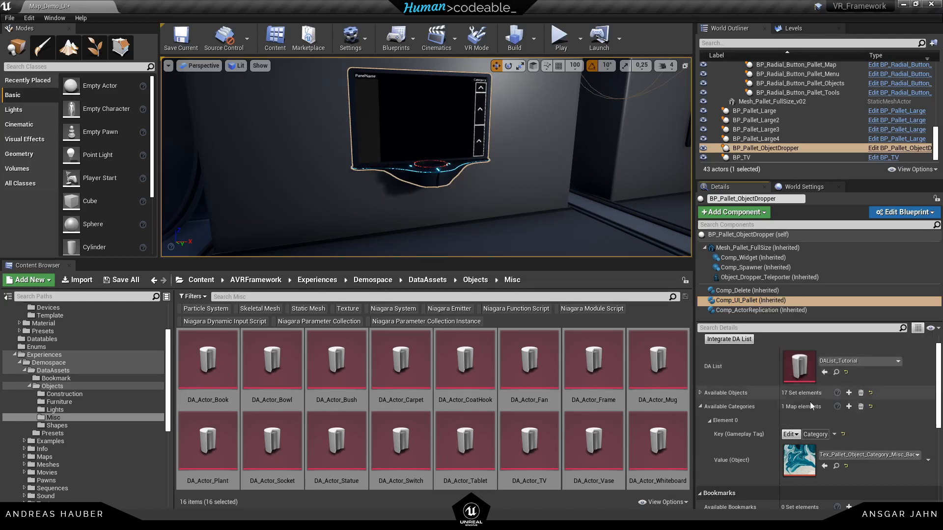
{"action": "mouse_move", "coordinate": [564, 117]}
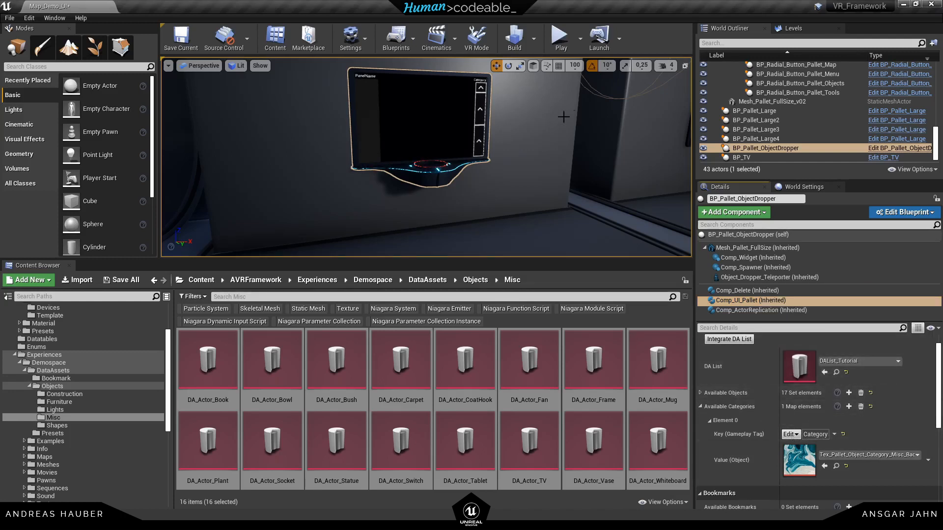
{"action": "left_click", "coordinate": [558, 34]}
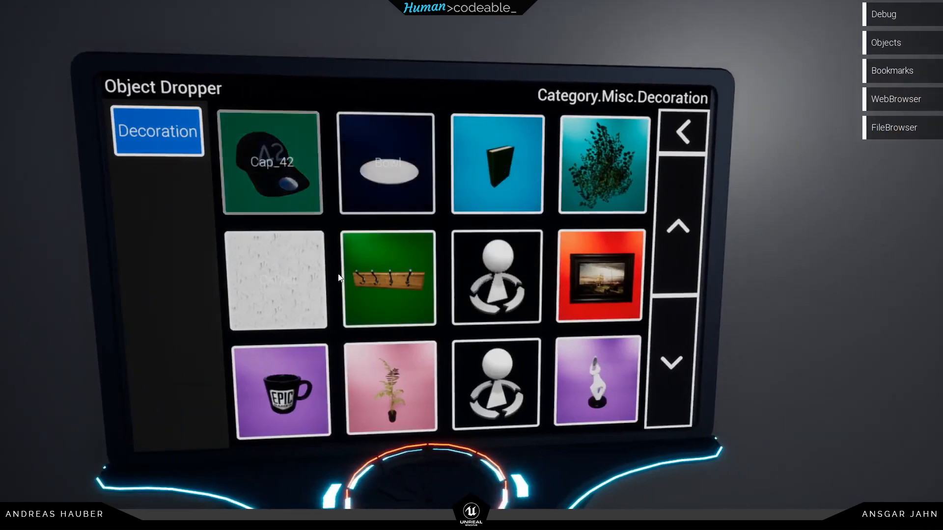
{"action": "mouse_move", "coordinate": [274, 171]}
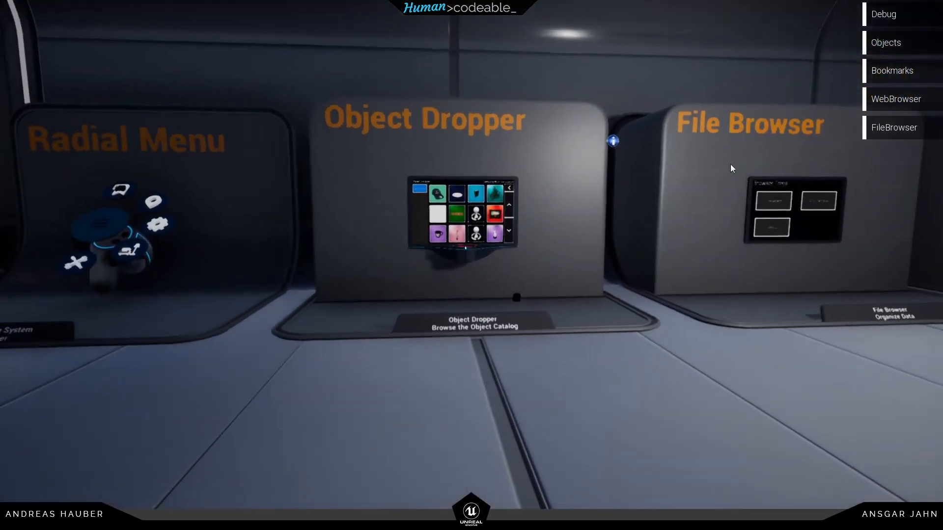
Add element 45 set to BP_Cap_42 in the non-VR pawn's Available Objects.
{"action": "left_click", "coordinate": [885, 43]}
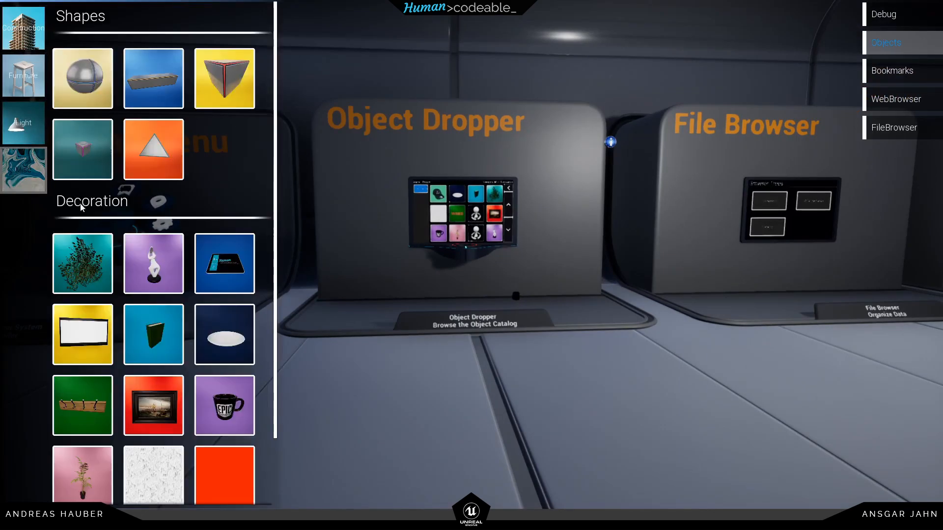
{"action": "scroll", "scroll_direction": "down", "scroll_amount": 3}
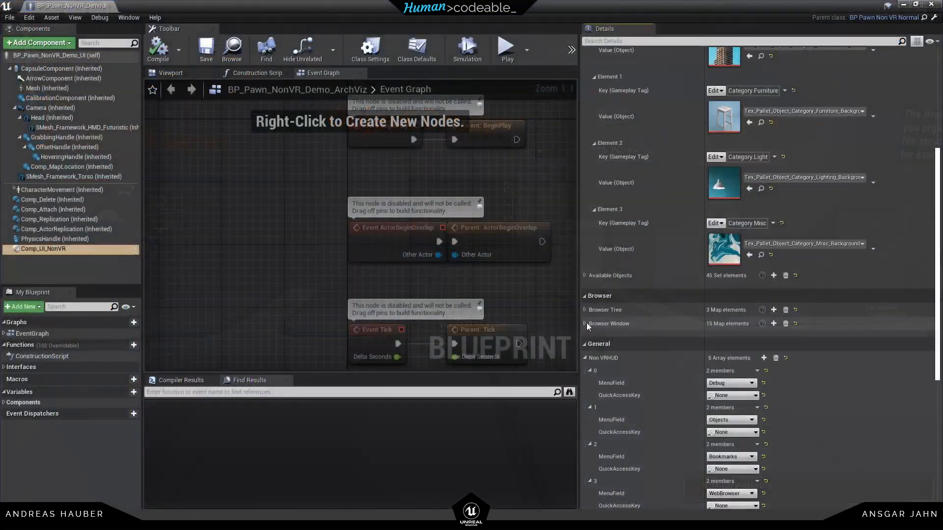
{"action": "left_click", "coordinate": [585, 275]}
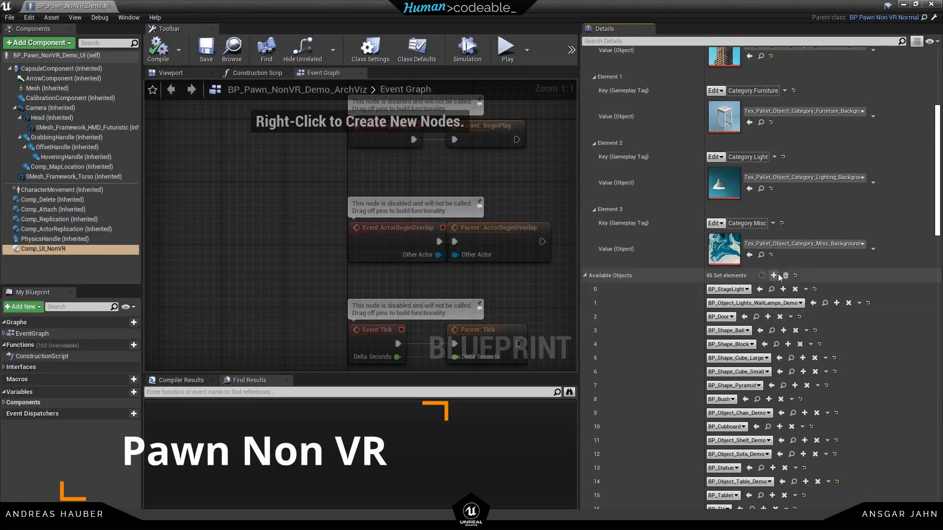
{"action": "left_click", "coordinate": [775, 275]}
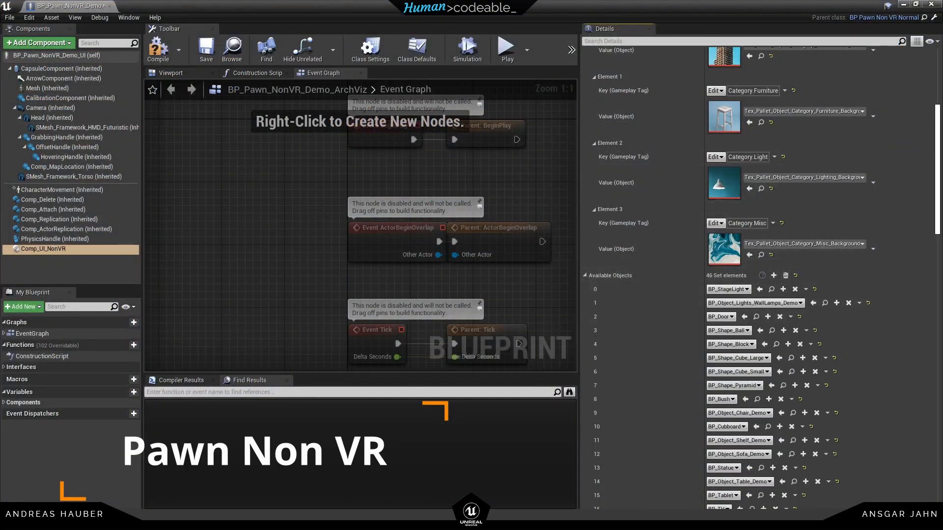
{"action": "scroll", "scroll_direction": "down", "scroll_amount": 3}
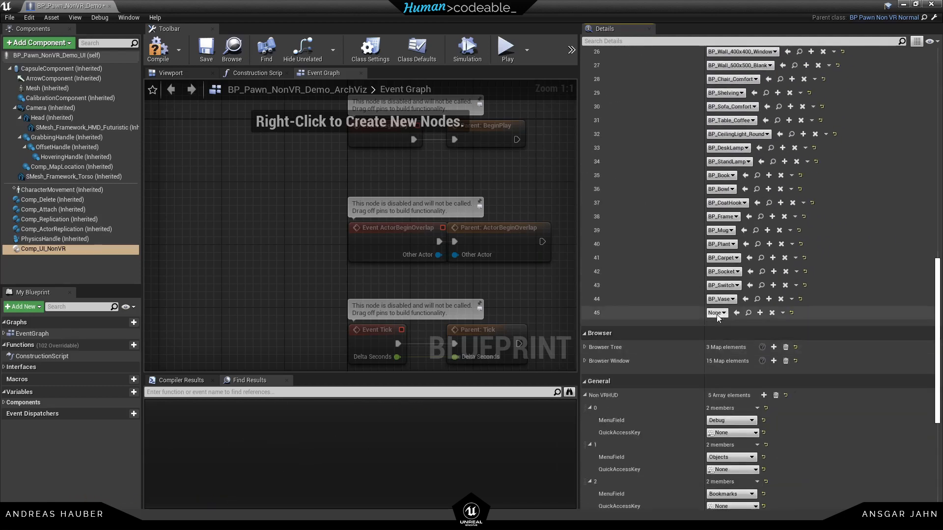
{"action": "left_click", "coordinate": [716, 312]}
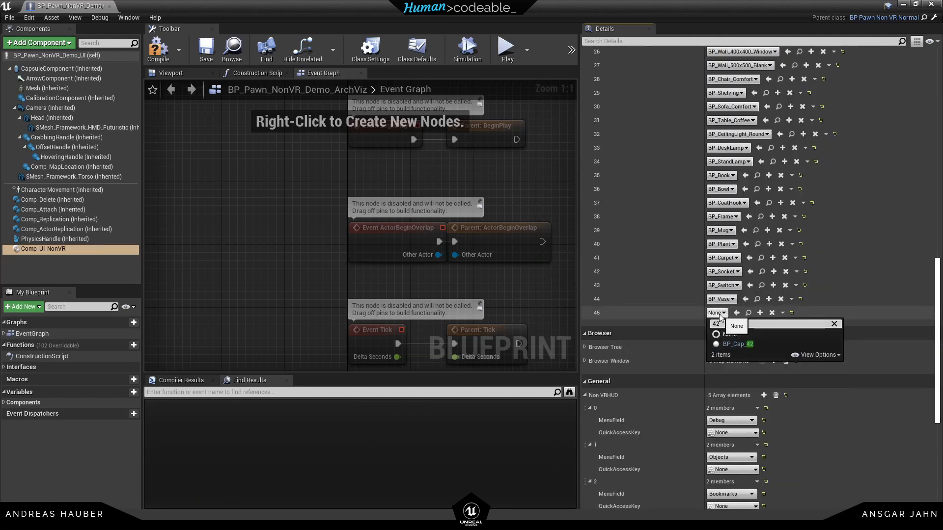
{"action": "left_click", "coordinate": [736, 344]}
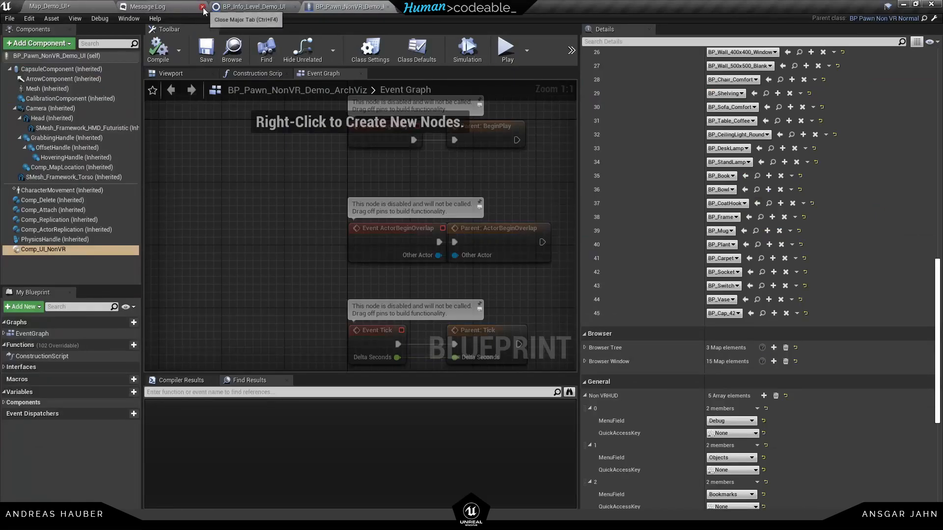
Play the level, find Cap_42 under Misc in the non-VR Objects menu and spawn it.
{"action": "left_click", "coordinate": [204, 11]}
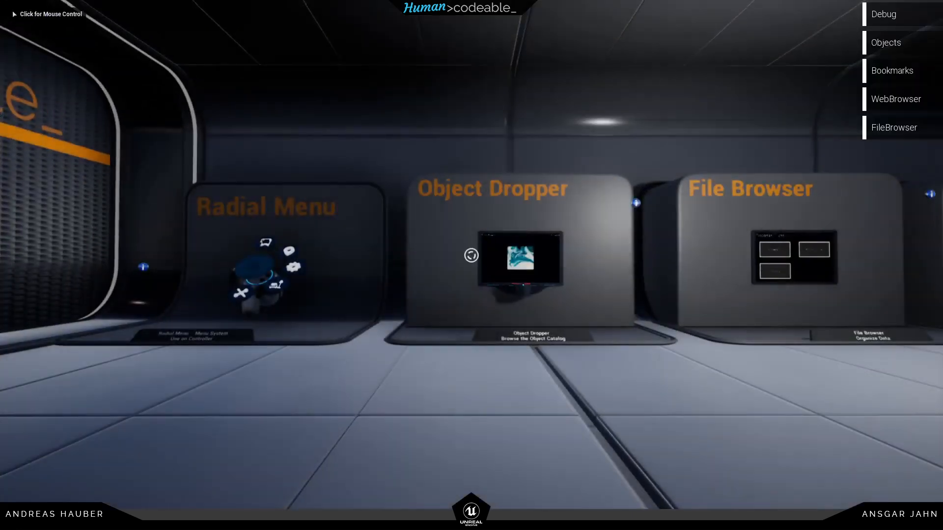
{"action": "left_click", "coordinate": [885, 42]}
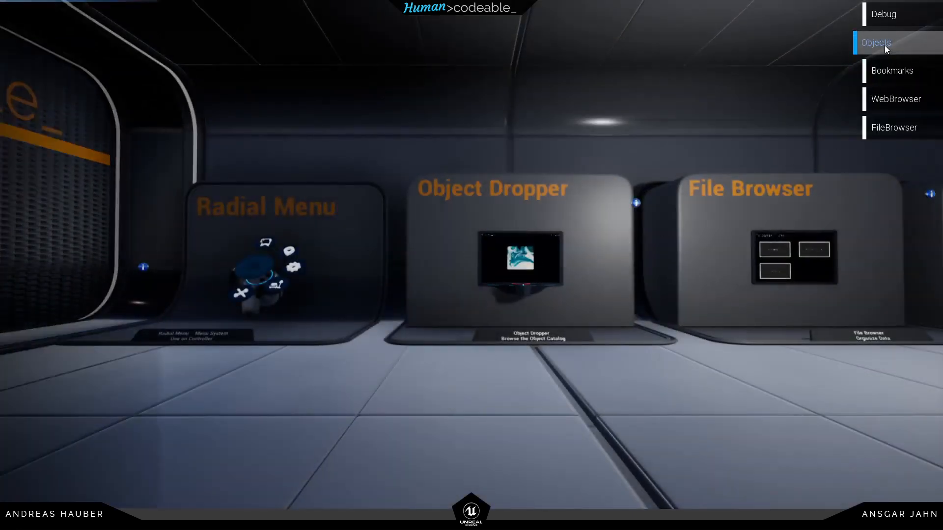
{"action": "left_click", "coordinate": [876, 42]}
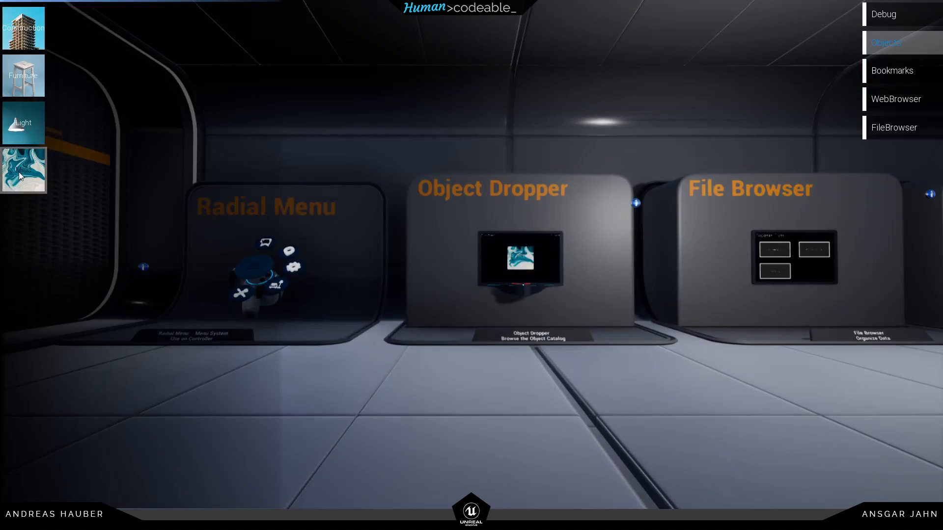
{"action": "left_click", "coordinate": [22, 169]}
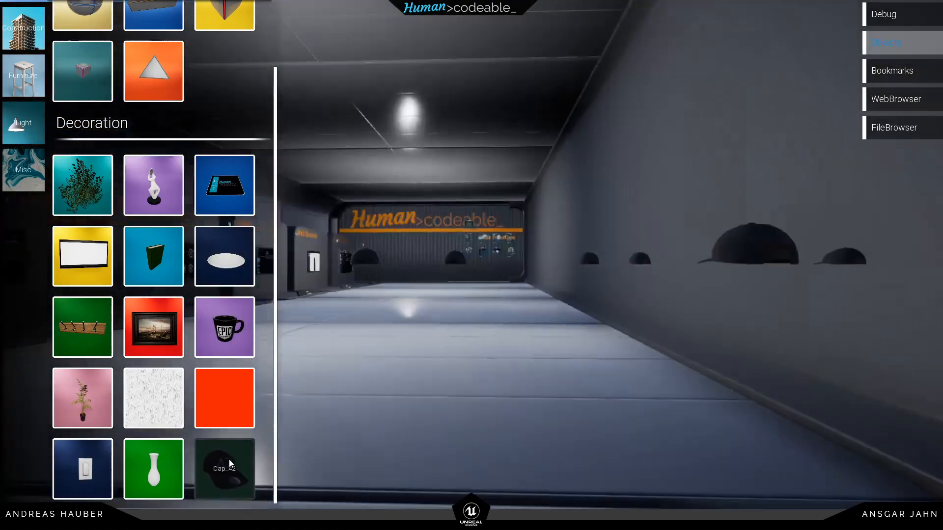
{"action": "left_click", "coordinate": [224, 469]}
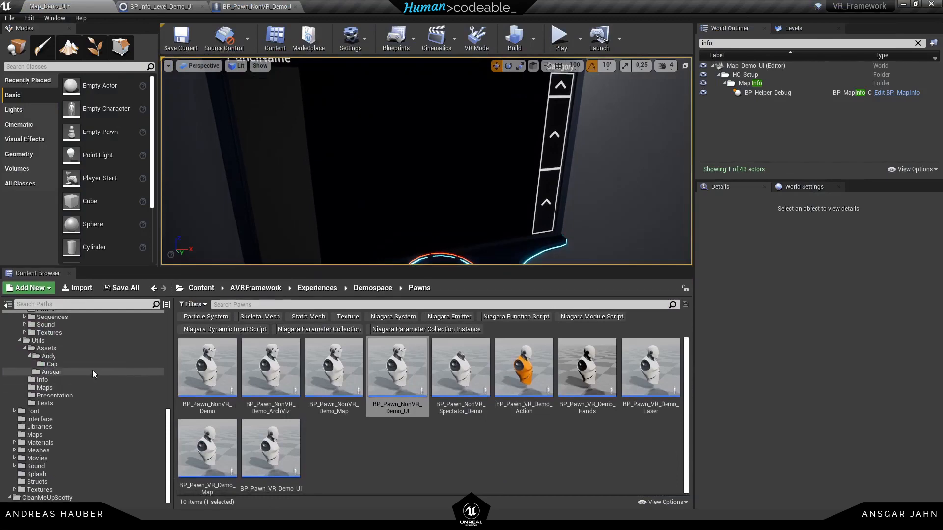
Open SM_Cap_42 from the Cap folder and look up its scripted actions.
{"action": "left_click", "coordinate": [52, 364]}
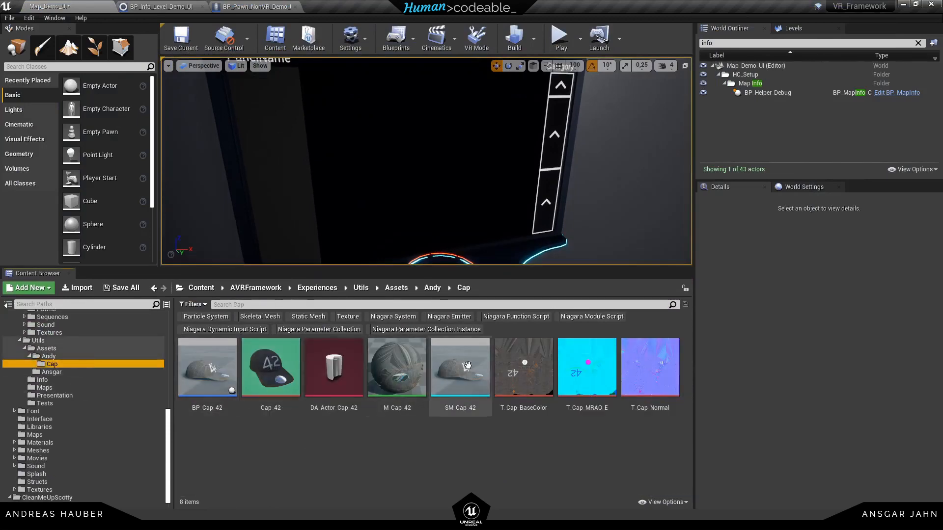
{"action": "double_click", "coordinate": [460, 367]}
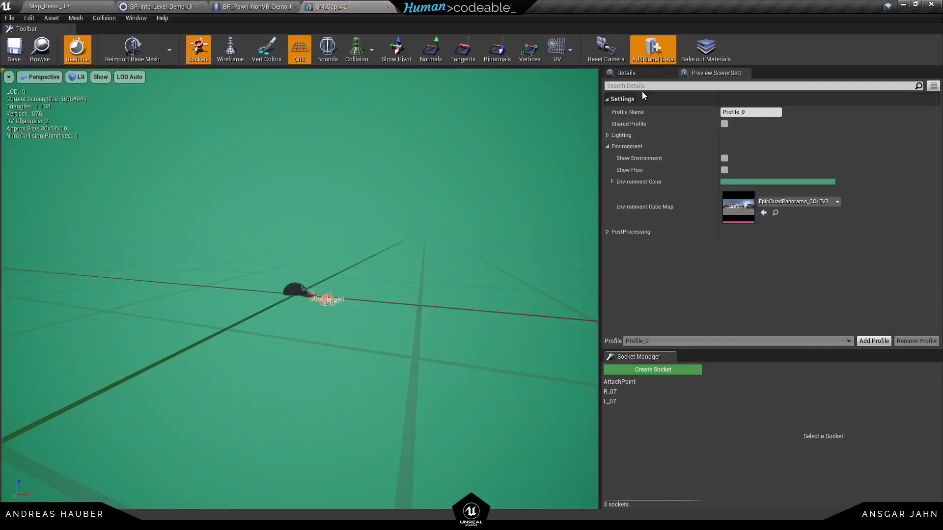
{"action": "left_click", "coordinate": [625, 73]}
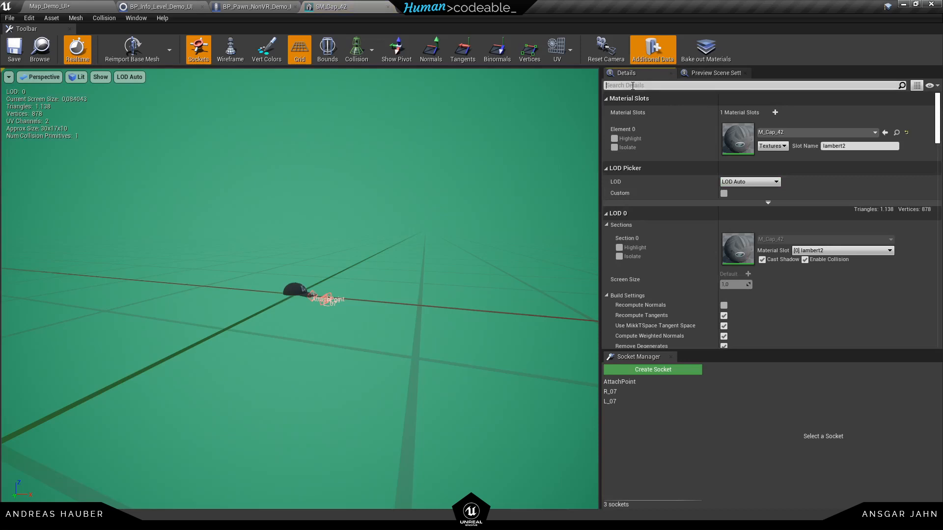
{"action": "type", "text": "cp"}
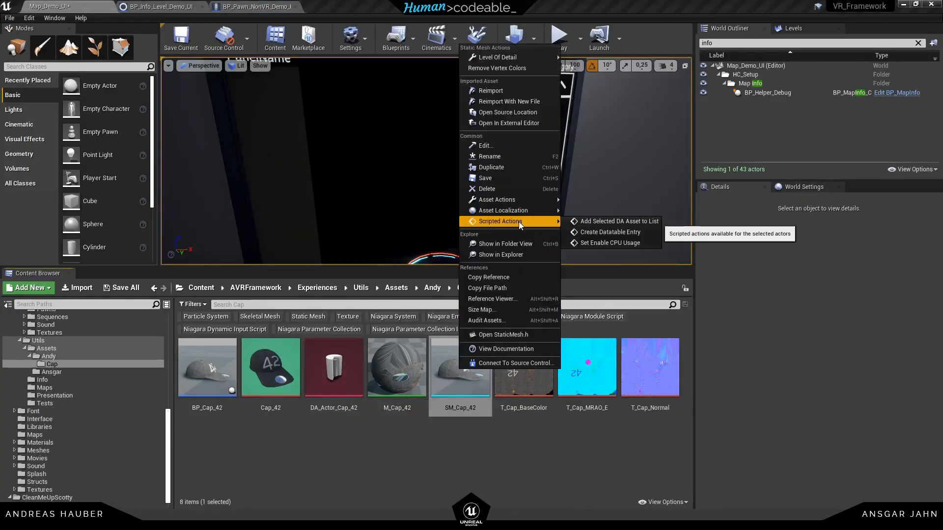
{"action": "mouse_move", "coordinate": [609, 242]}
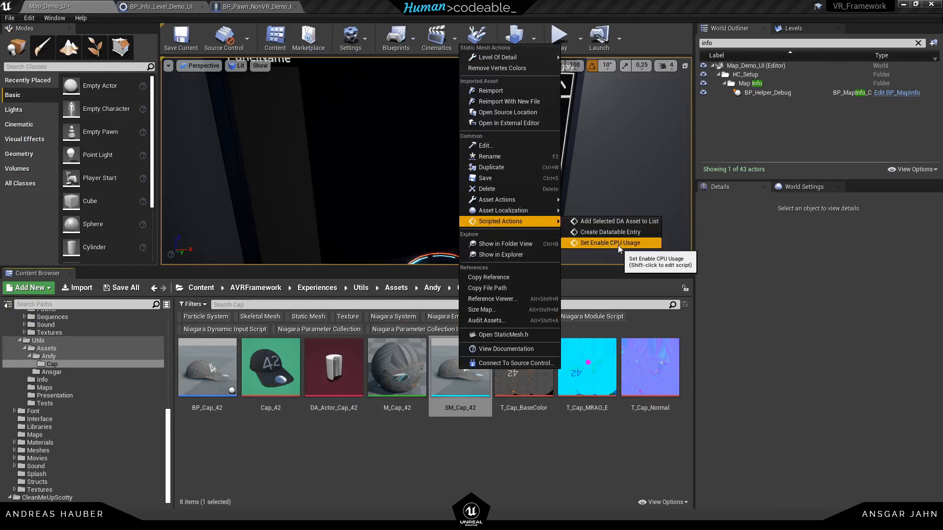
Enable CPU usage on the cap mesh and browse to the ArchViz Furniture blueprints.
{"action": "left_click", "coordinate": [611, 243]}
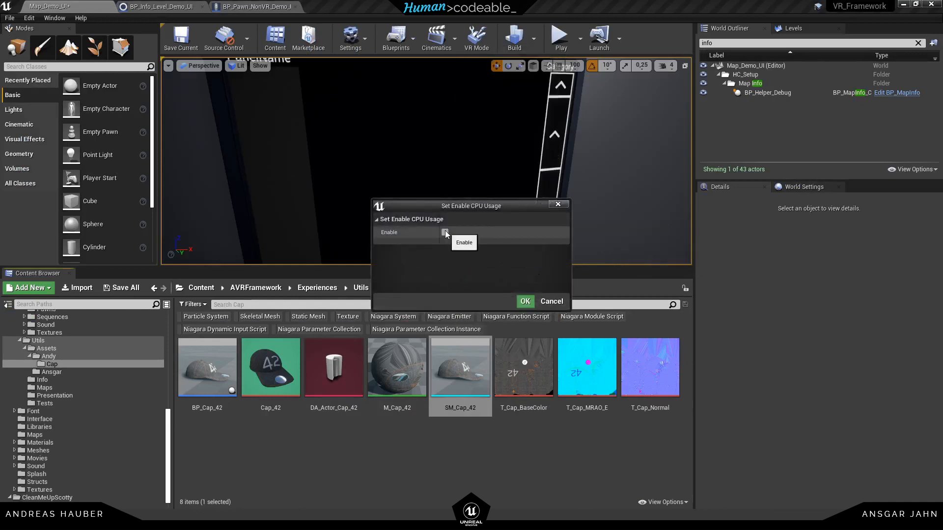
{"action": "left_click", "coordinate": [523, 302]}
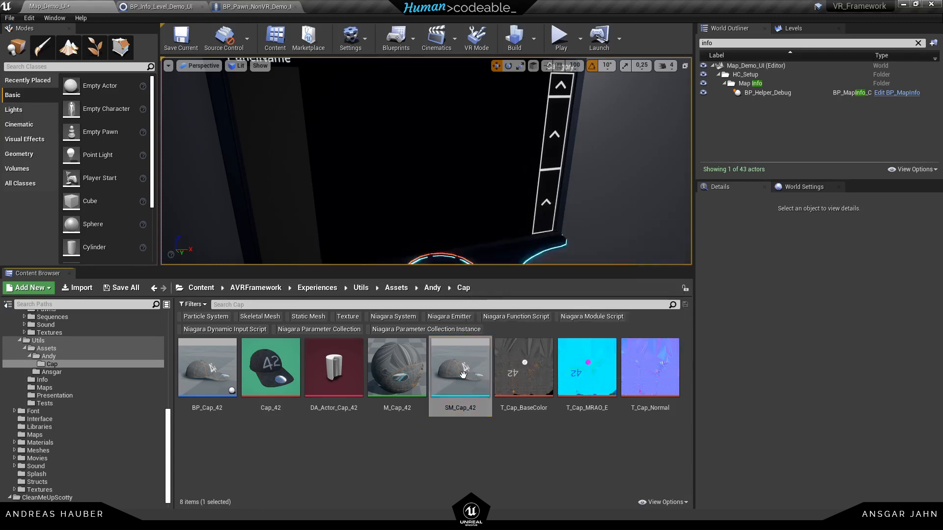
{"action": "left_click", "coordinate": [559, 33]}
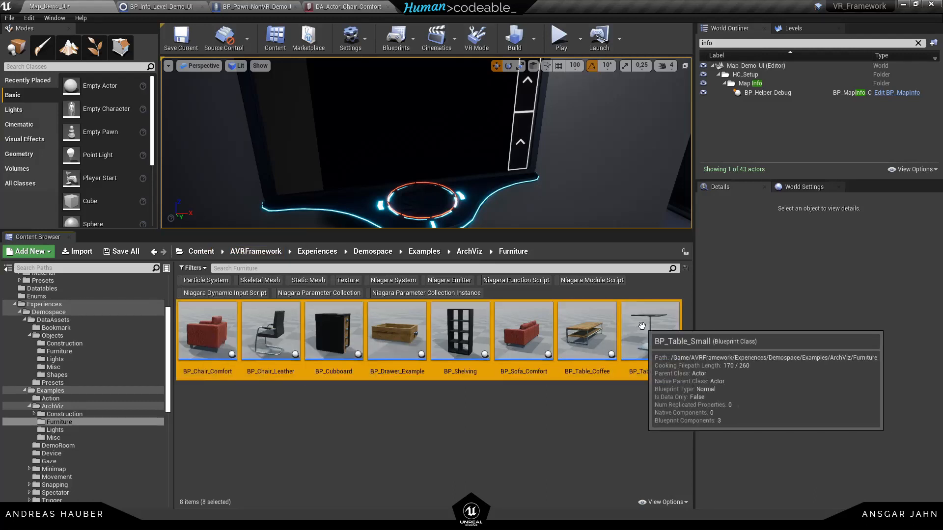
Run Create Datatable Entry on the eight blueprints with Category.Construction, DAList_Tutorial and image search.
{"action": "right_click", "coordinate": [649, 331]}
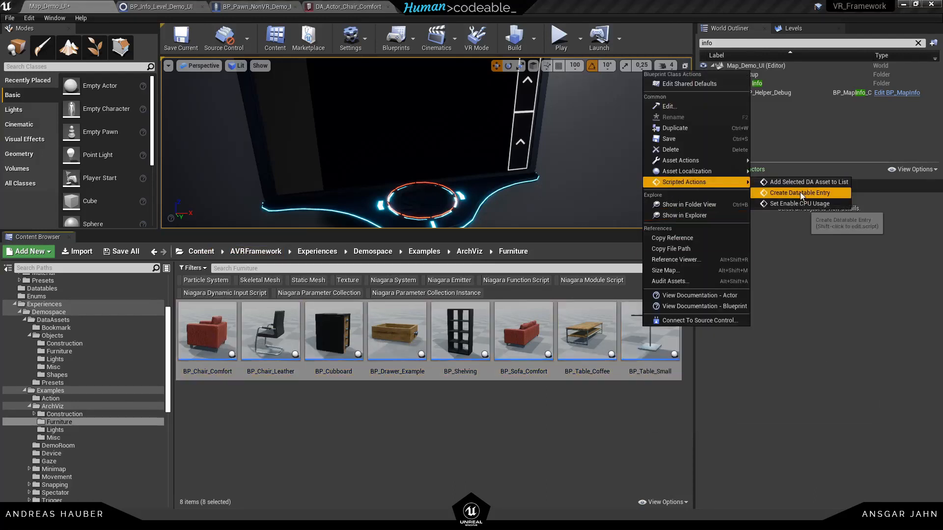
{"action": "left_click", "coordinate": [800, 192]}
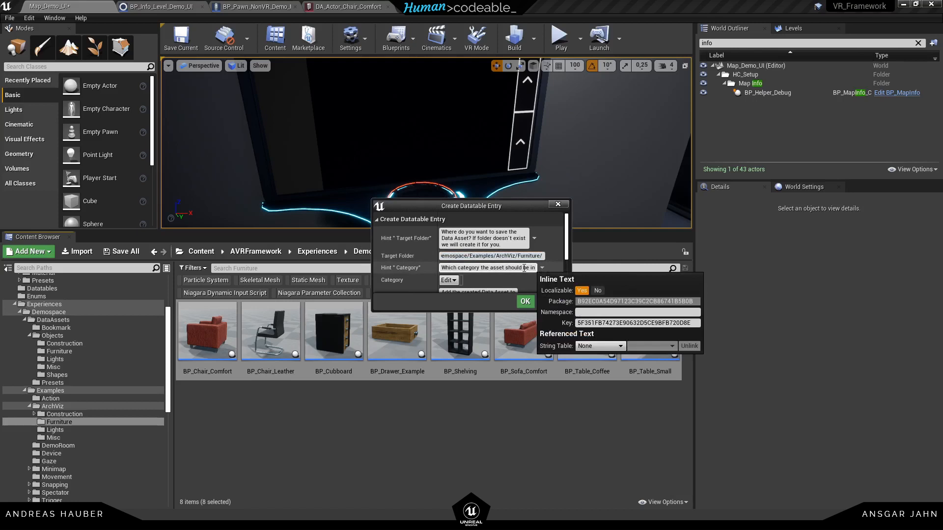
{"action": "left_click", "coordinate": [448, 280]}
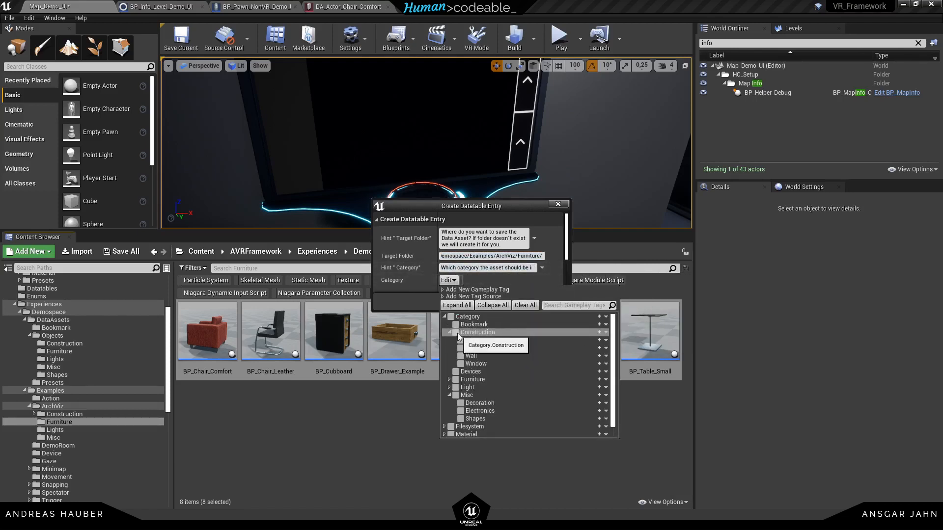
{"action": "left_click", "coordinate": [495, 344]}
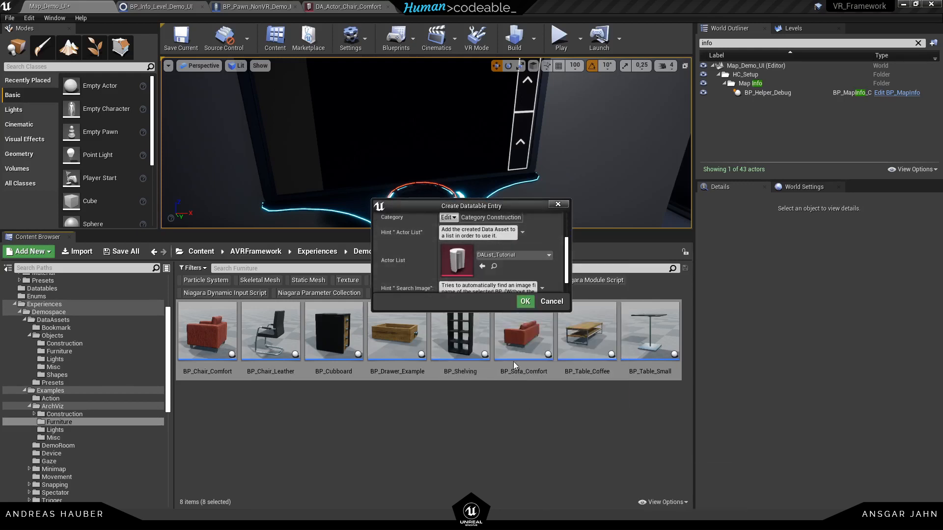
{"action": "scroll", "scroll_direction": "down", "scroll_amount": 3}
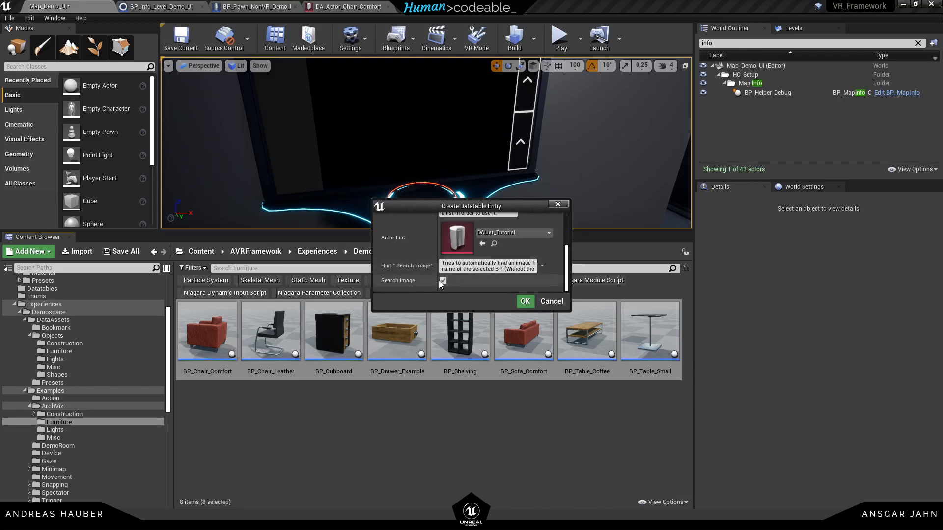
{"action": "left_click", "coordinate": [524, 301]}
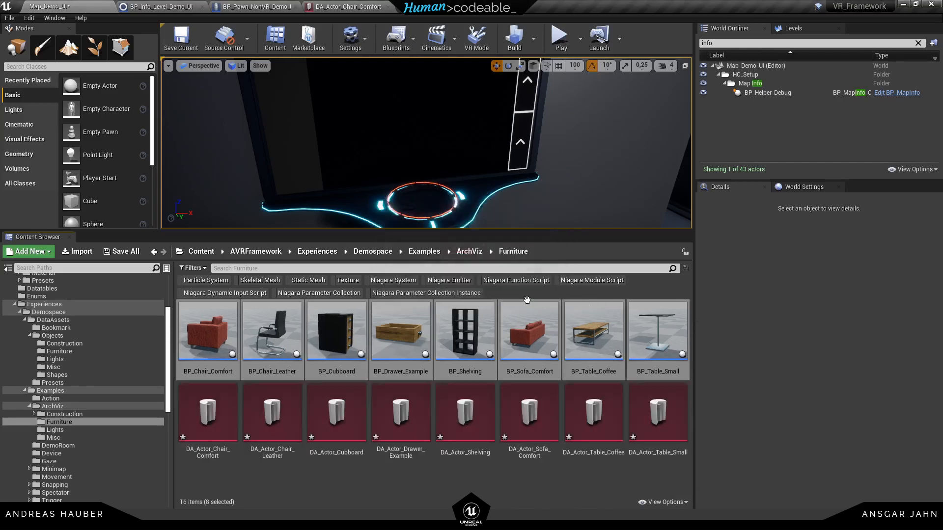
{"action": "left_click", "coordinate": [207, 412]}
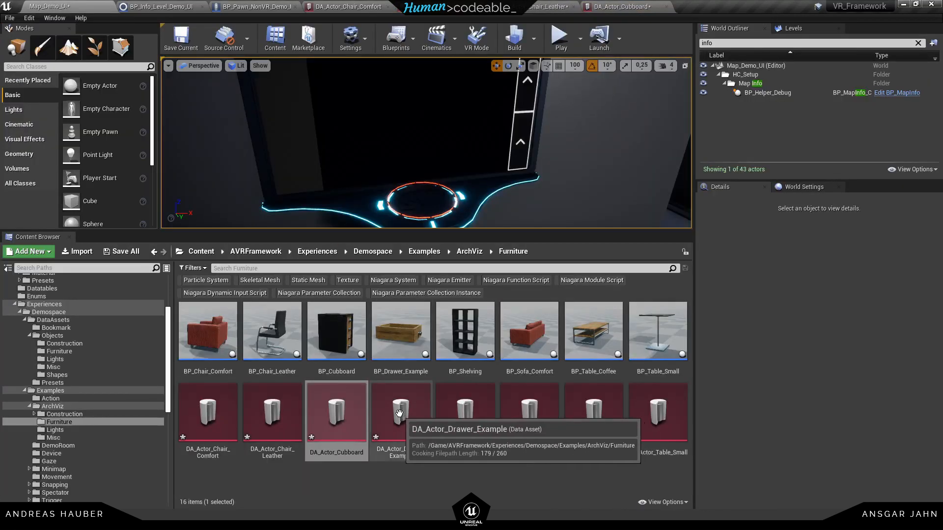
Inspect the Drawer_Example and Shelving data assets to see their assigned images.
{"action": "double_click", "coordinate": [400, 411]}
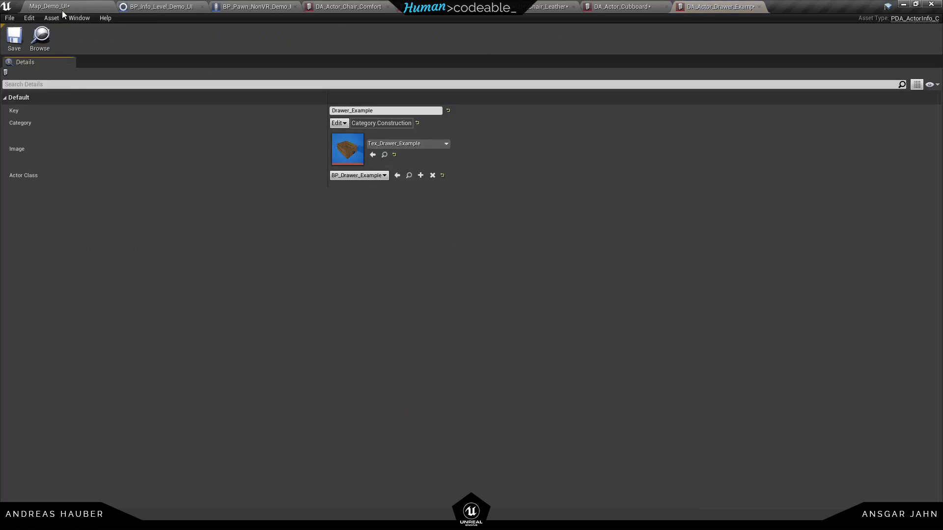
{"action": "left_click", "coordinate": [806, 7]}
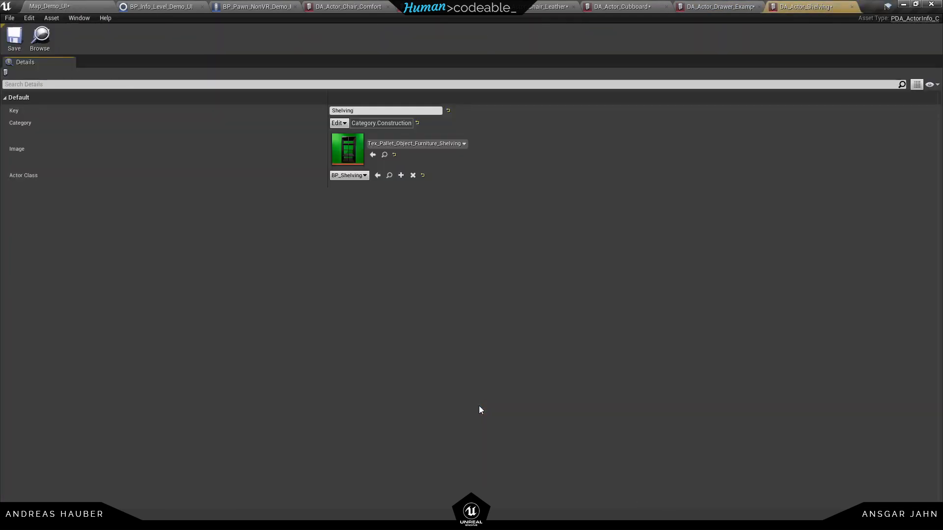
{"action": "mouse_move", "coordinate": [364, 195]}
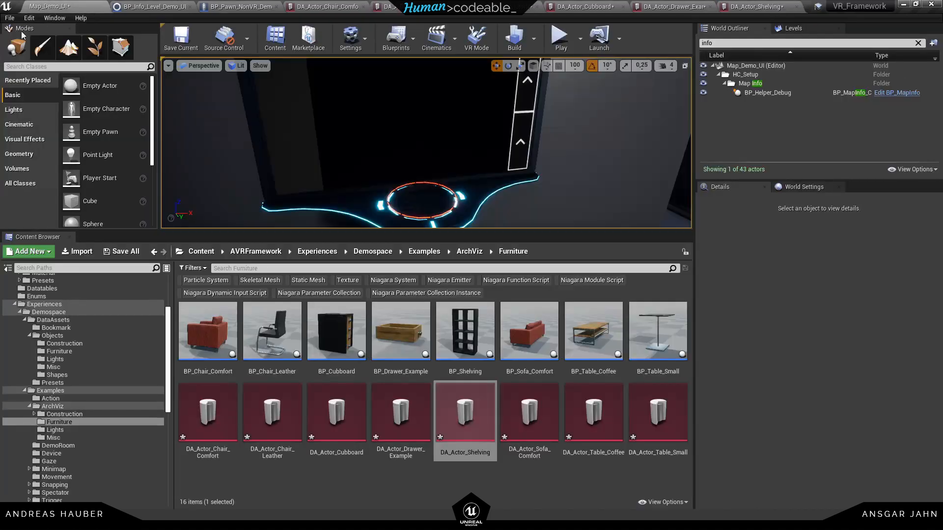
{"action": "mouse_move", "coordinate": [666, 350]}
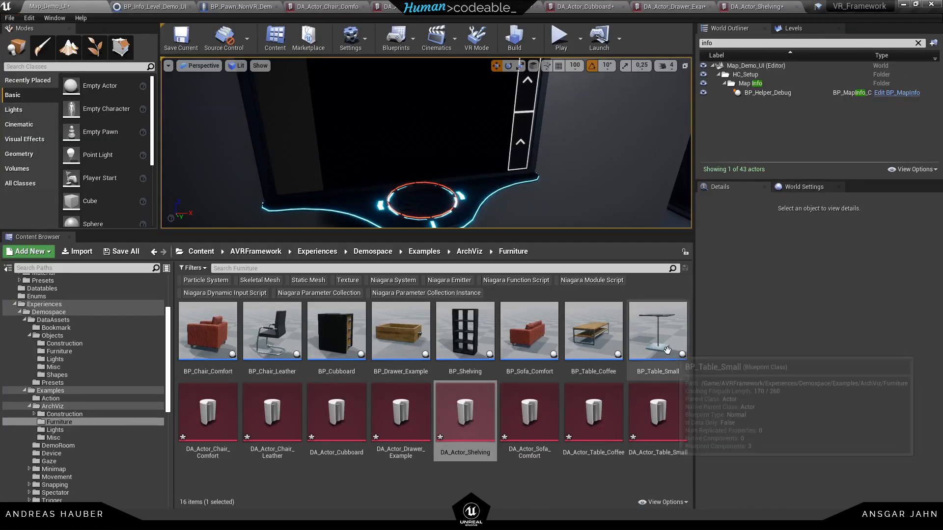
{"action": "mouse_move", "coordinate": [337, 412]}
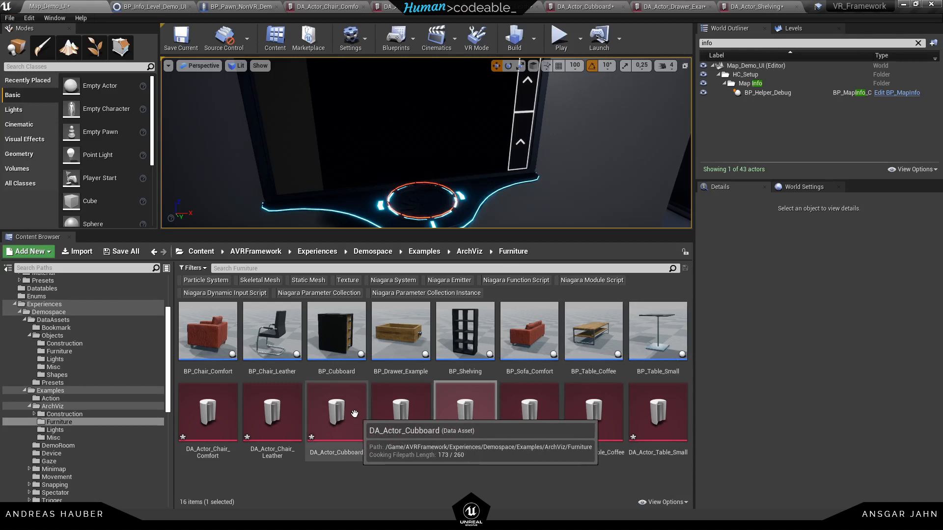
Set DA_Actor_Chair_Leather's image to ChairLeather_Icon and save the asset.
{"action": "double_click", "coordinate": [271, 411]}
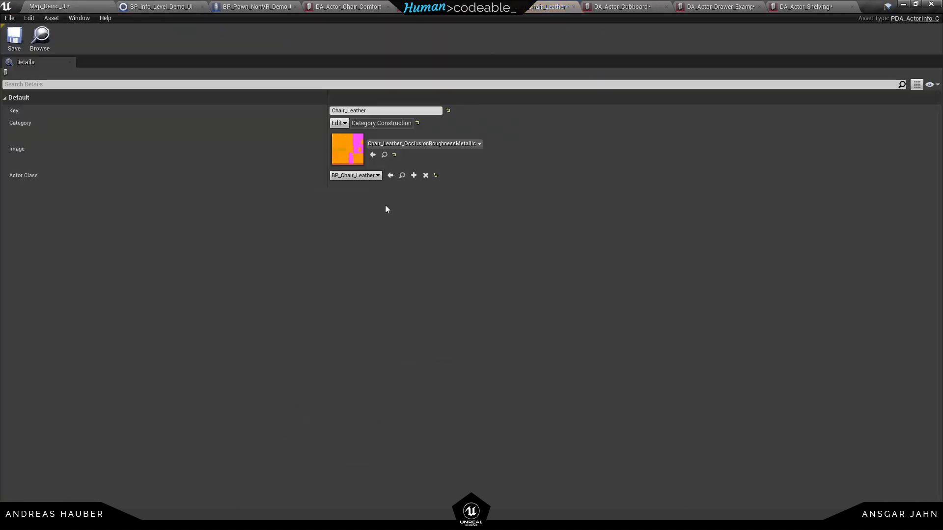
{"action": "mouse_move", "coordinate": [377, 132]}
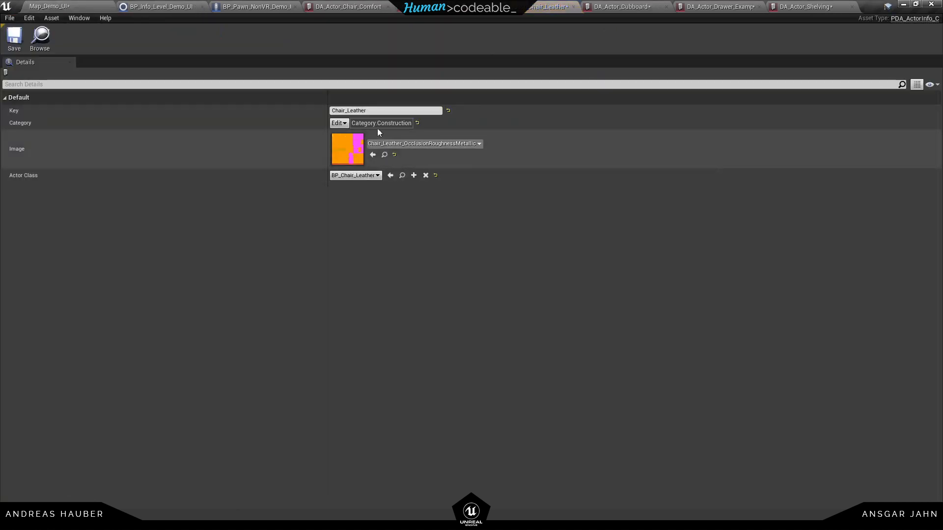
{"action": "mouse_move", "coordinate": [397, 147]}
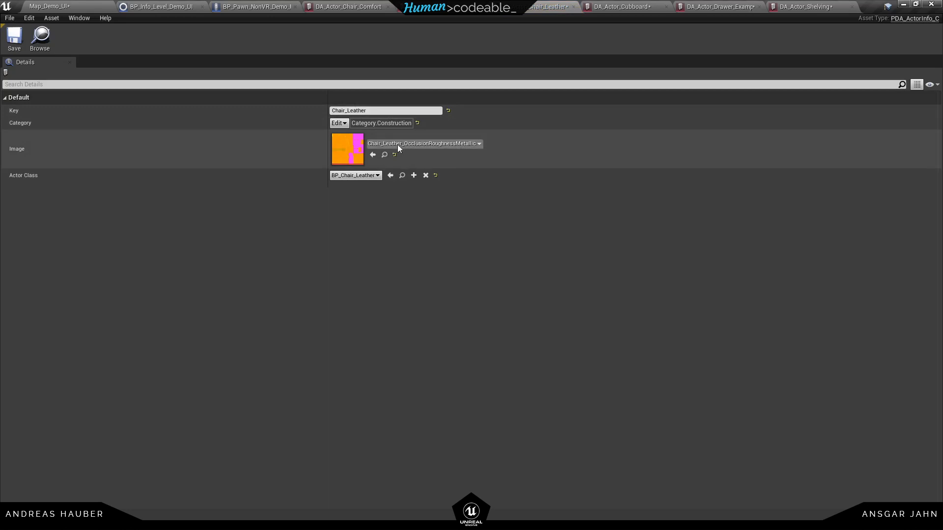
{"action": "left_click", "coordinate": [478, 143]}
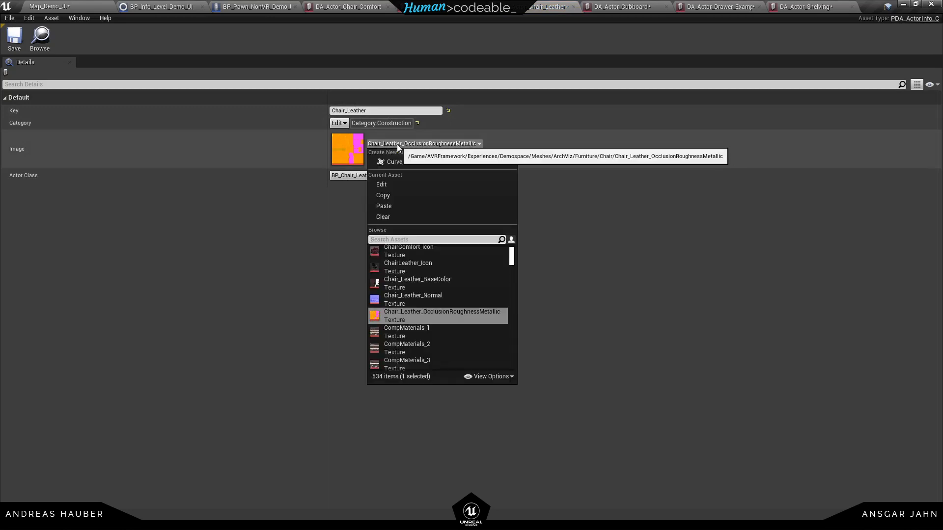
{"action": "mouse_move", "coordinate": [408, 263]}
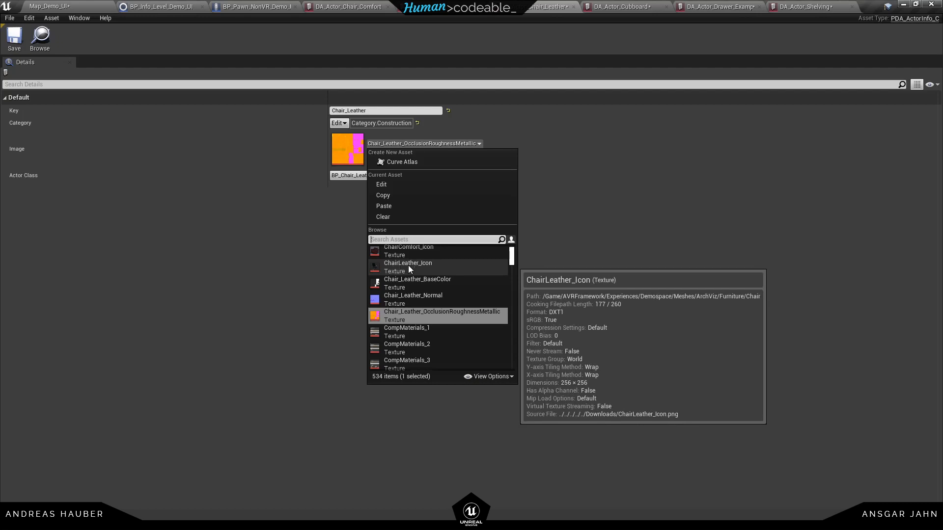
{"action": "left_click", "coordinate": [407, 263]}
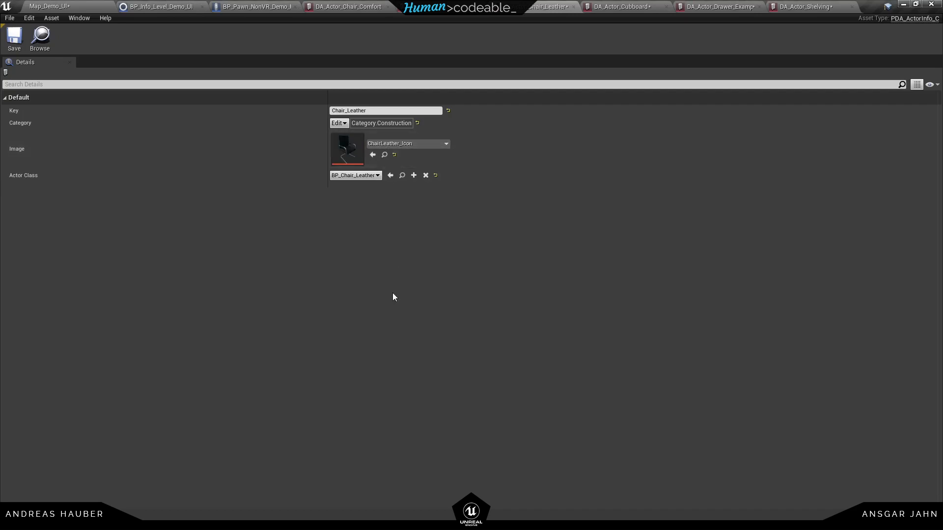
{"action": "left_click", "coordinate": [13, 37]}
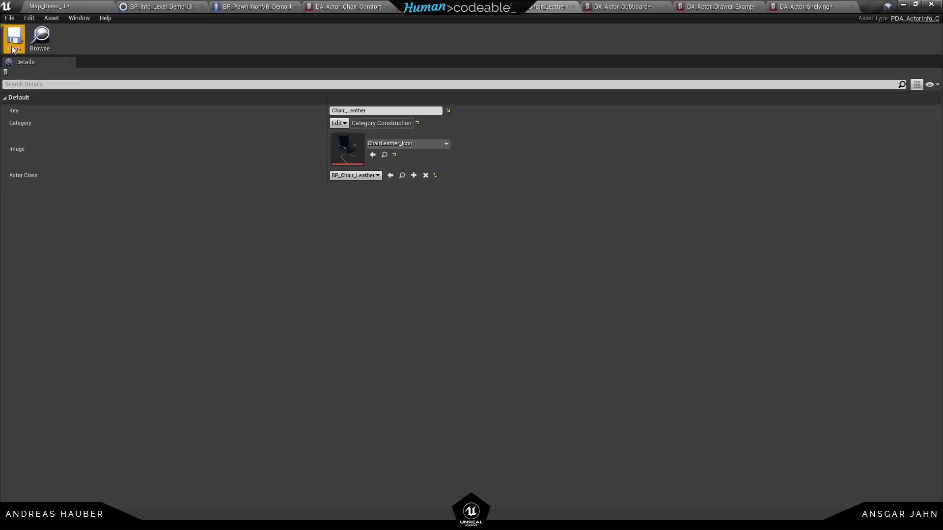